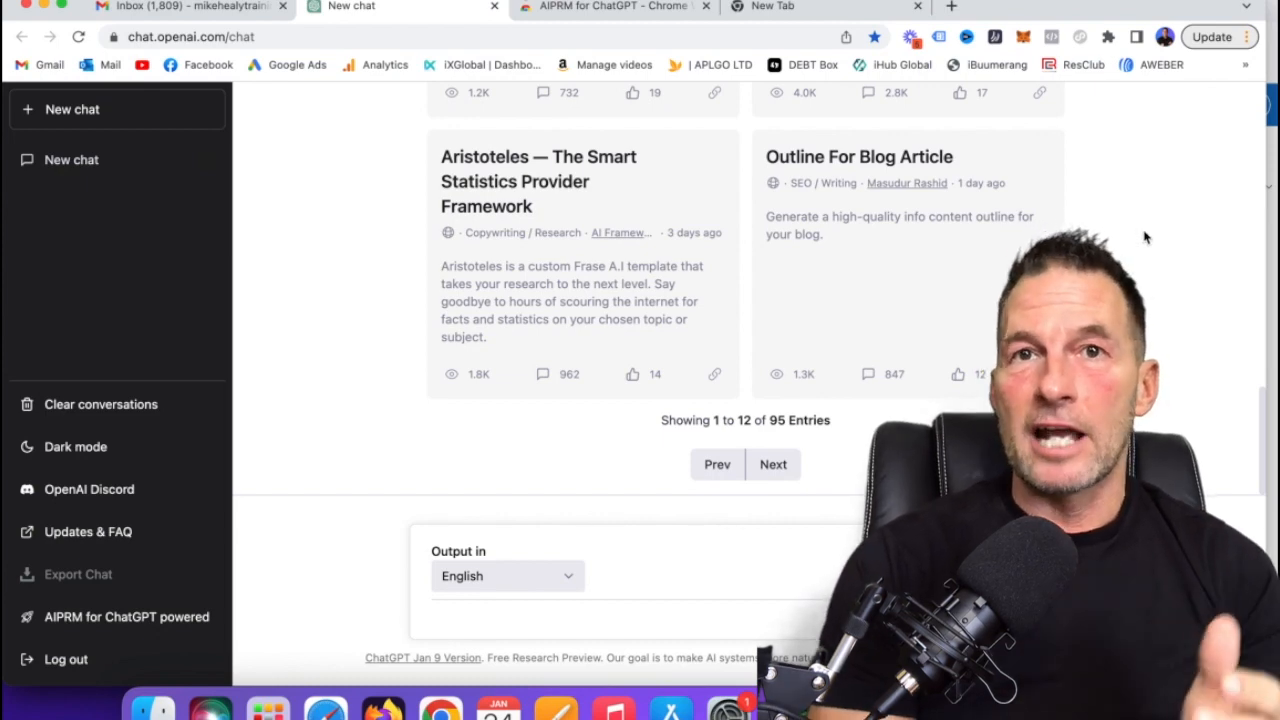
mouse_move(345, 331)
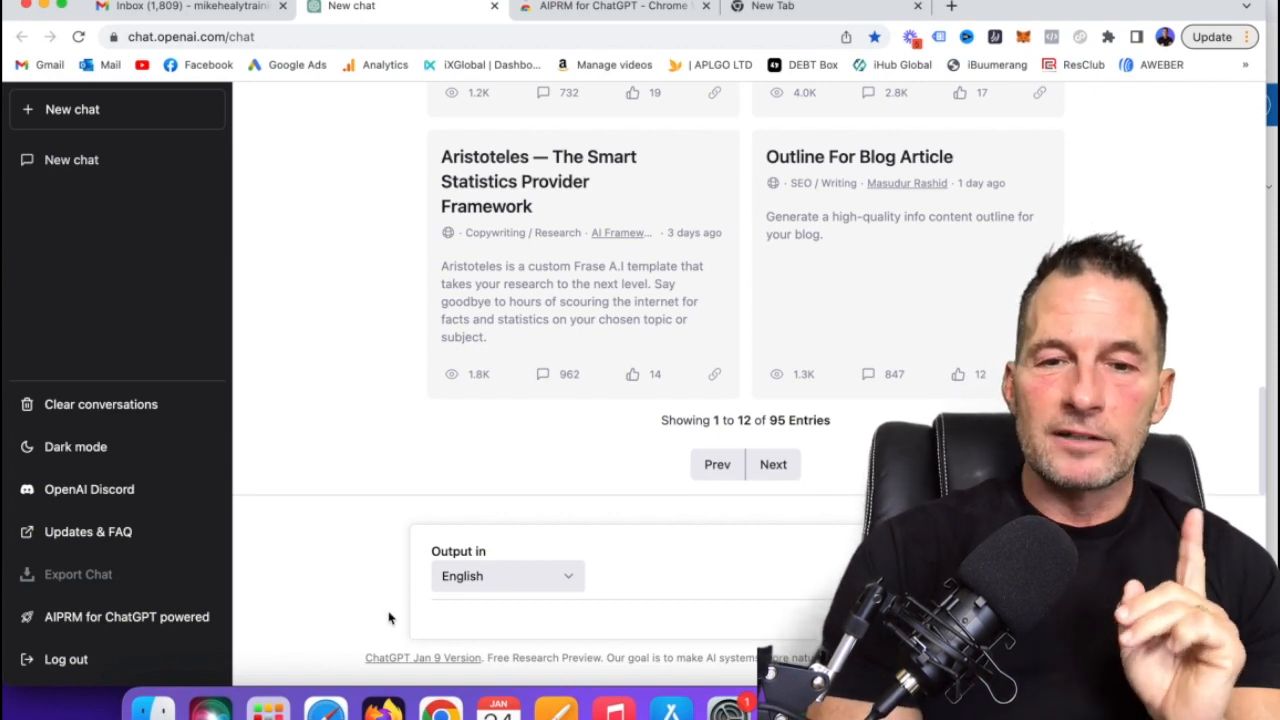
Send ChatGPT the prompt 'Write me a blog post about the benefits of a keto diet'.
left_click(475, 620)
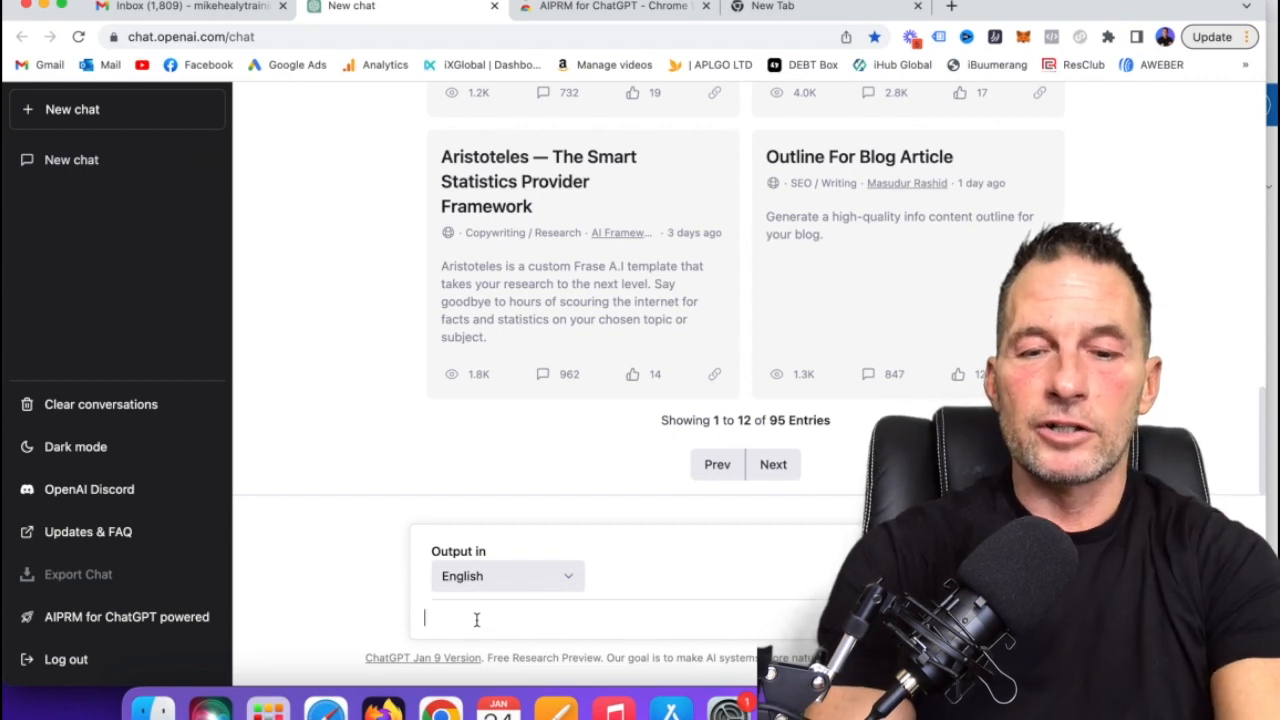
type("Write me a blo")
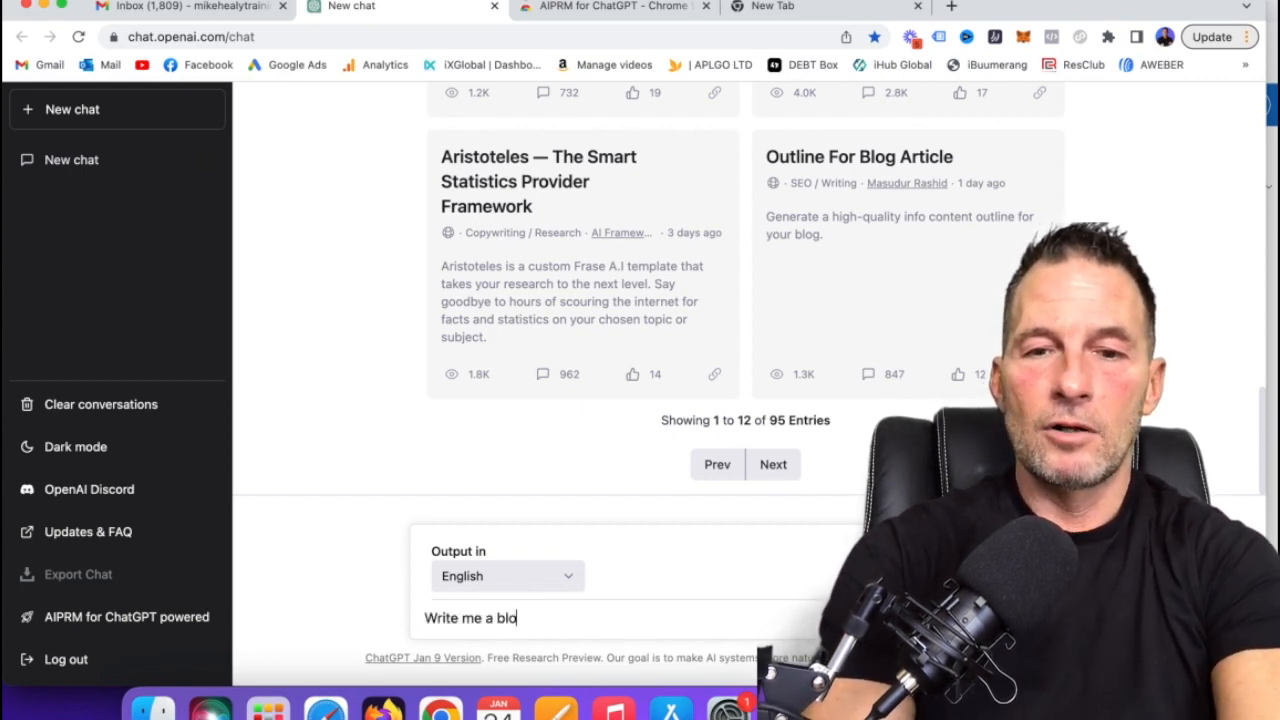
type("g post a")
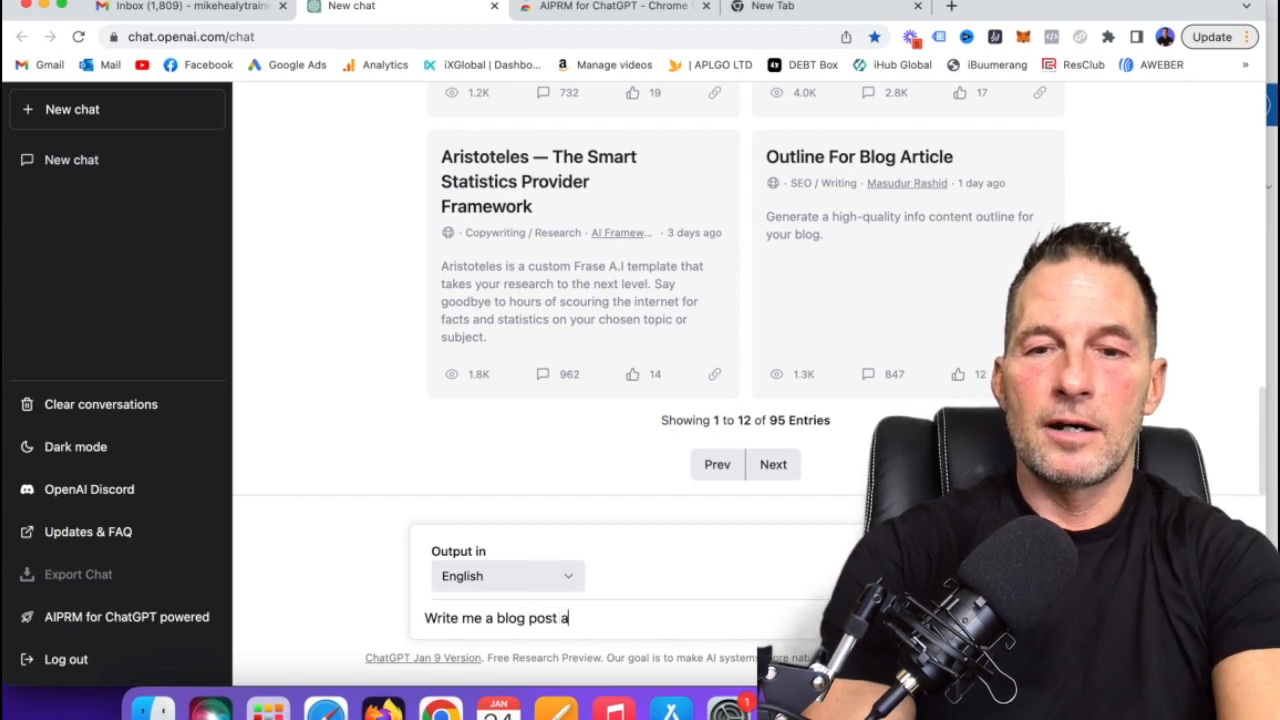
type("bout ket")
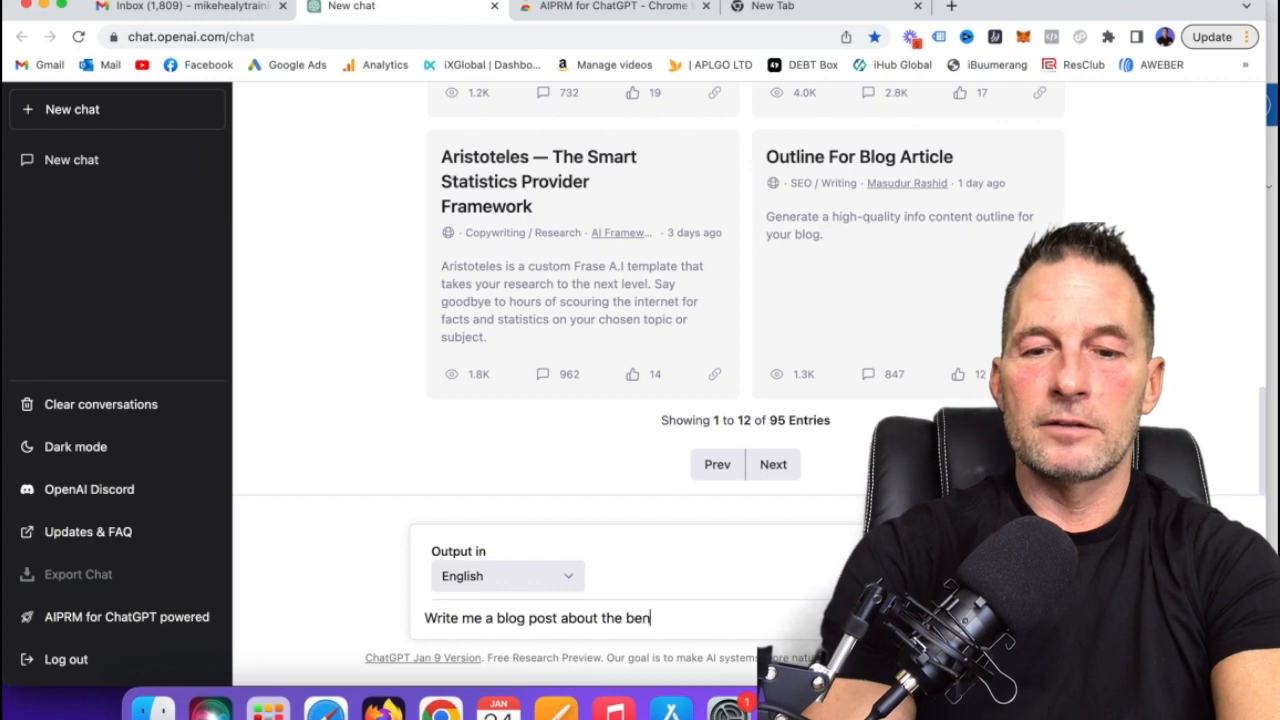
type("efits of")
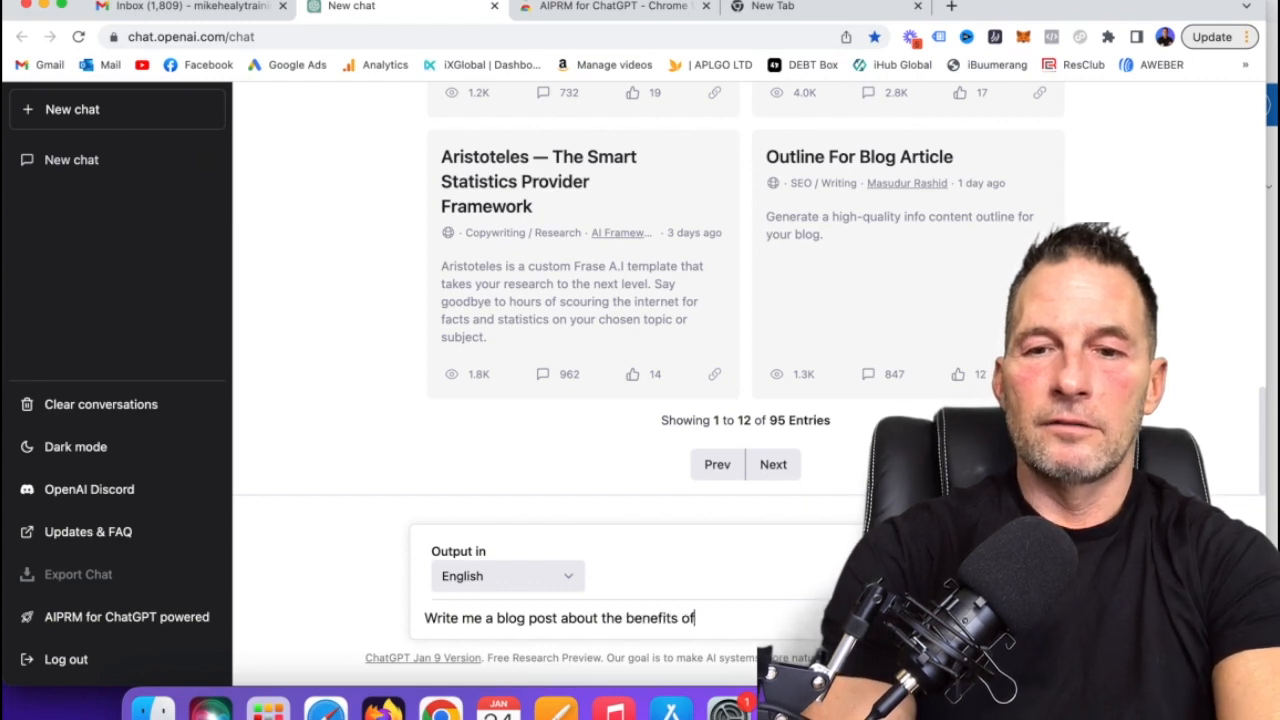
type("a k")
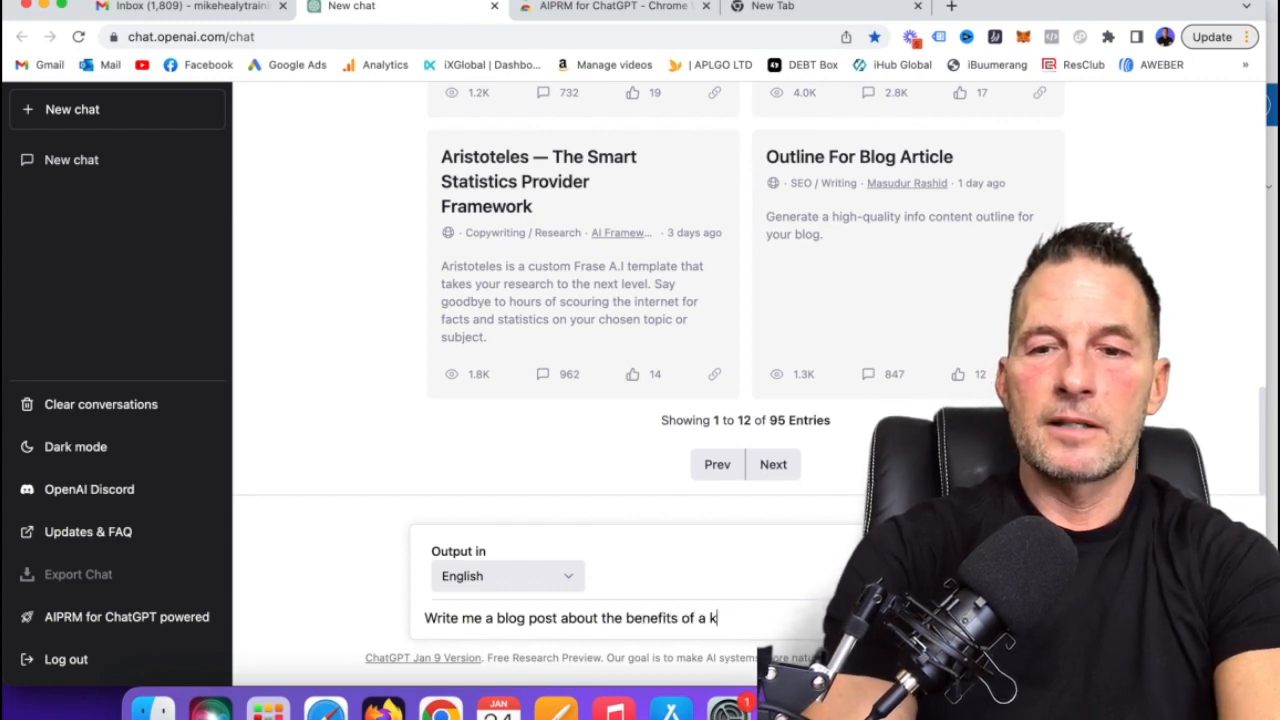
type("eto die")
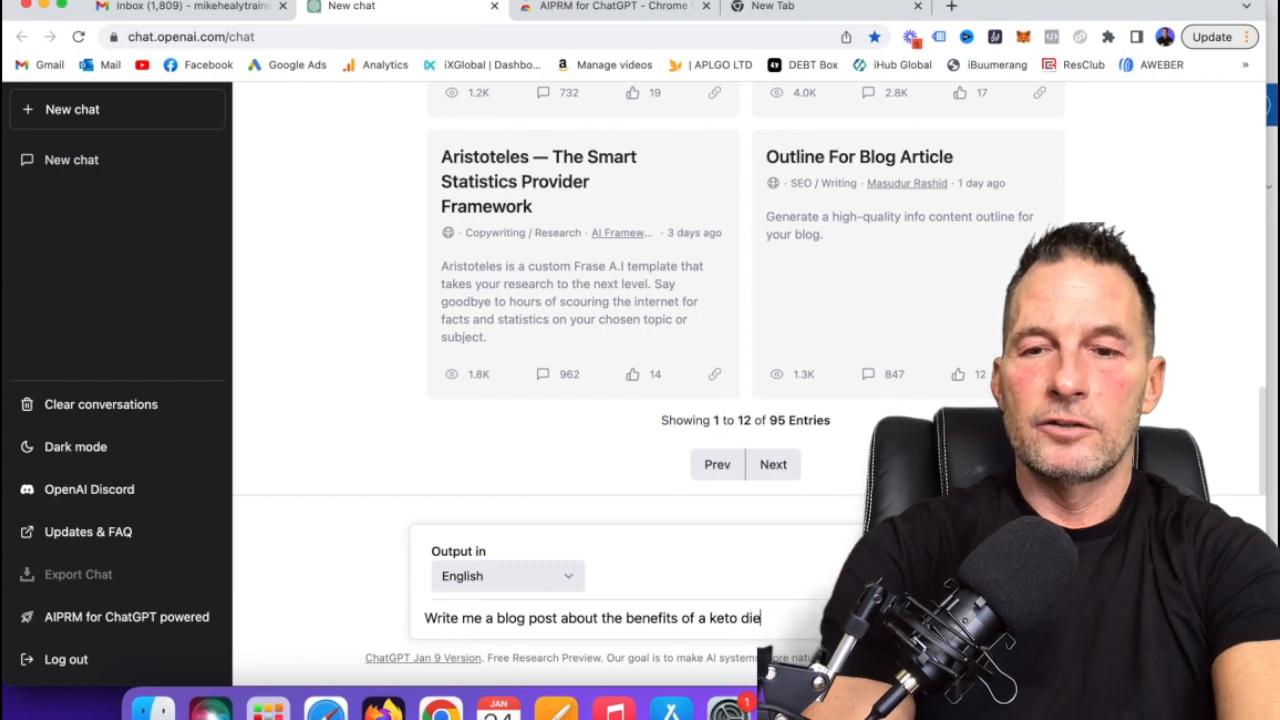
key("Return")
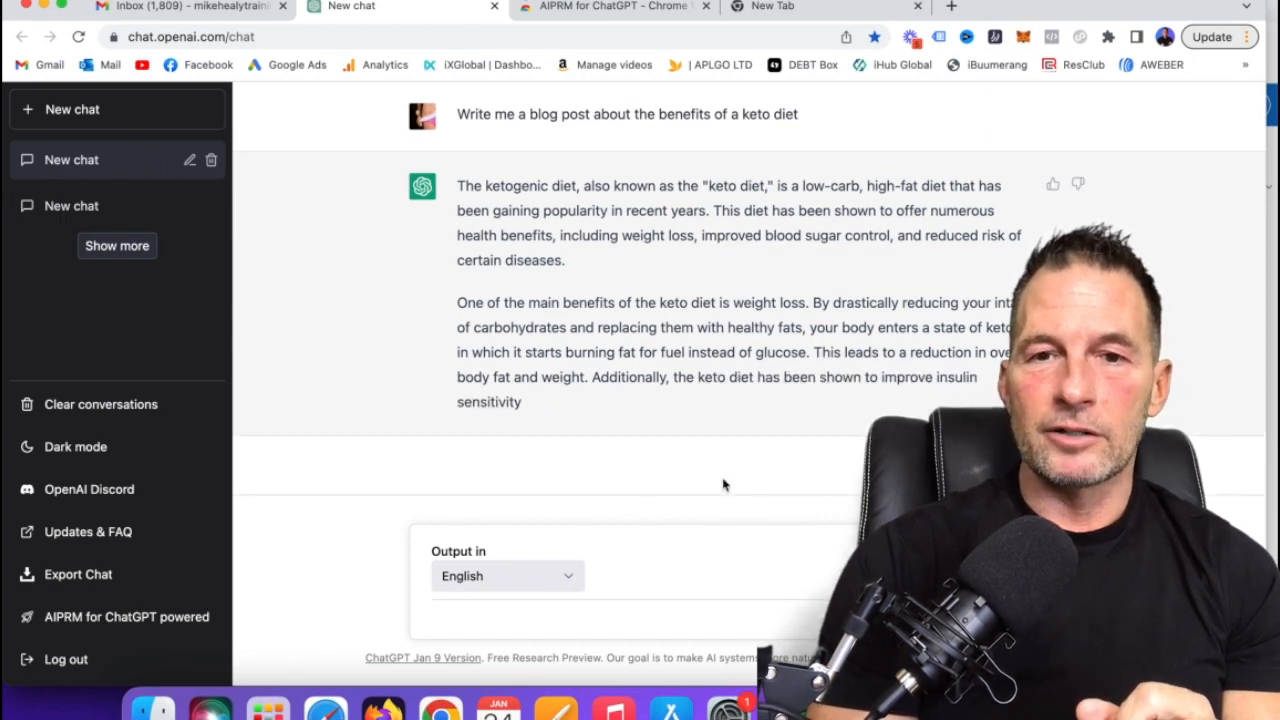
mouse_move(349, 327)
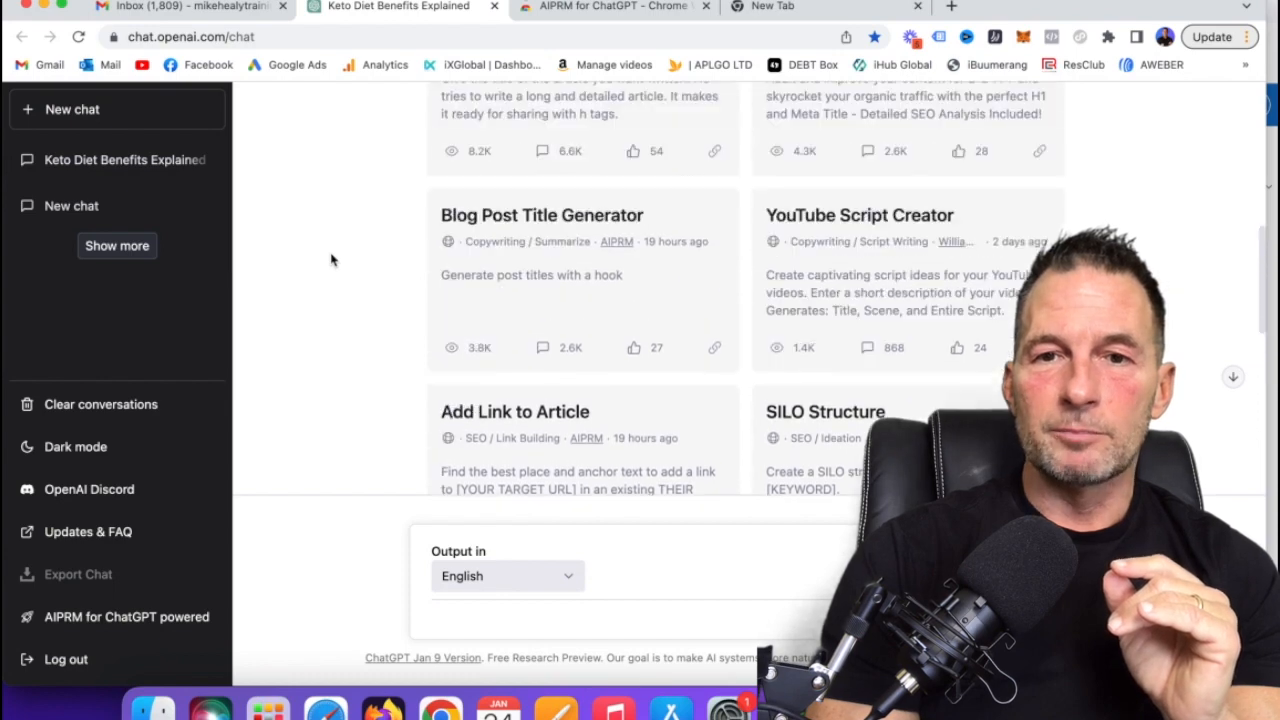
Scroll up to the AIPRM Public Prompts library, starting at the Keyword Strategy prompt.
scroll("up", 3)
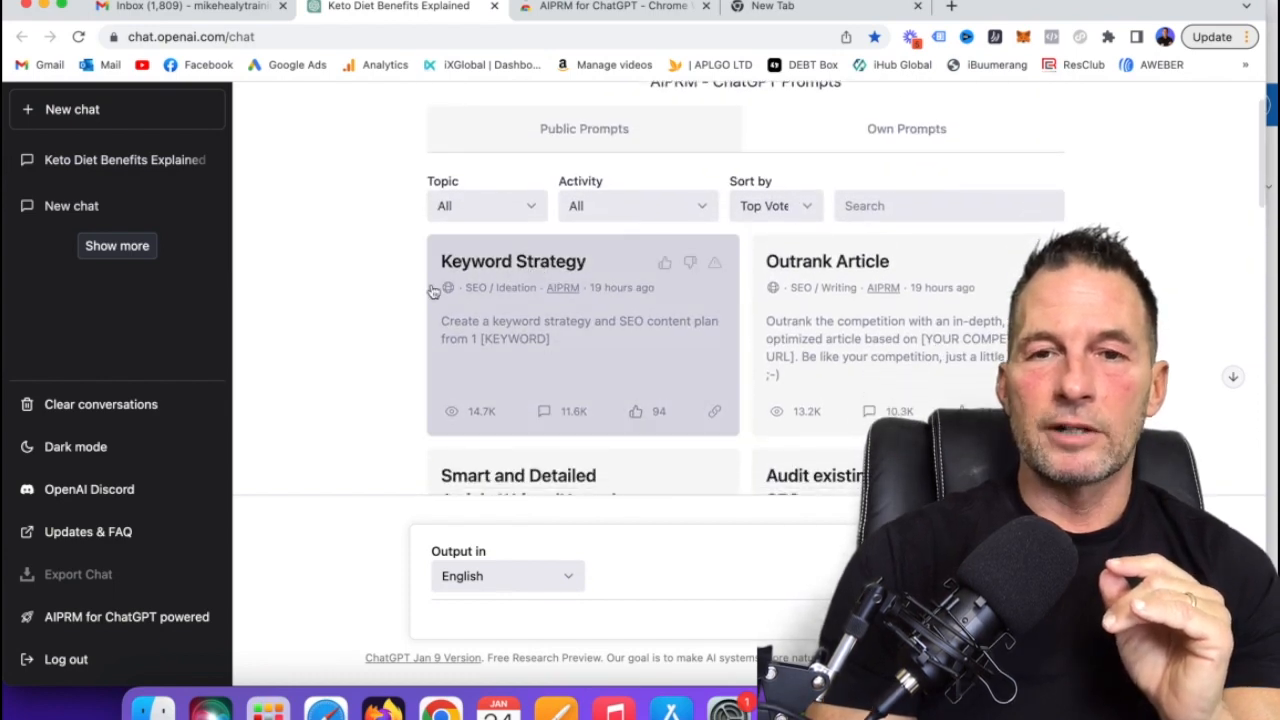
mouse_move(338, 308)
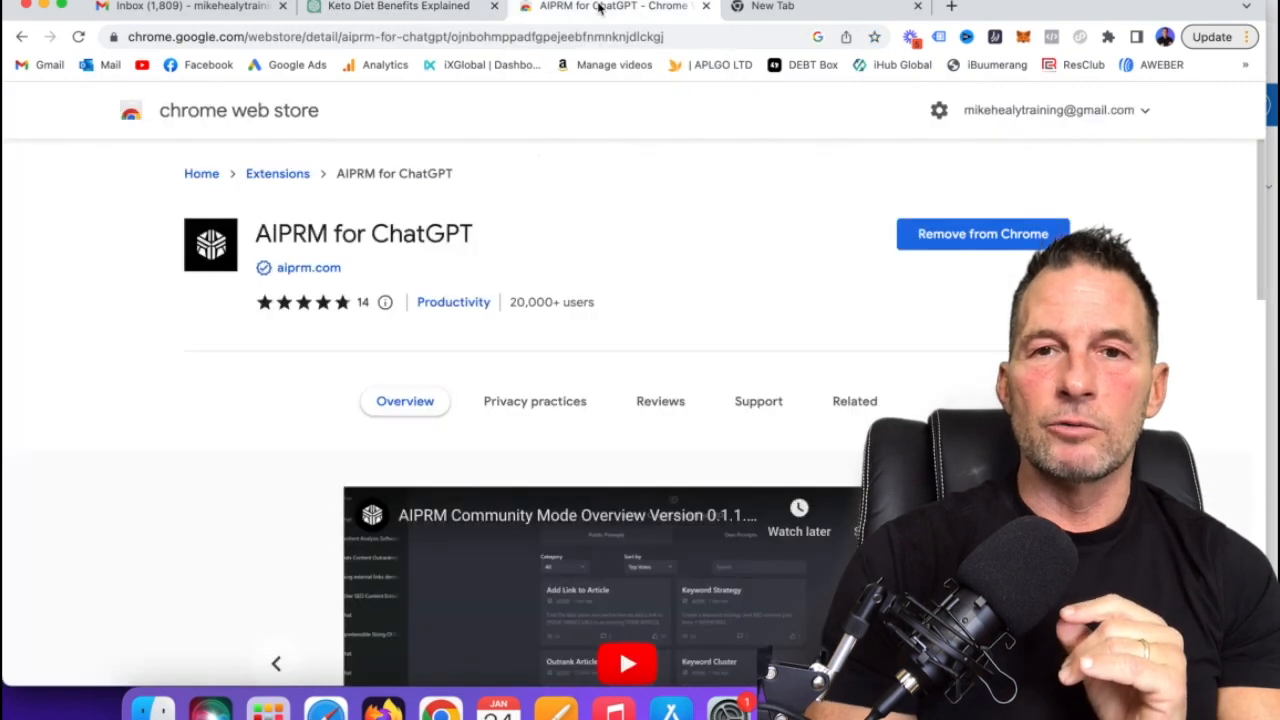
mouse_move(318, 203)
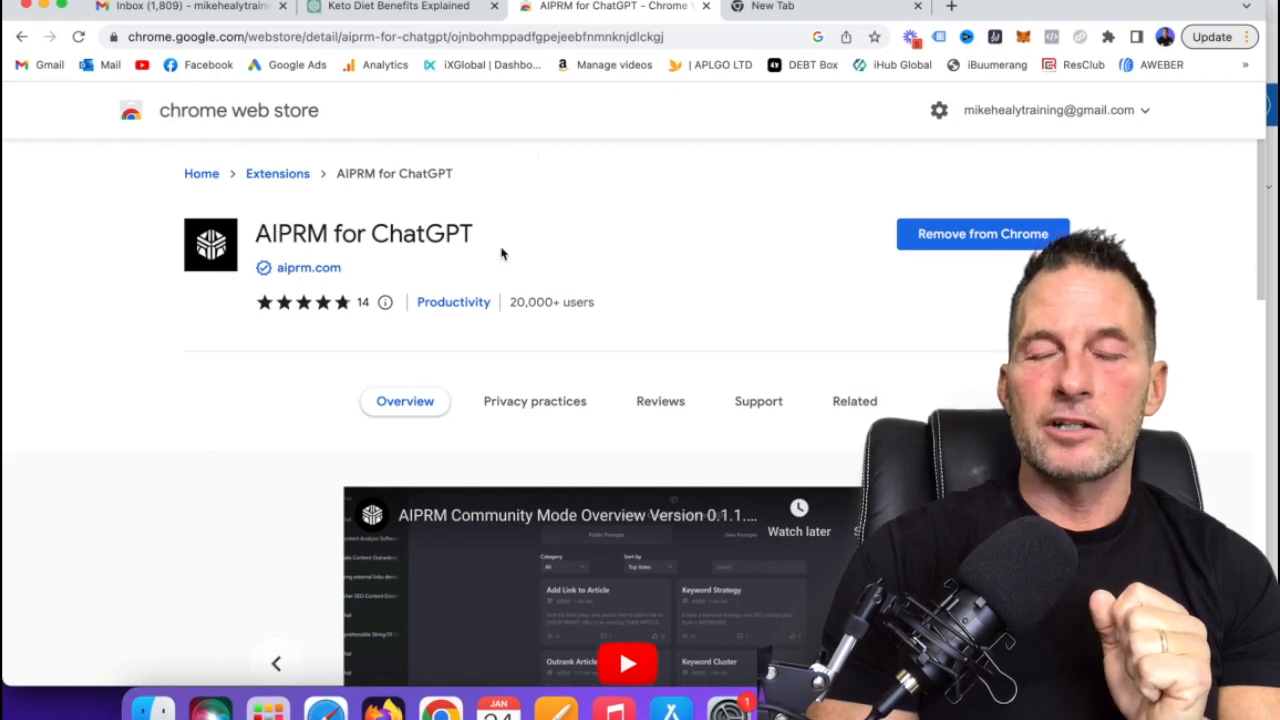
mouse_move(685, 259)
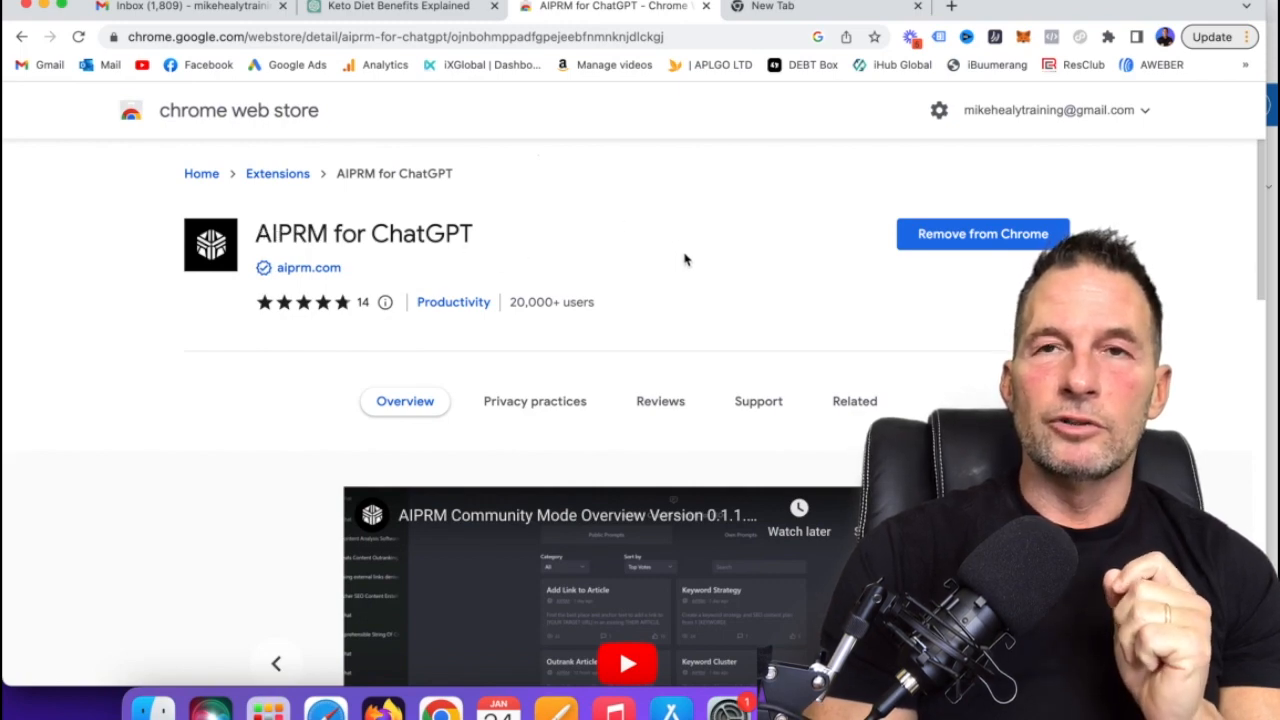
mouse_move(679, 107)
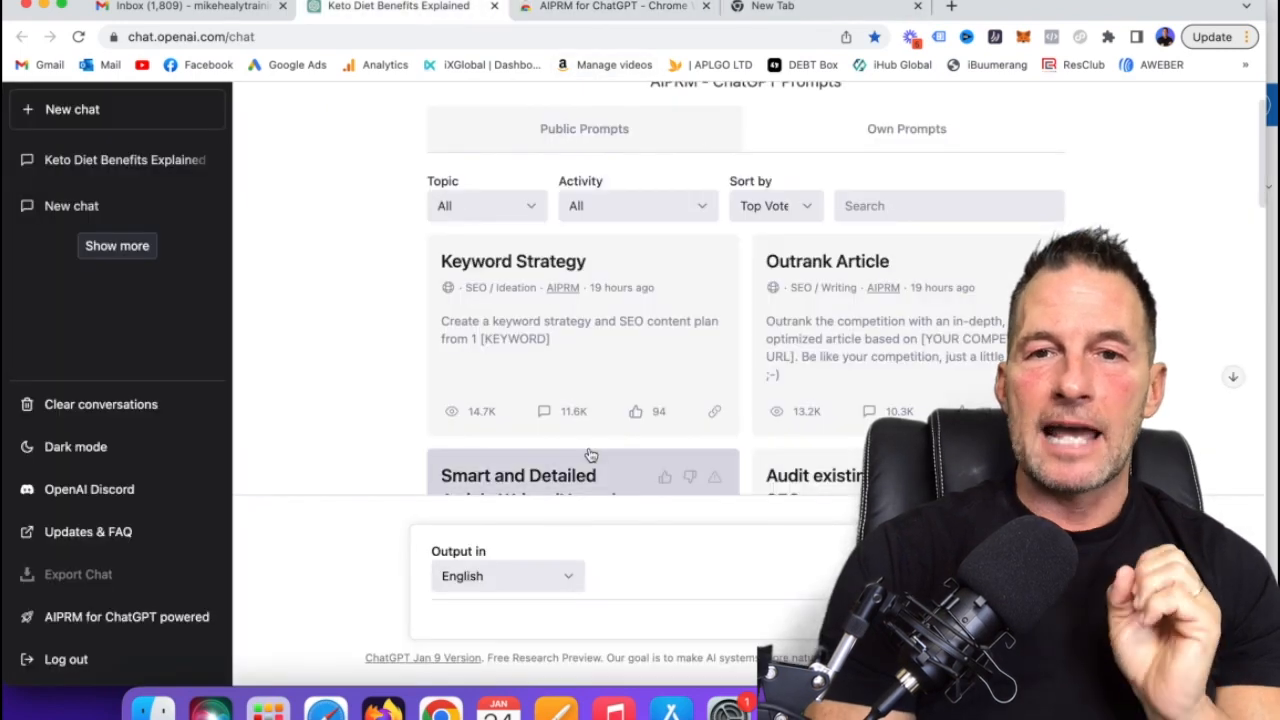
mouse_move(355, 263)
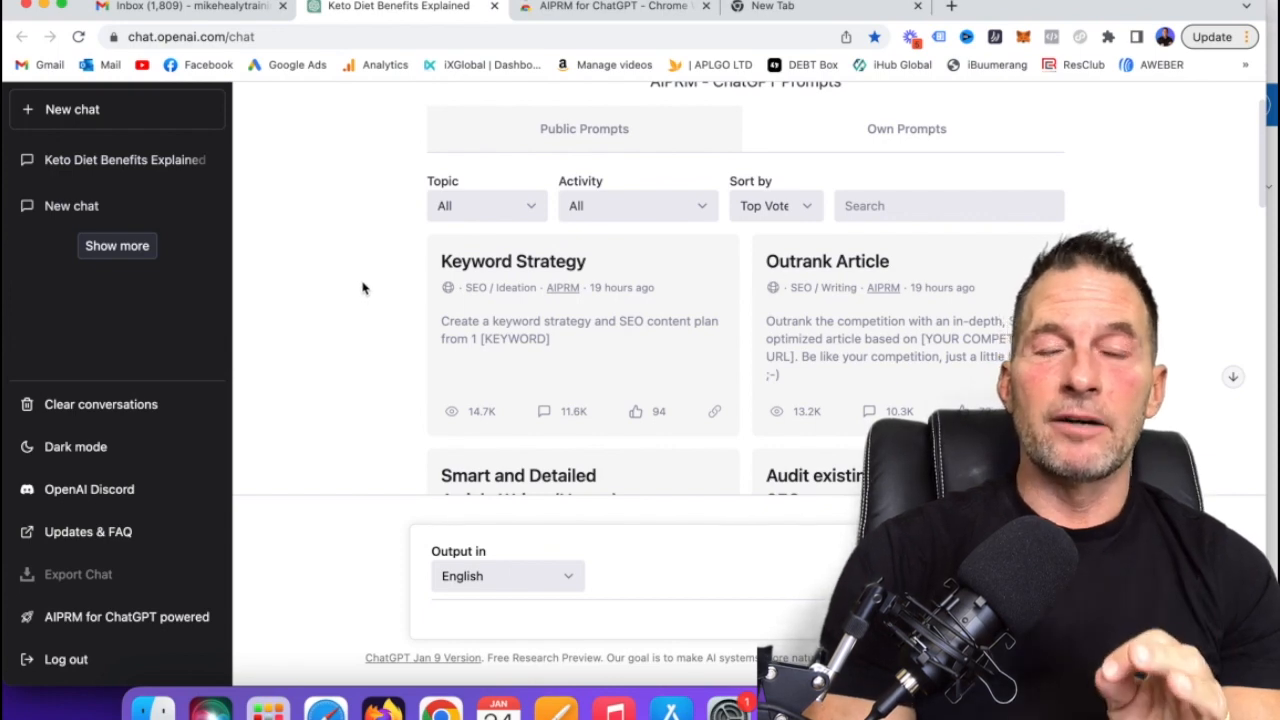
mouse_move(595, 322)
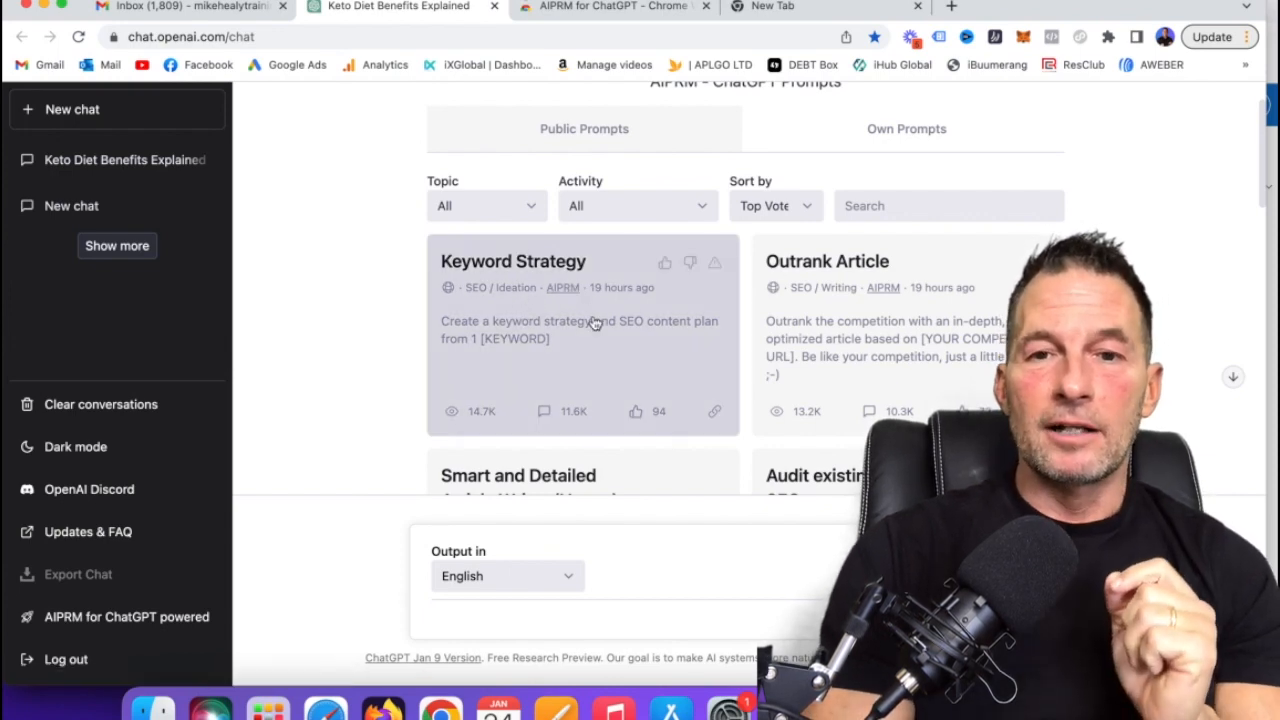
mouse_move(358, 306)
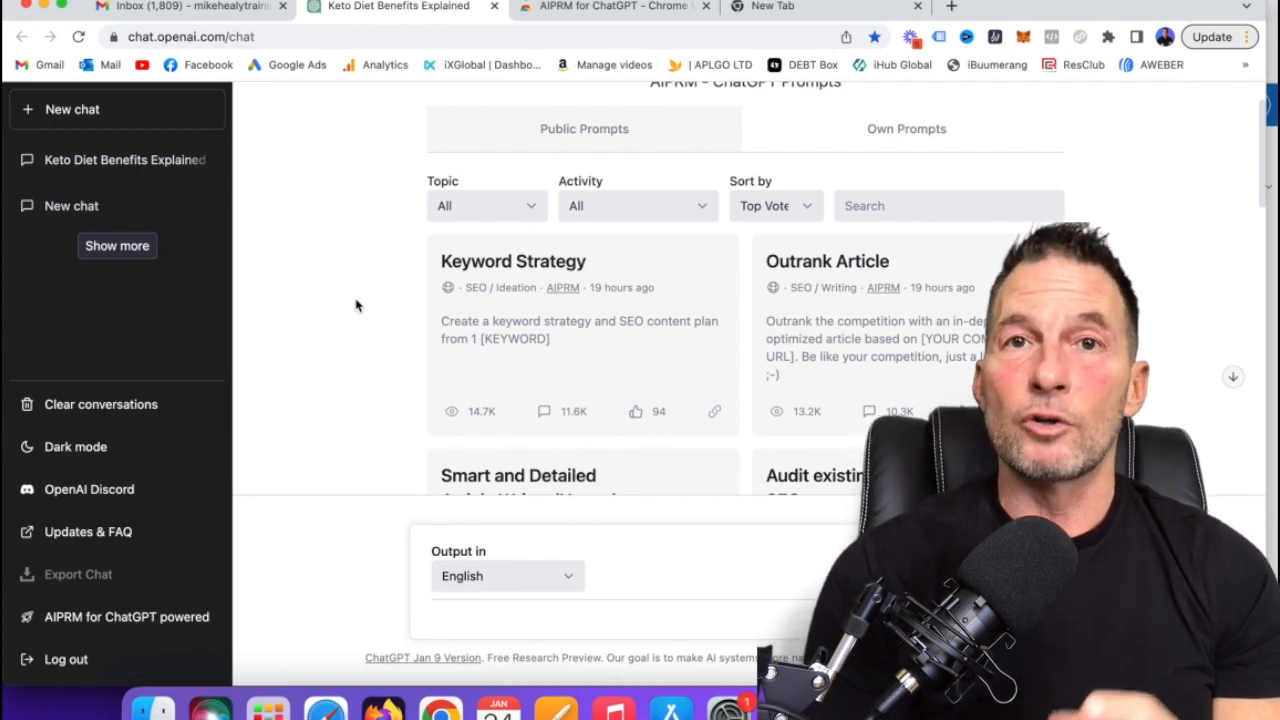
mouse_move(483, 318)
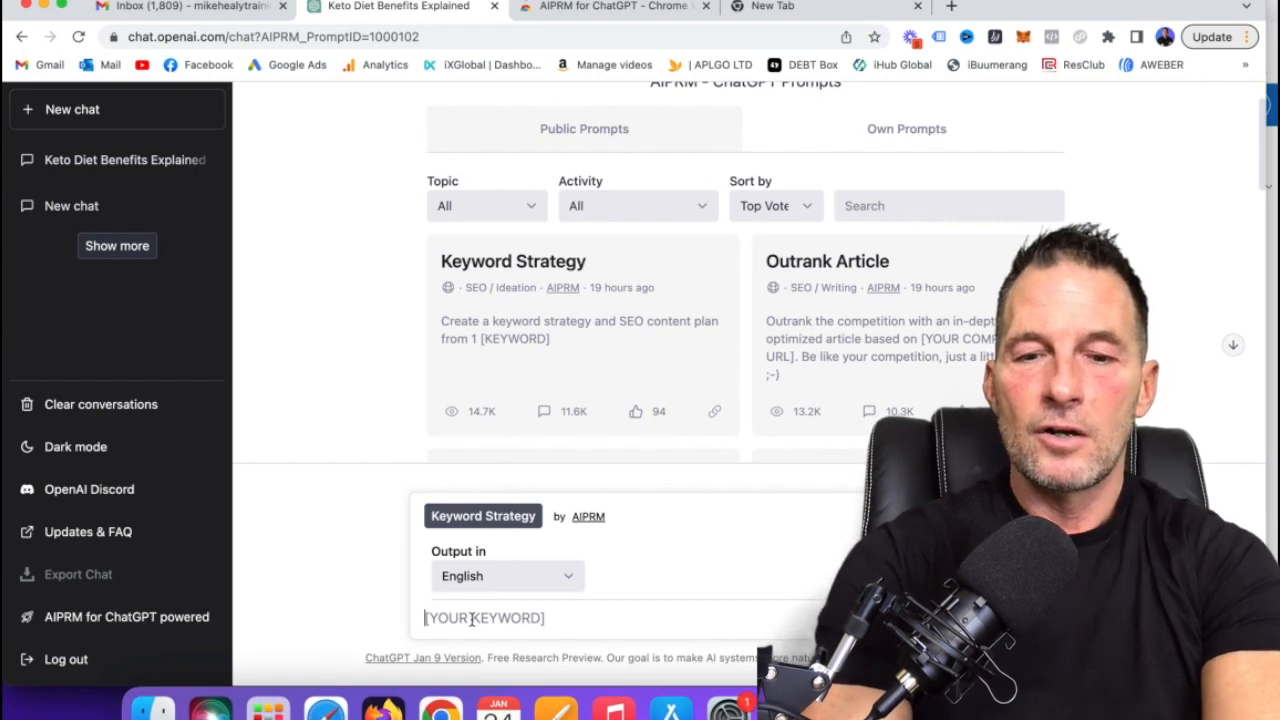
Enter 'Cryptocurrency and real estate' as the Keyword Strategy prompt's keyword.
type("crypr")
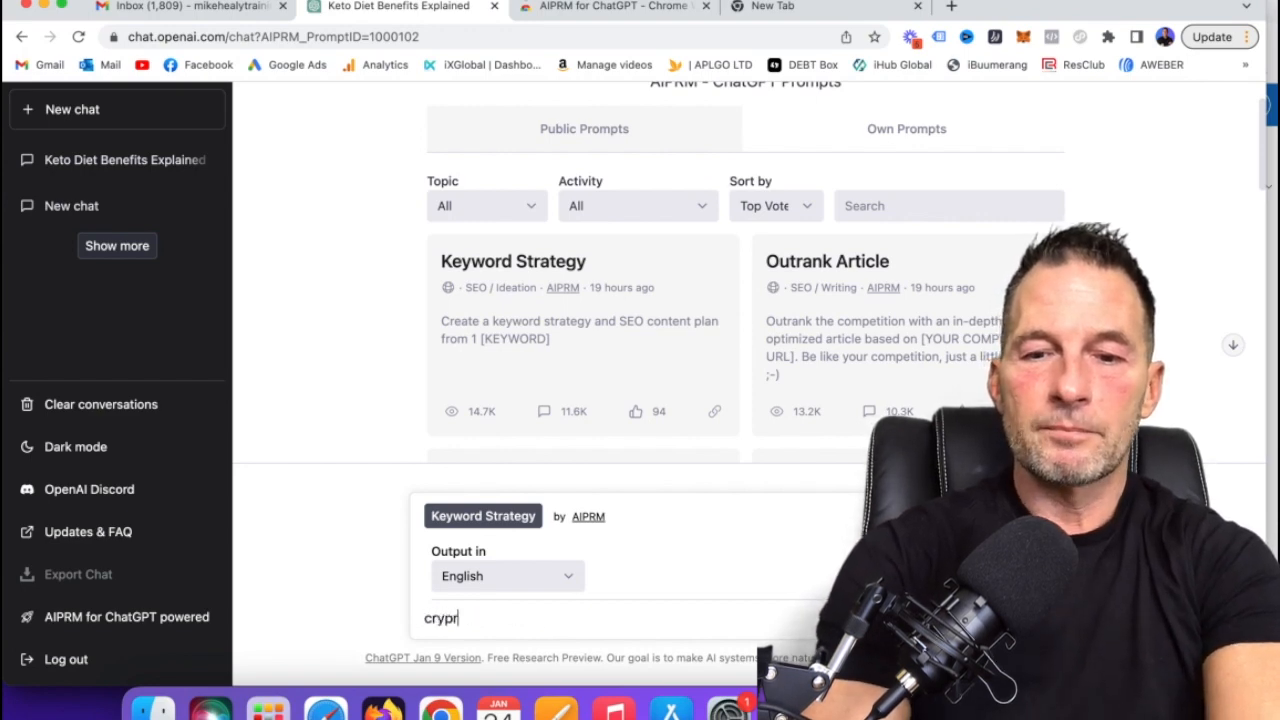
key("Backspace")
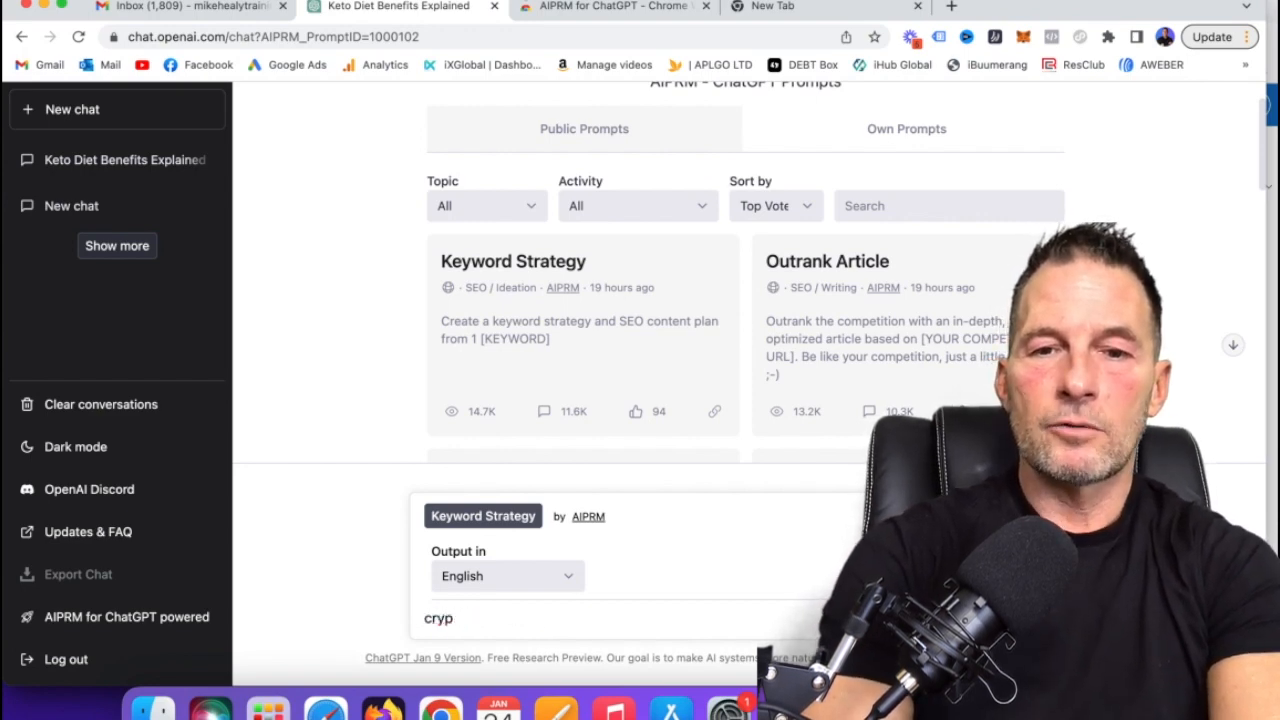
type("toc")
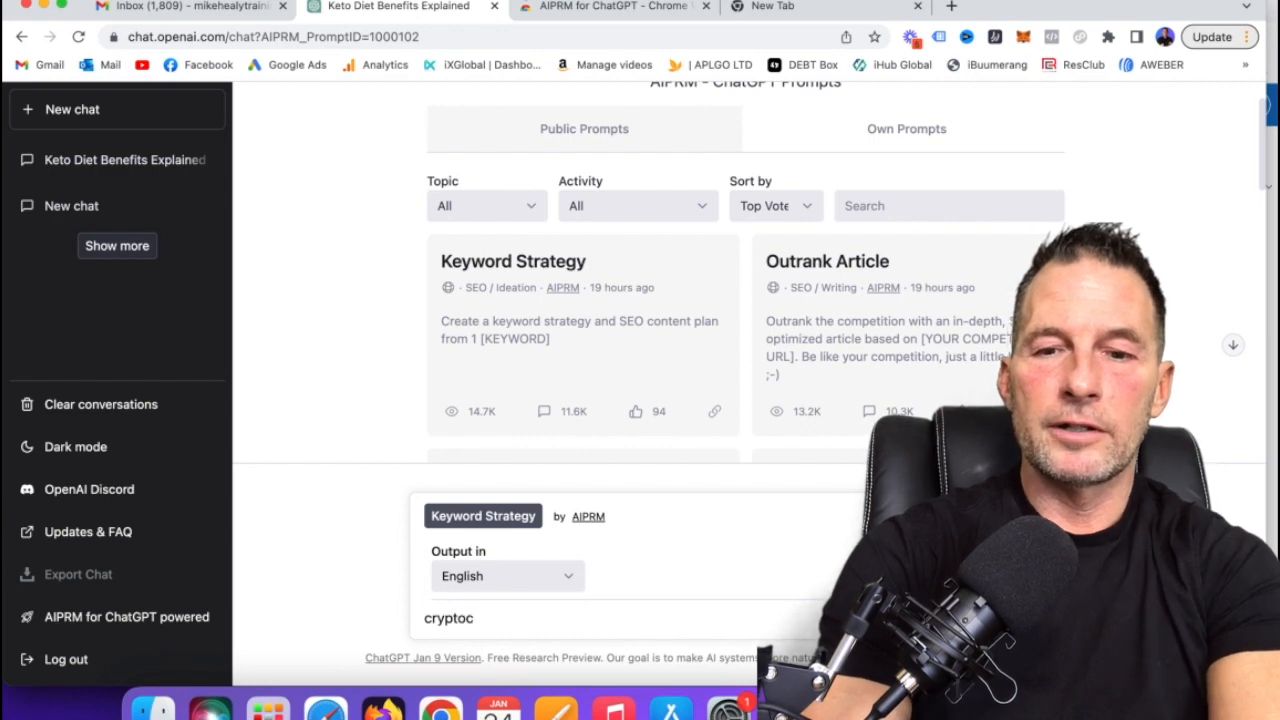
type("Cryptocurrency aand")
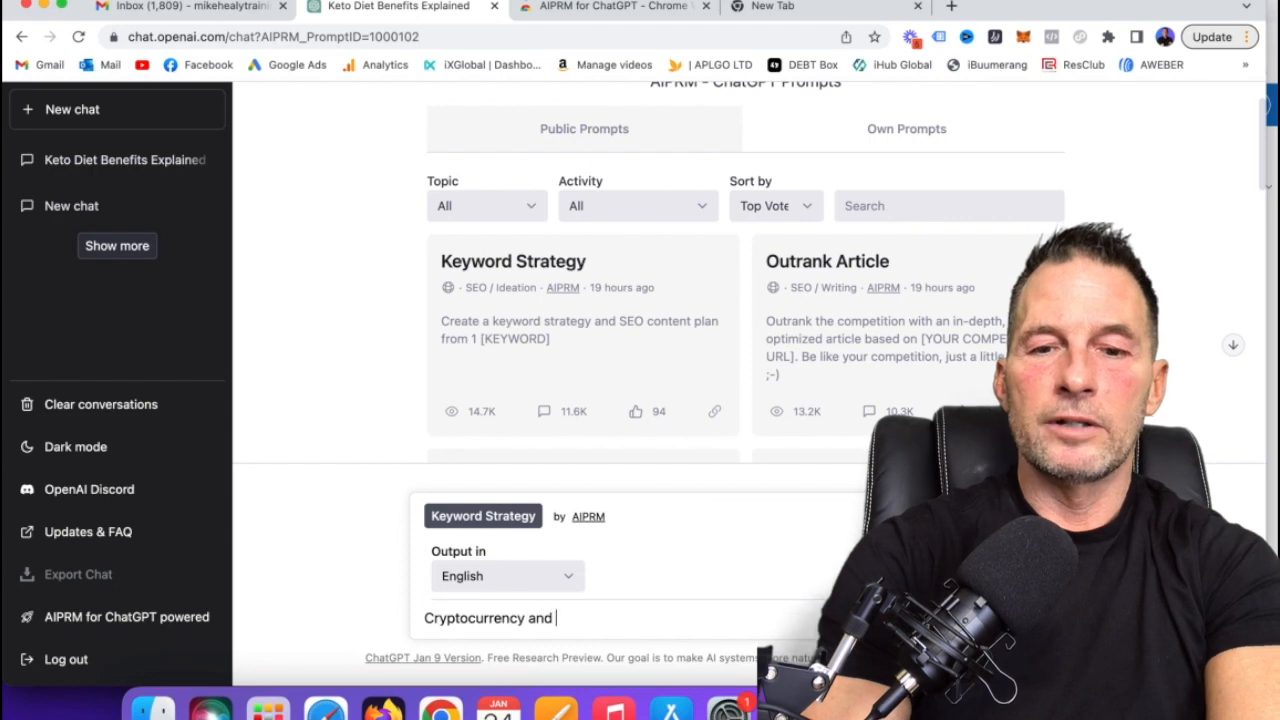
type("reales")
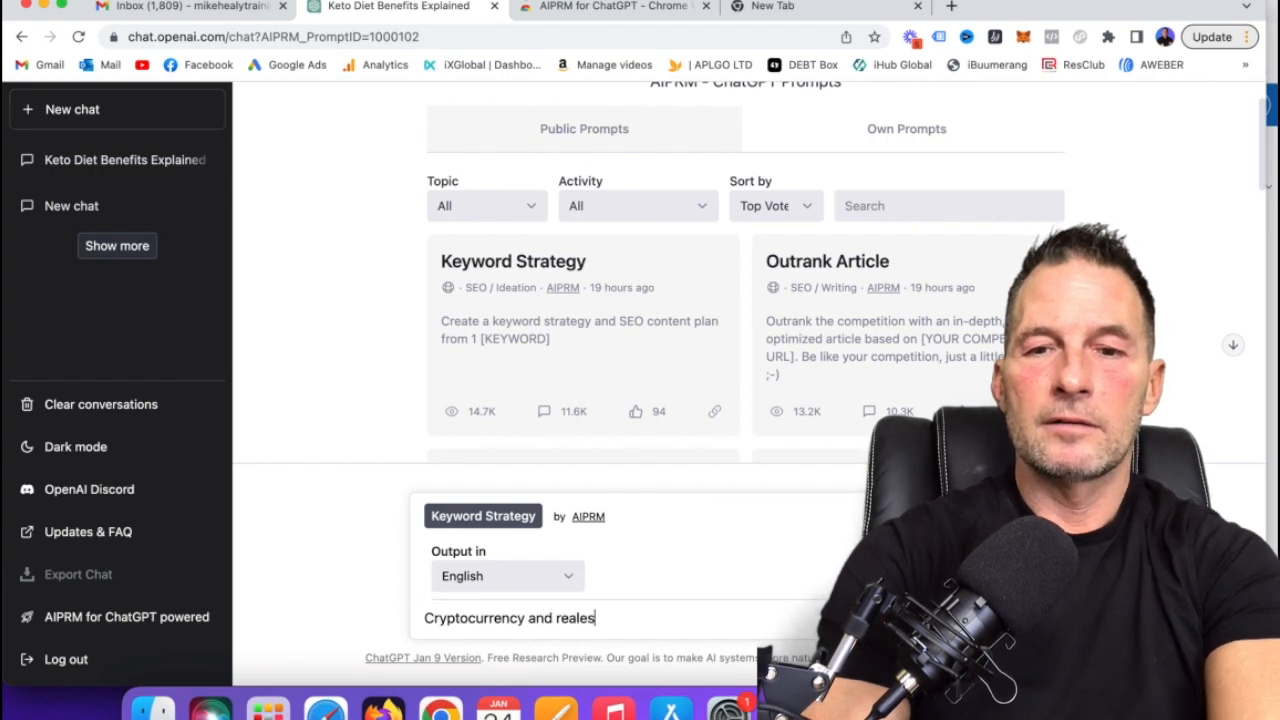
type("tate")
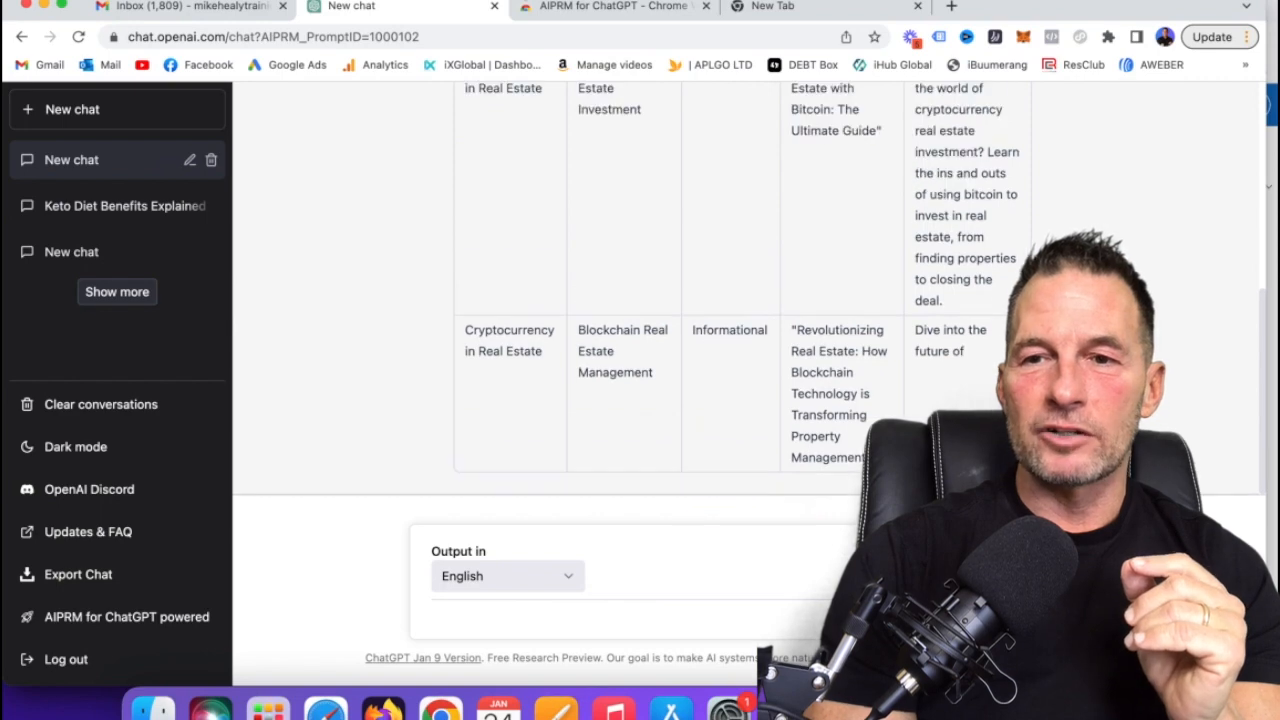
Scroll the keyword table to the 'Cryptocurrency Real Estate Transactions' keyword cell.
scroll("up", 3)
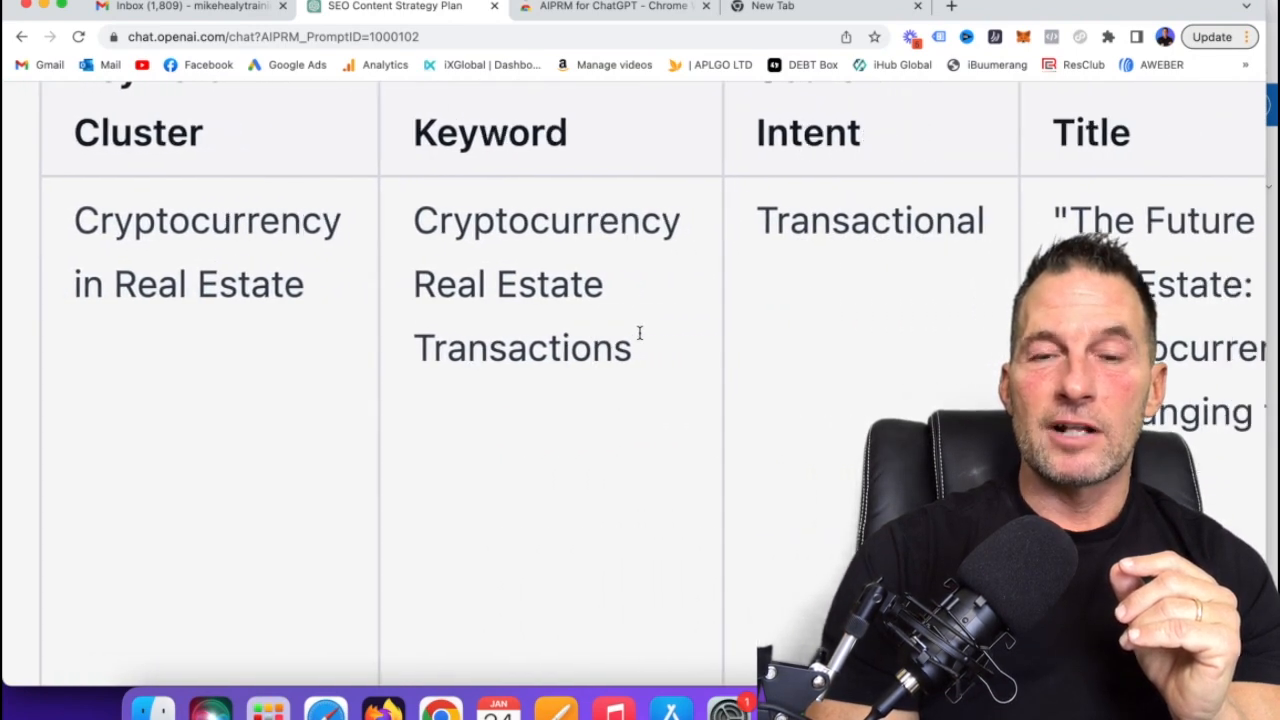
scroll("right", 3)
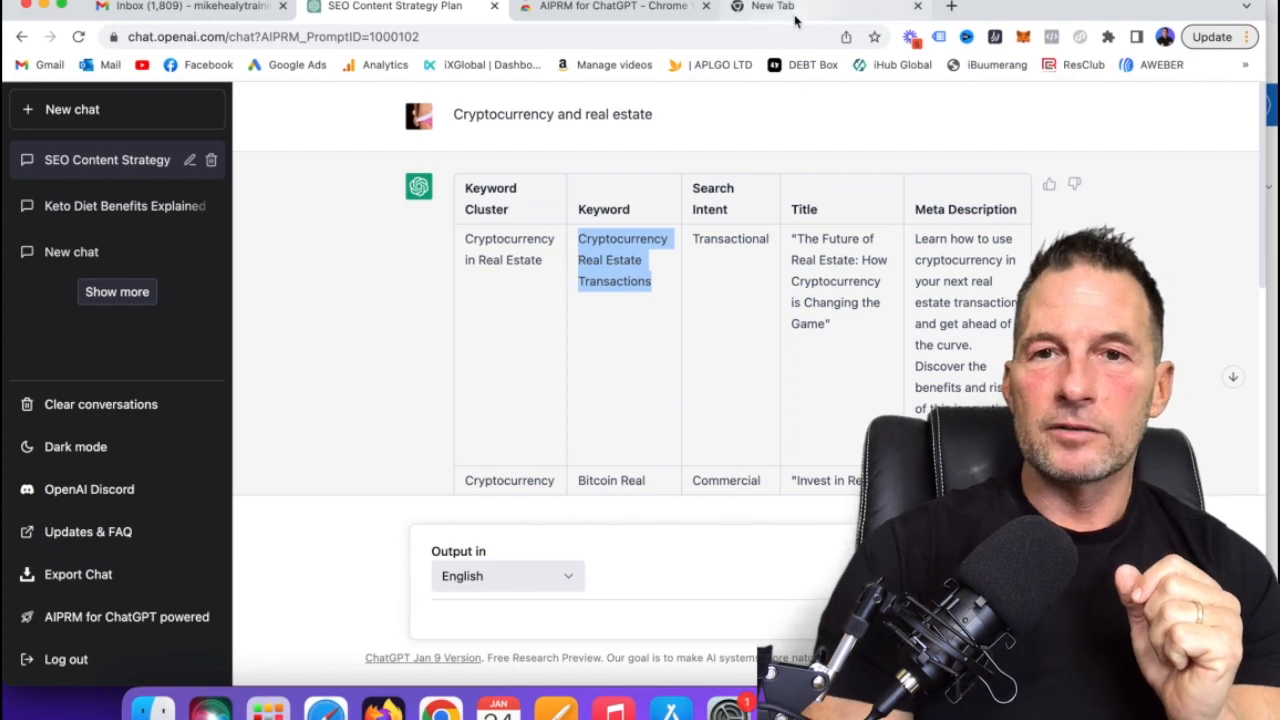
Google 'Cryptocurrency Real Estate Transactions' and open the NAR Realtor Magazine blockchain article.
left_click(785, 7)
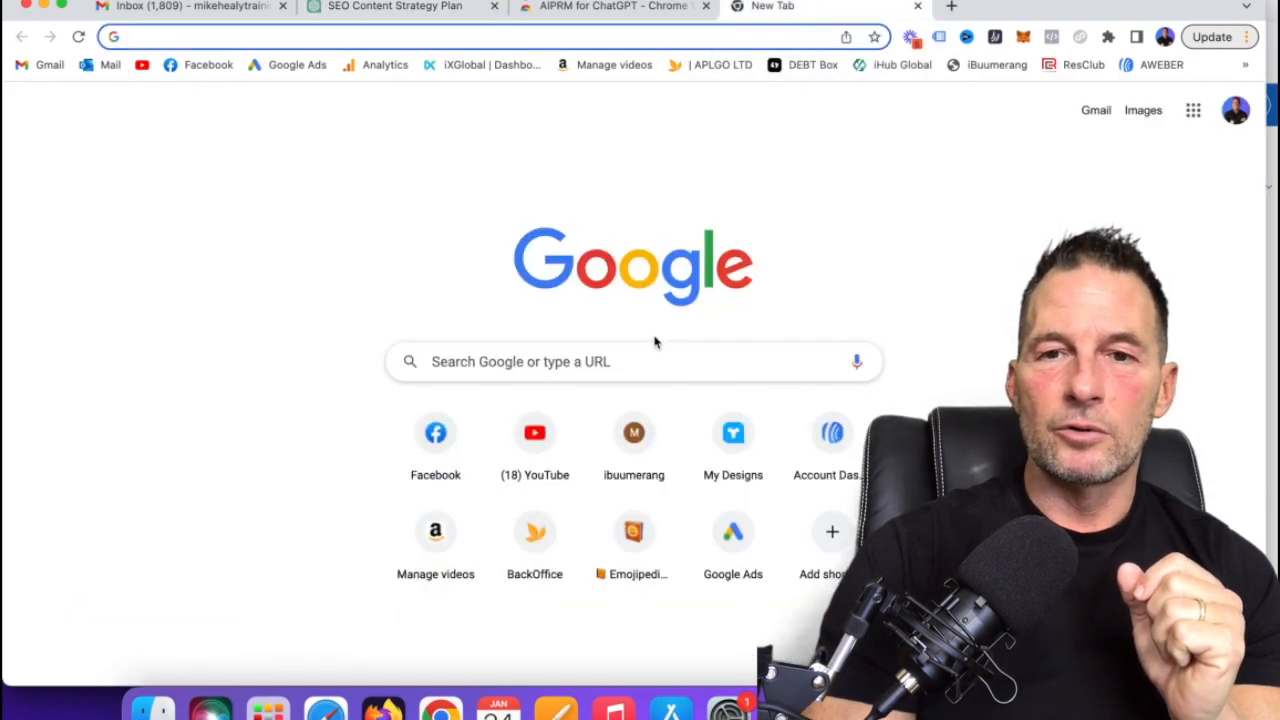
left_click(633, 361)
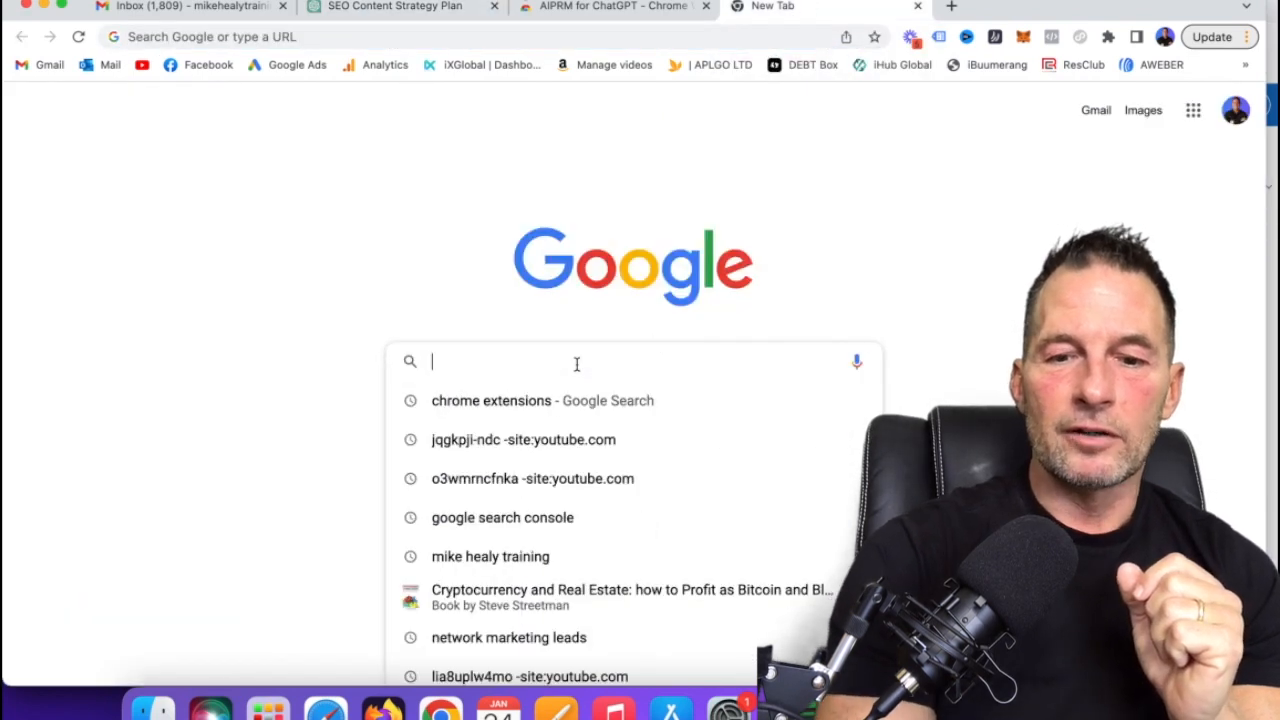
type("Cryptocurrency Real Estate Transactions")
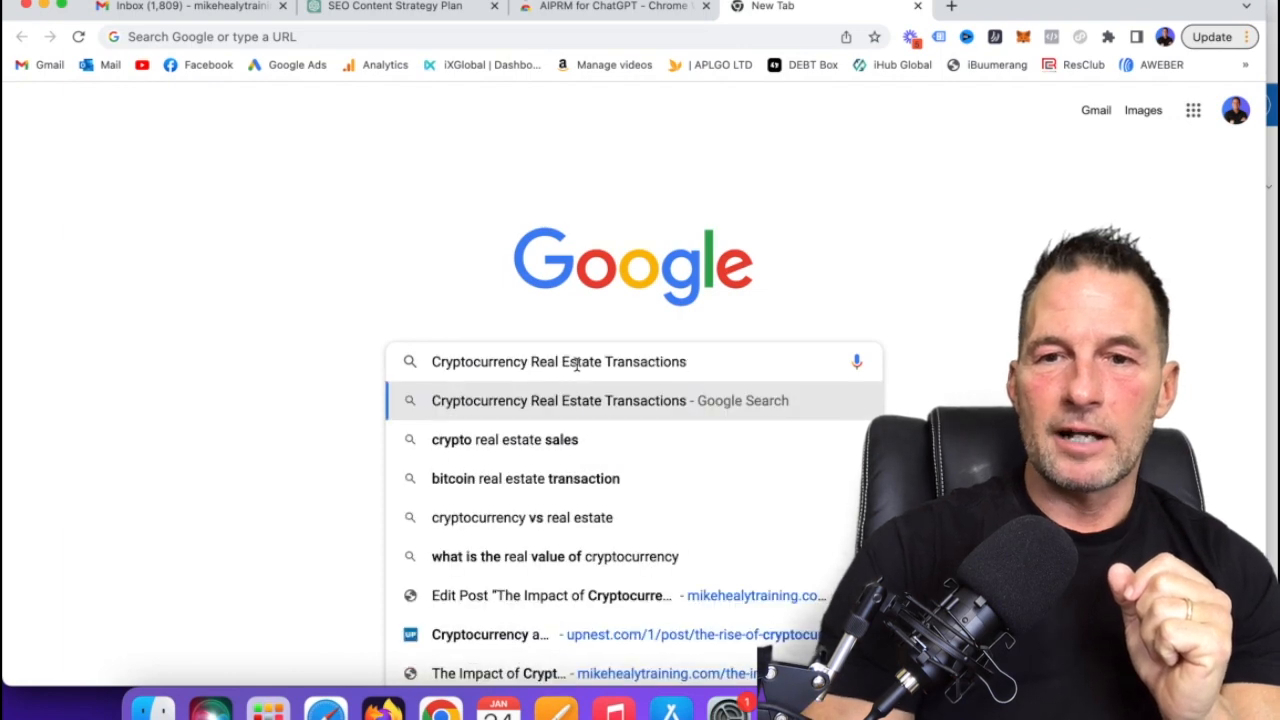
key("Return")
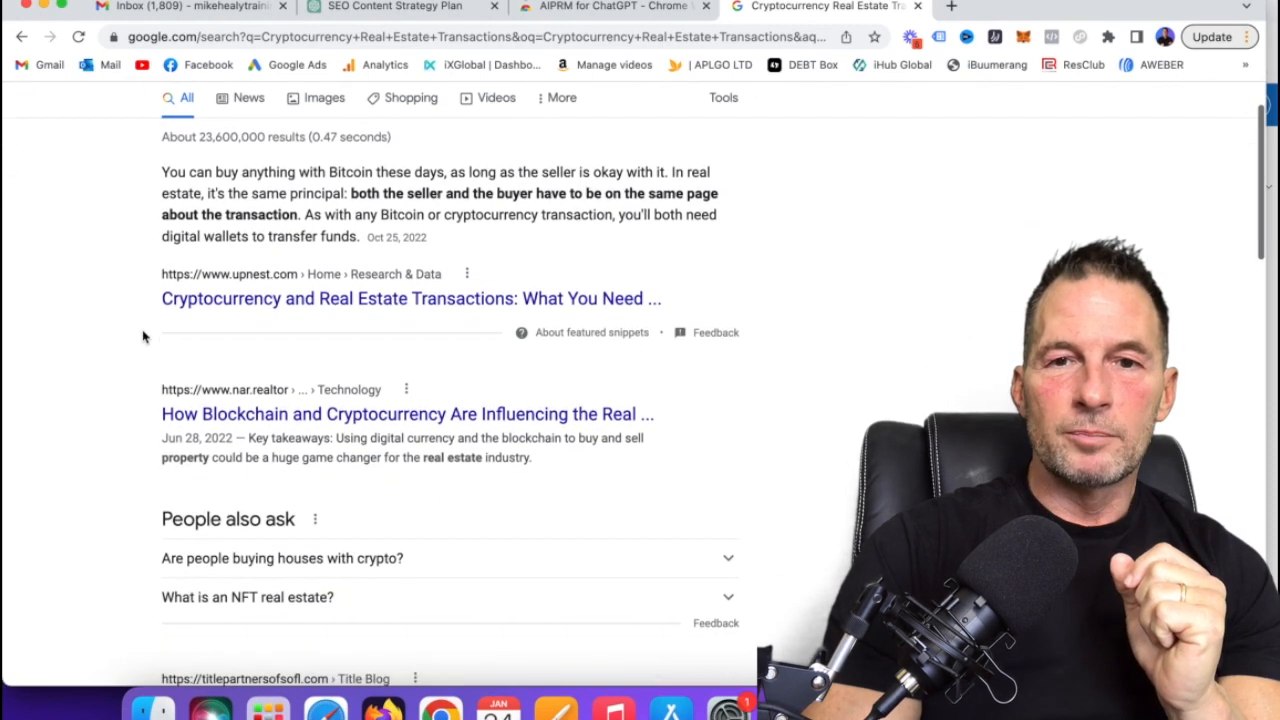
mouse_move(120, 352)
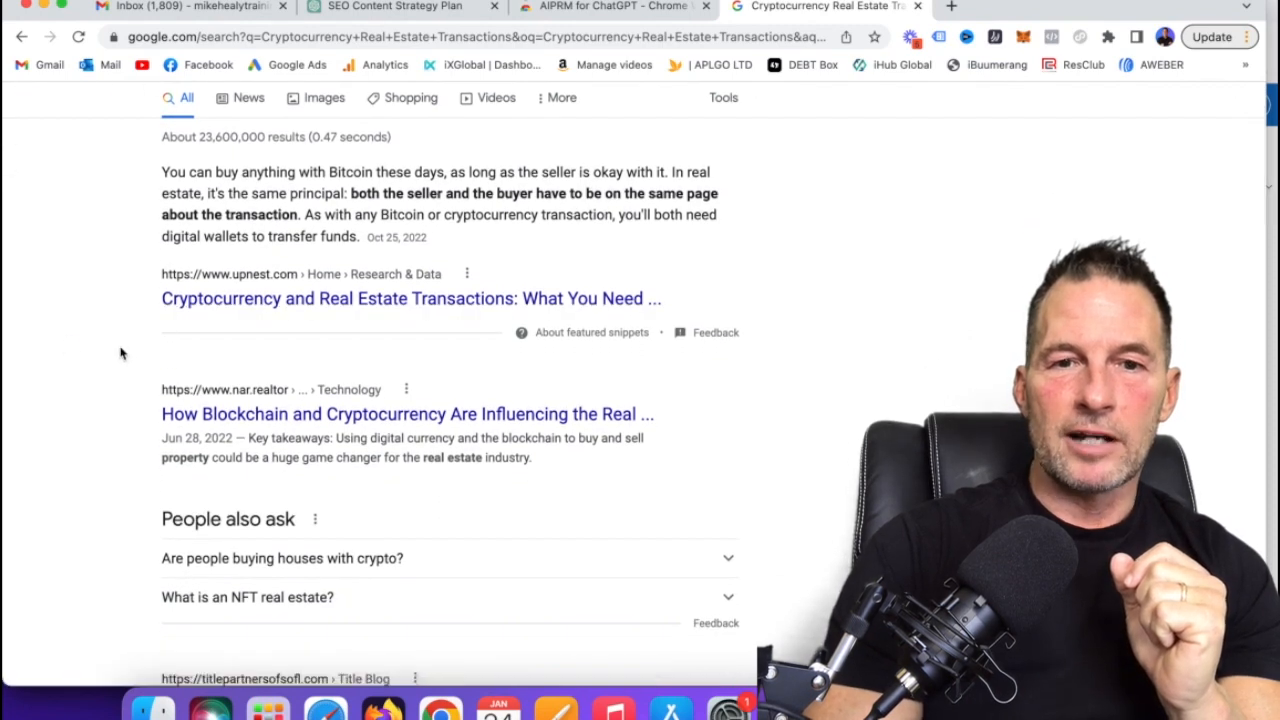
scroll("down", 3)
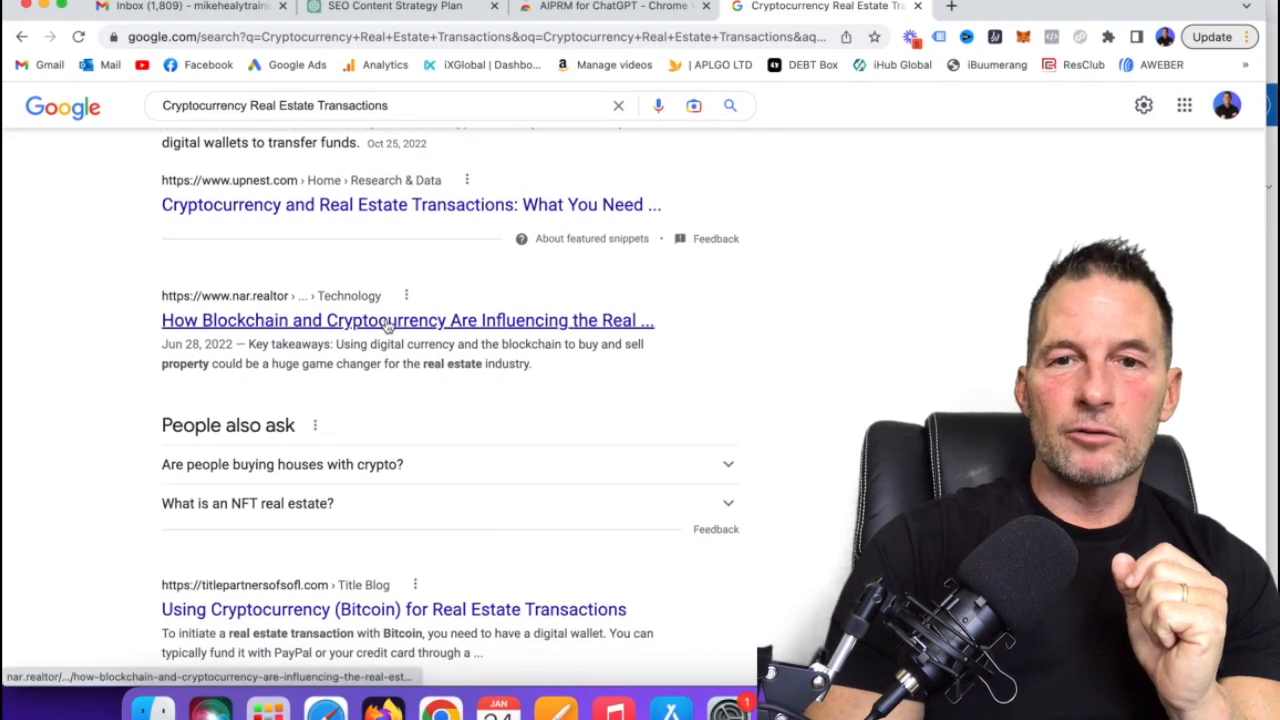
mouse_move(223, 392)
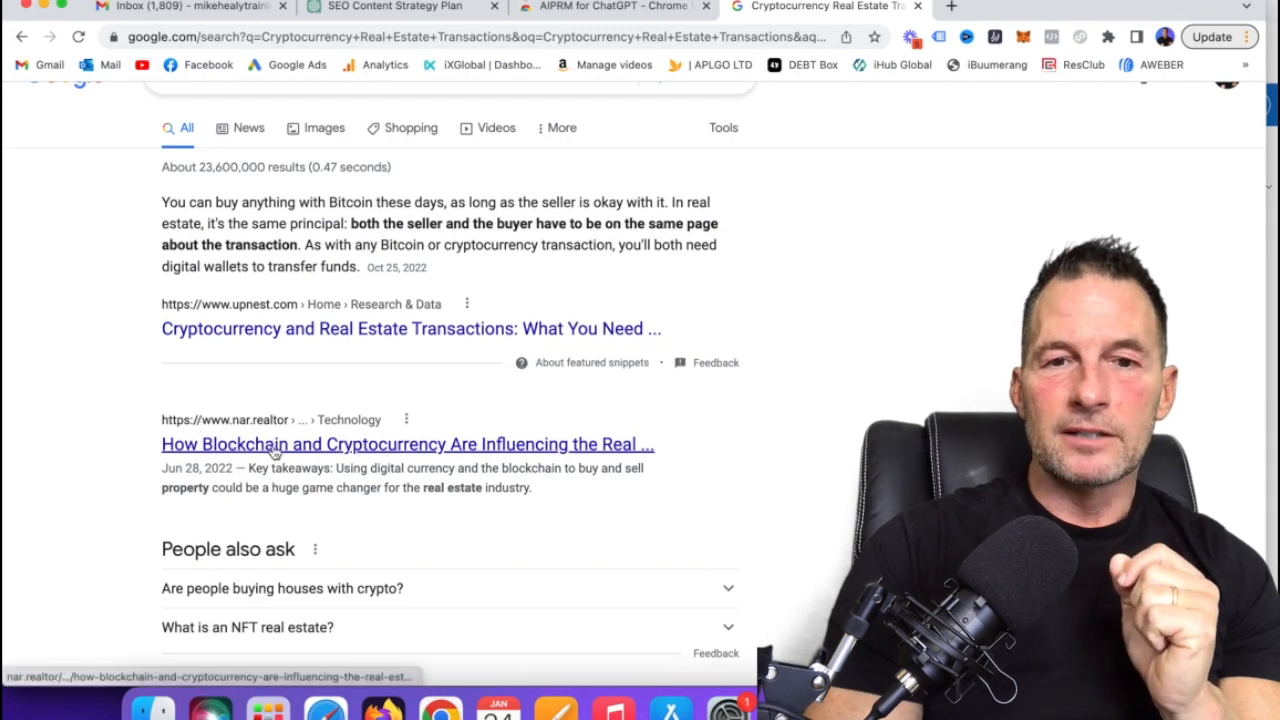
left_click(407, 444)
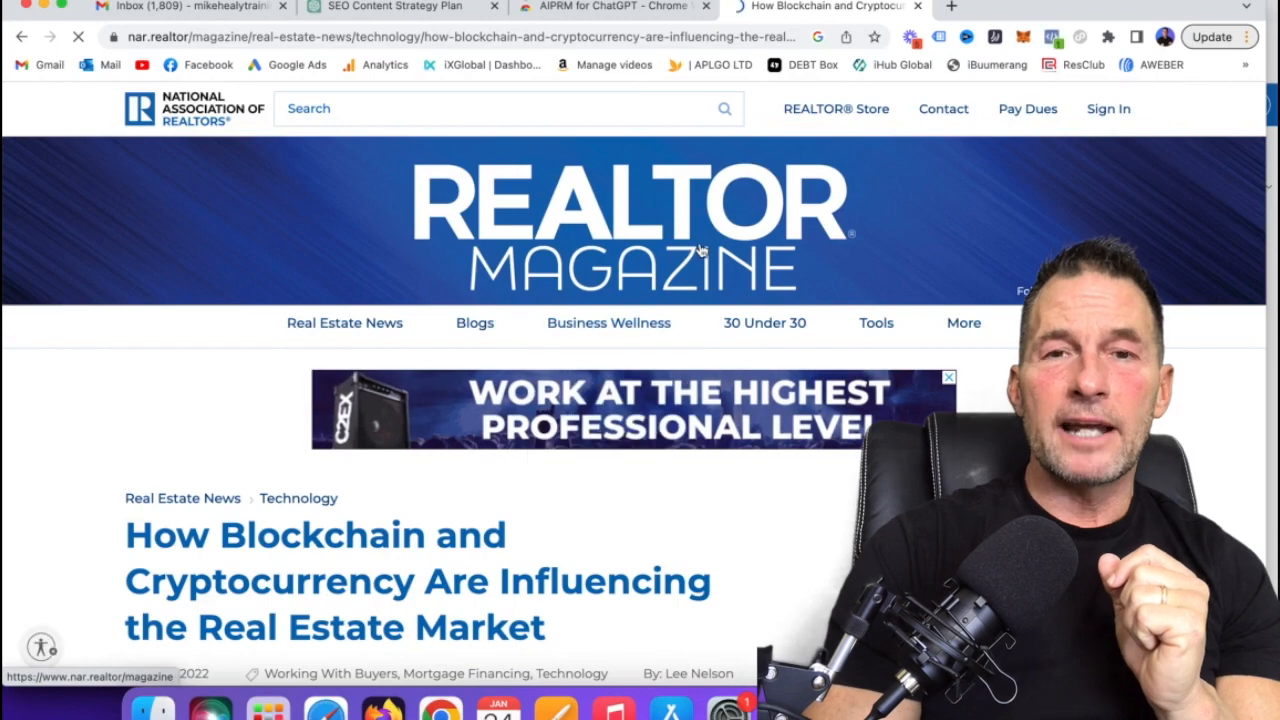
scroll("down", 3)
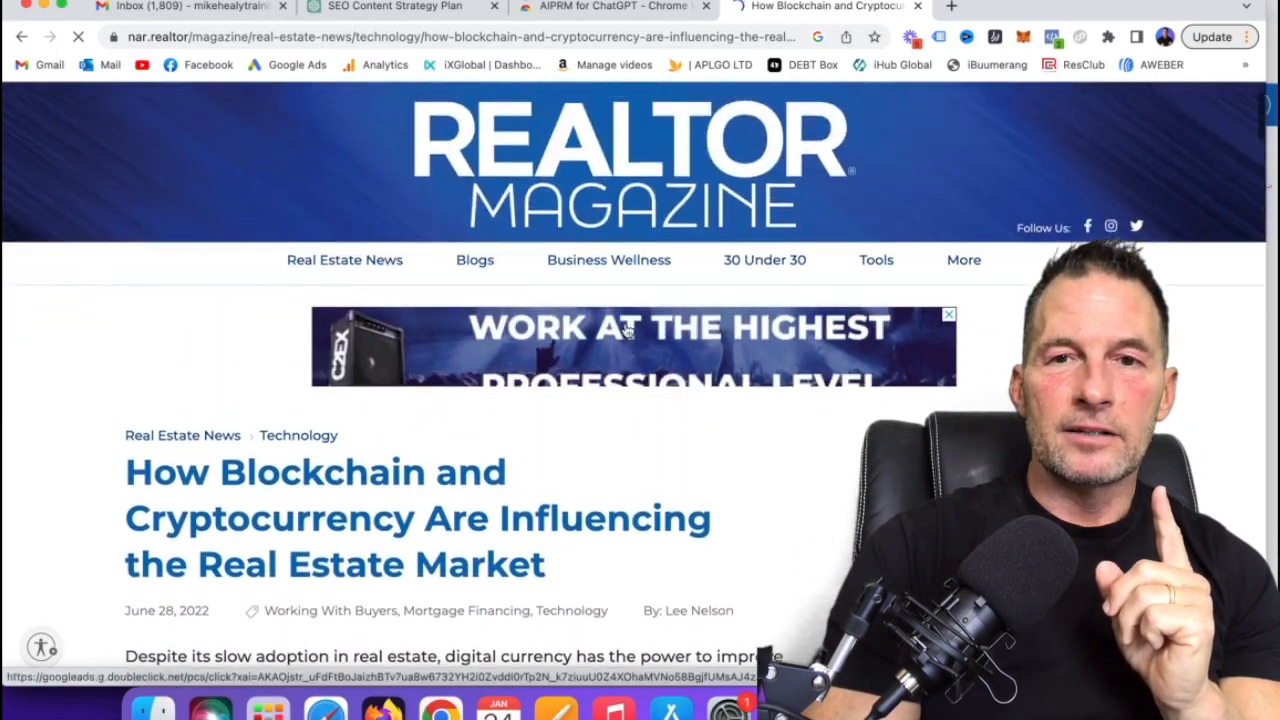
scroll("up", 3)
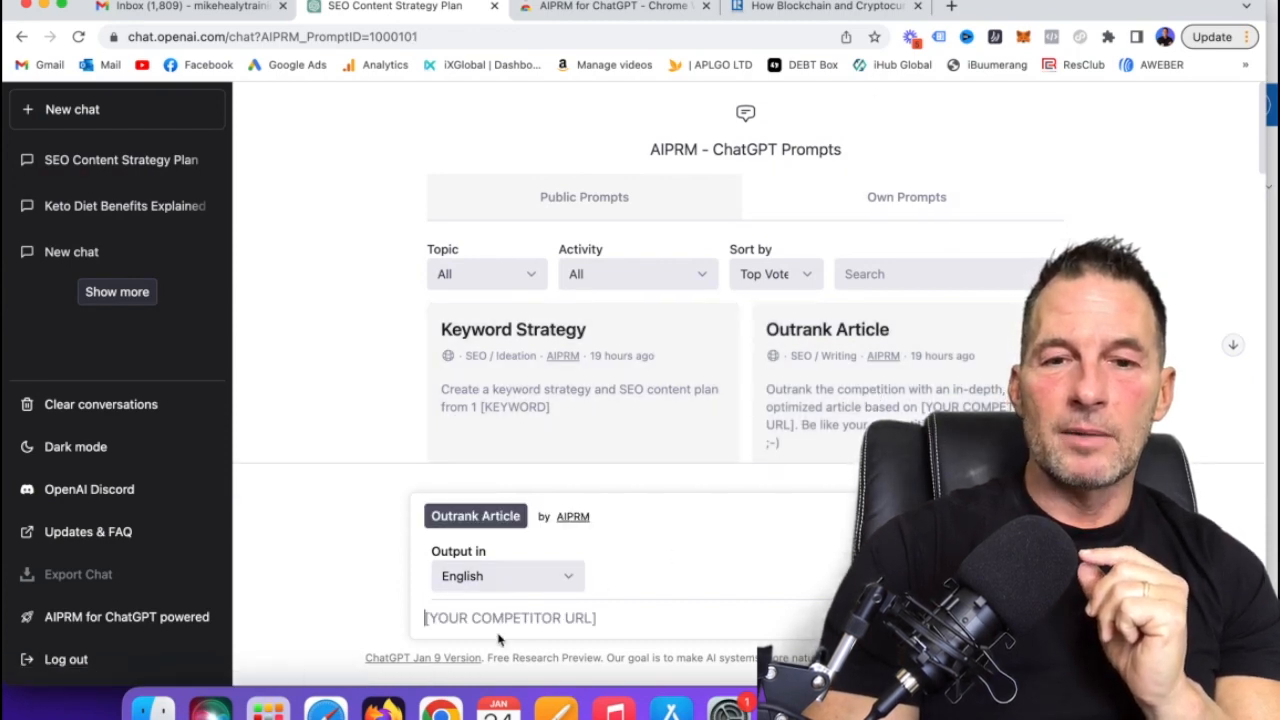
Paste the nar.realtor blockchain article URL into the Outrank Article prompt and review the output.
type("https://www.nar.realtor/magazine/real-estate-news/technology/how-blockchain-and-cryptocurrency-are-influencing-the-real-estate")
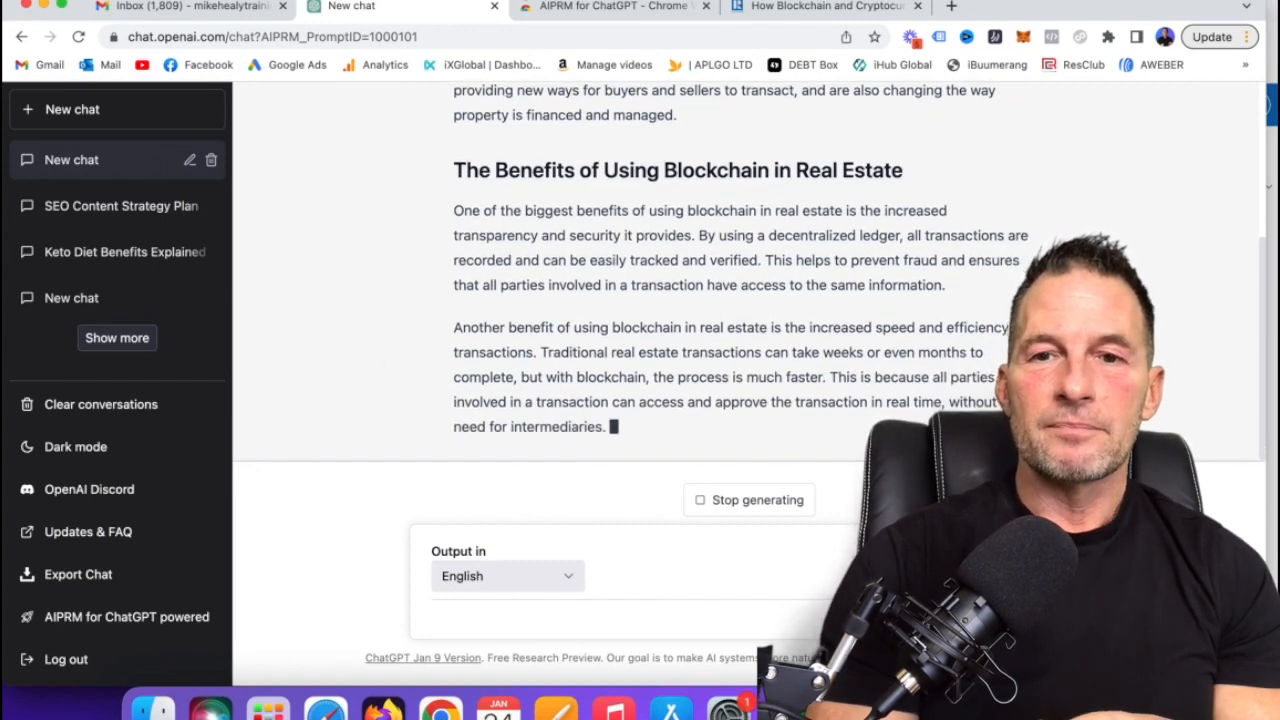
scroll("up", 3)
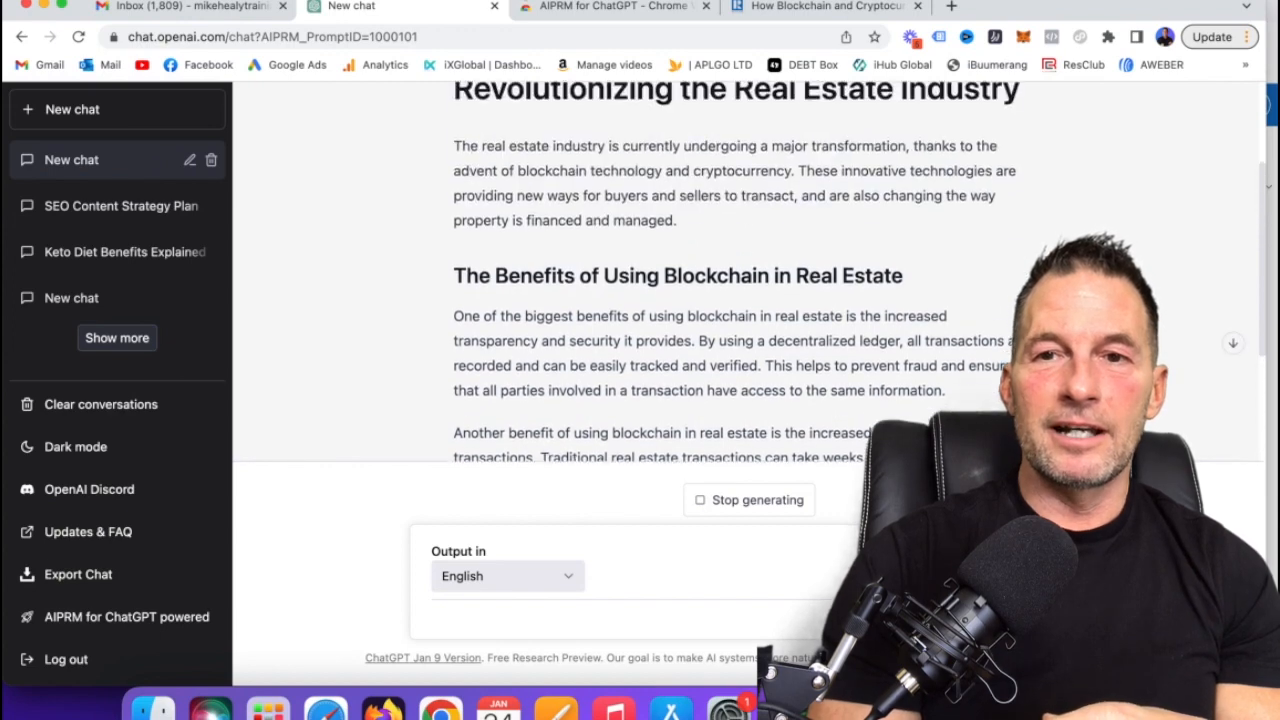
scroll("down", 3)
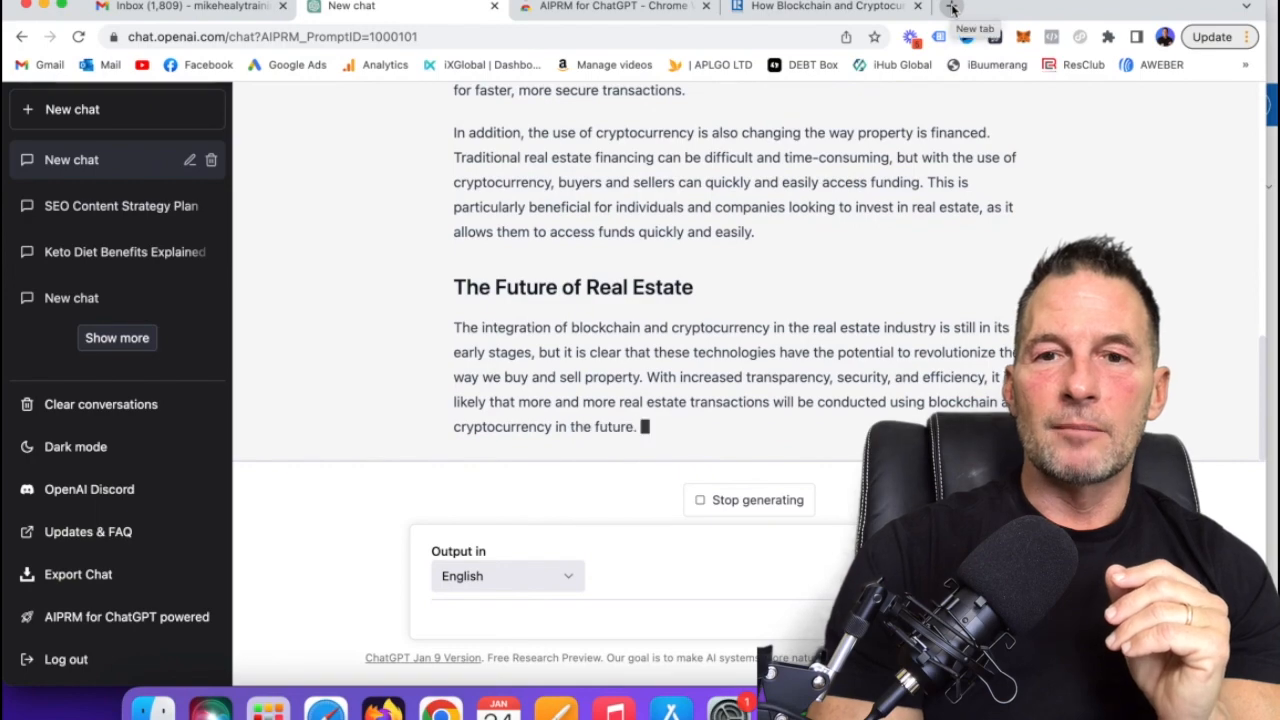
Go to mikehealytraining.com in a new tab and open the cryptocurrency real estate post.
left_click(952, 7)
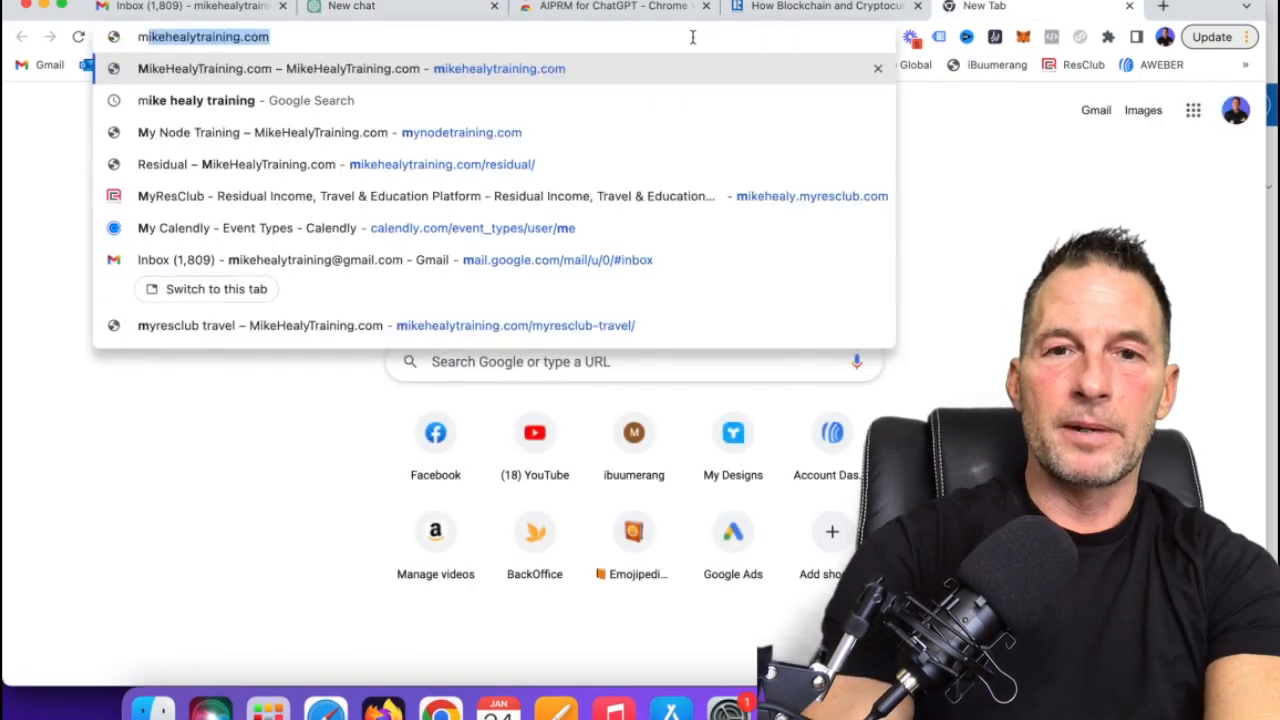
left_click(350, 68)
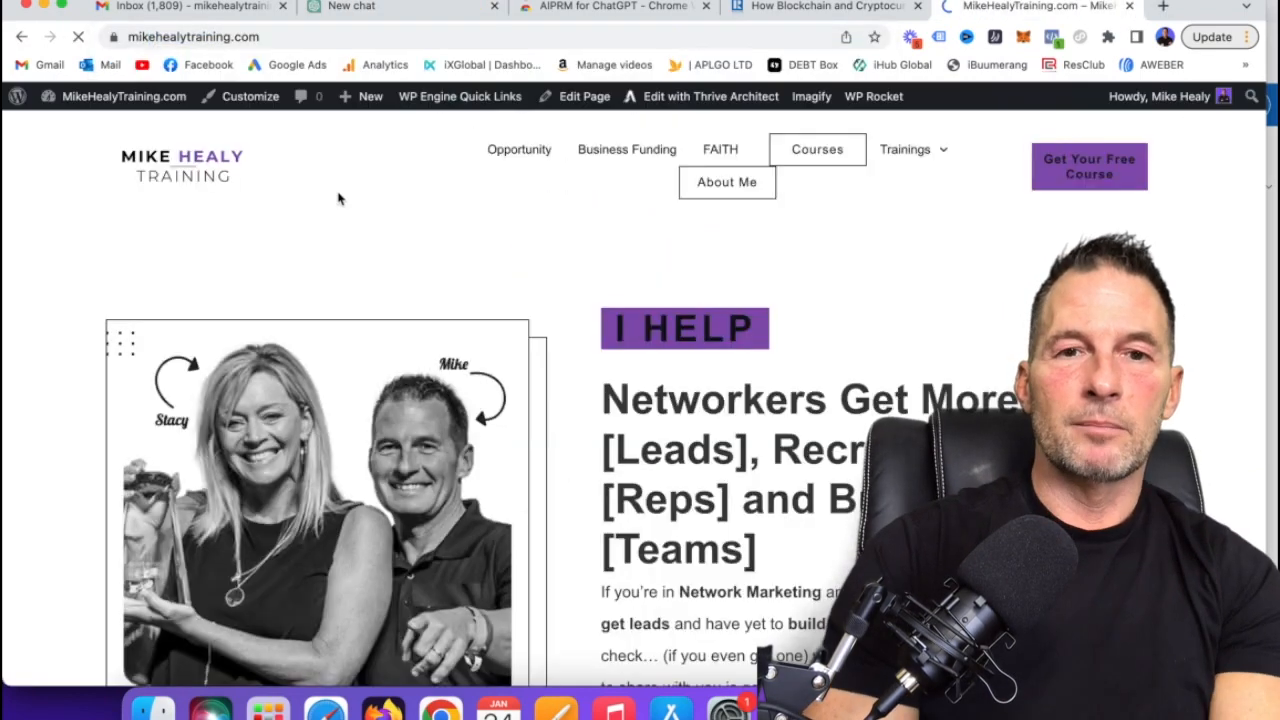
scroll("down", 3)
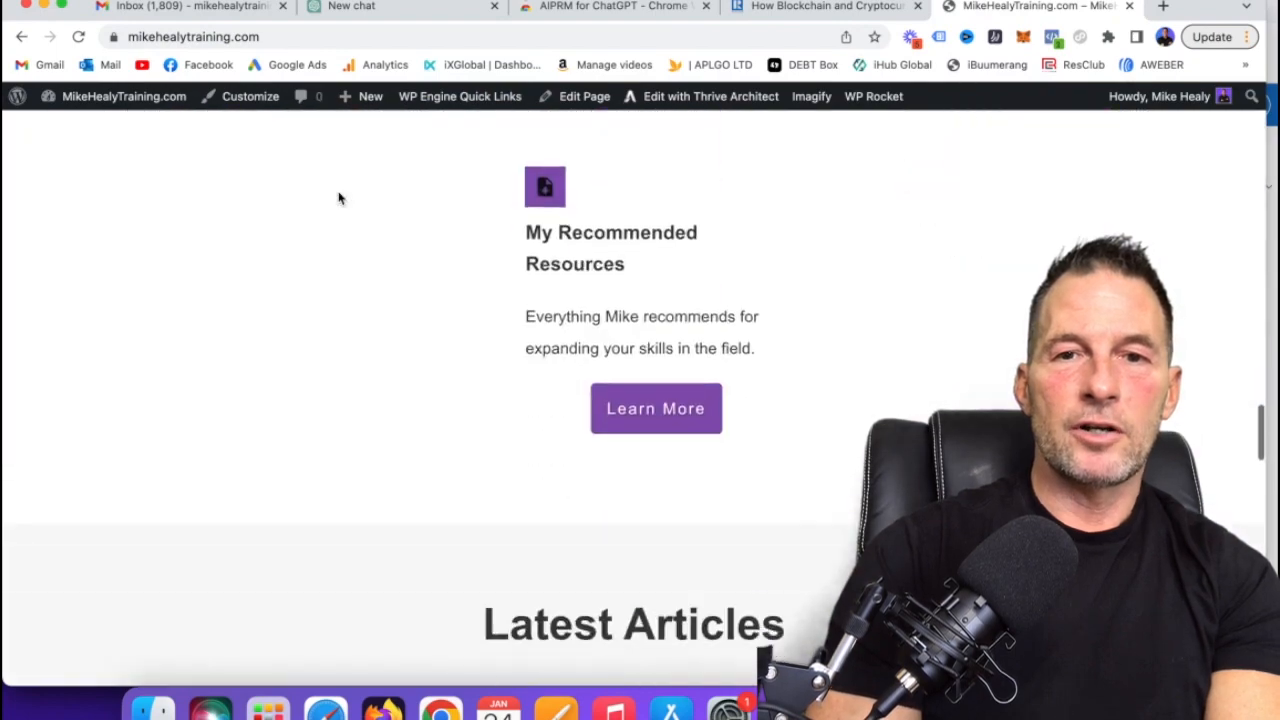
scroll("down", 3)
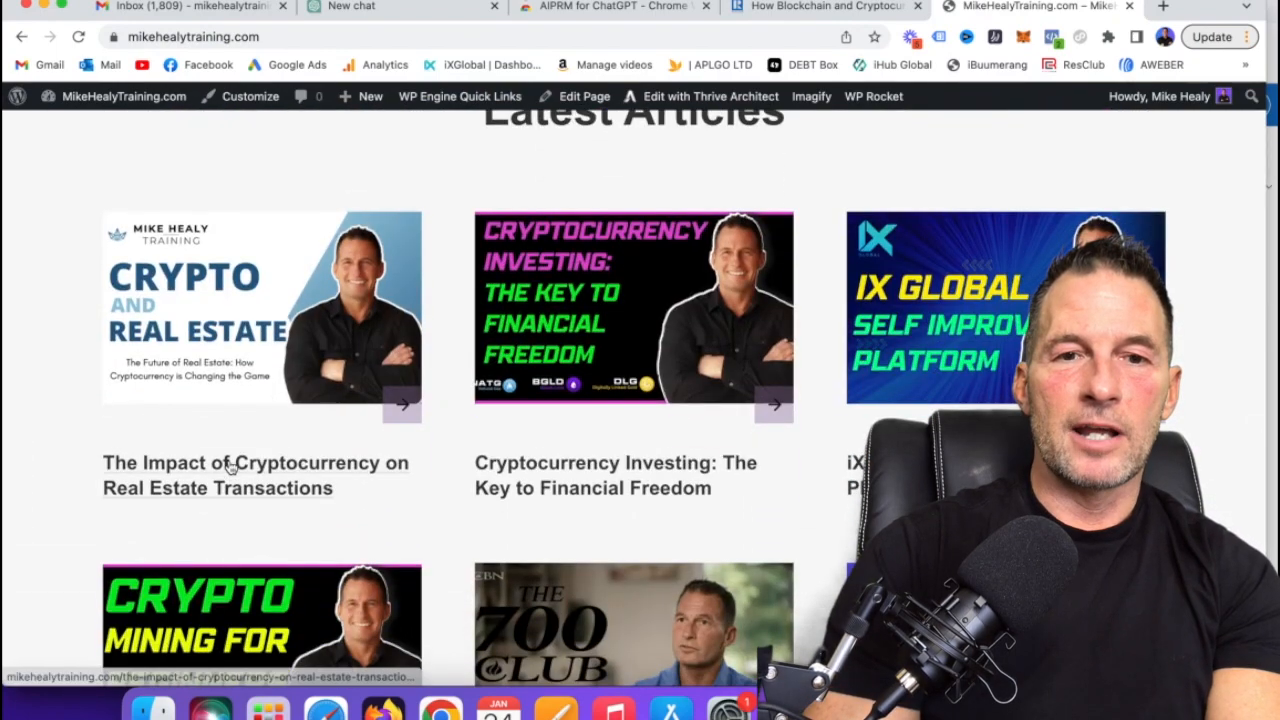
left_click(230, 475)
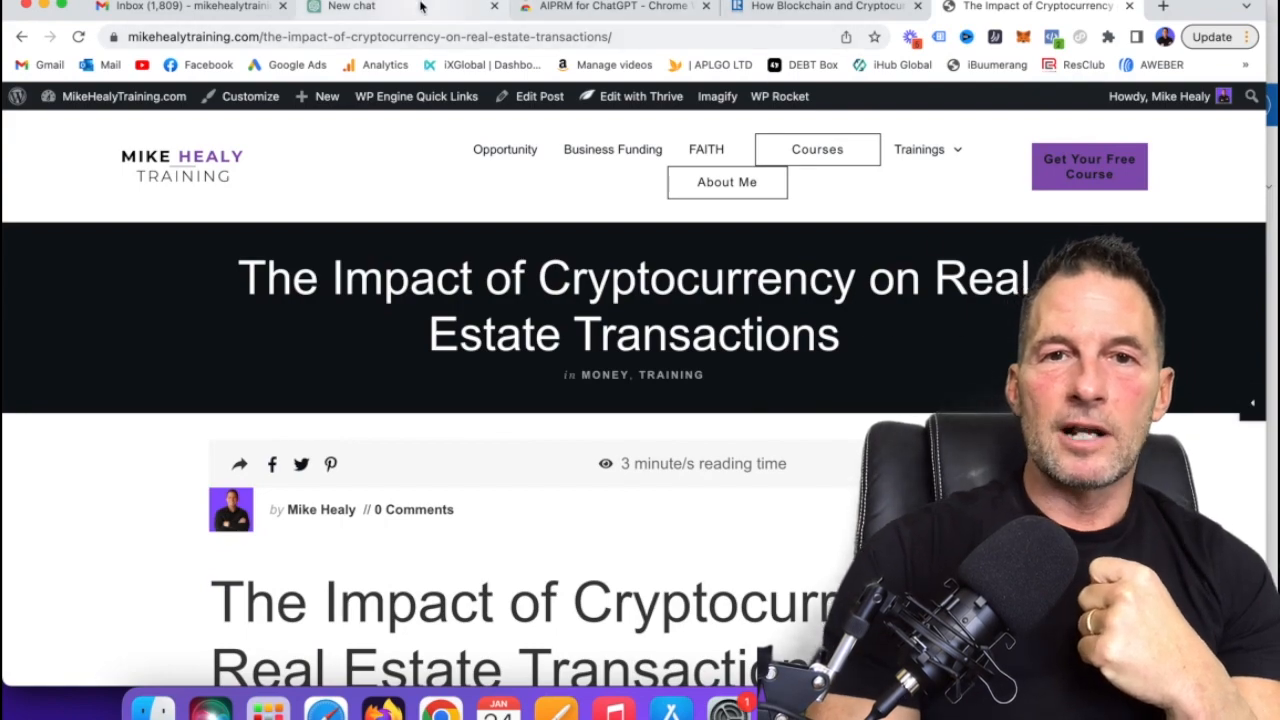
Return to the ChatGPT tab and scroll up through the generated blockchain article.
left_click(352, 7)
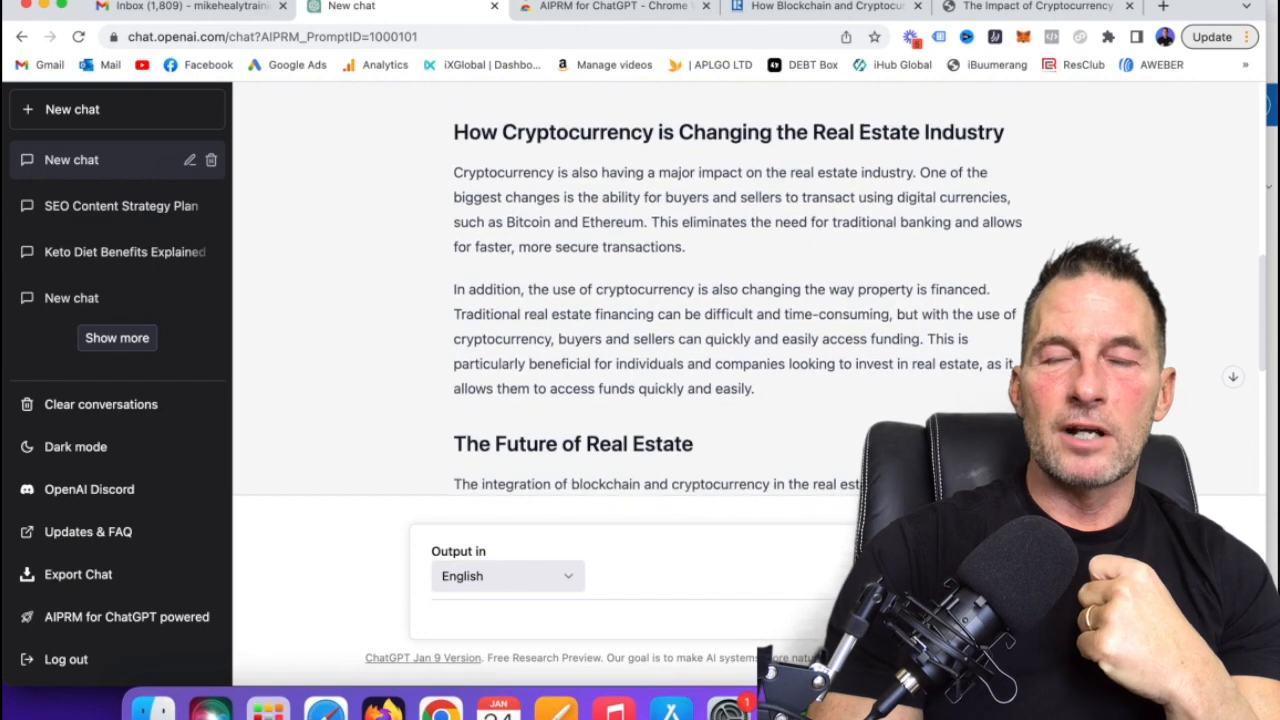
scroll("up", 3)
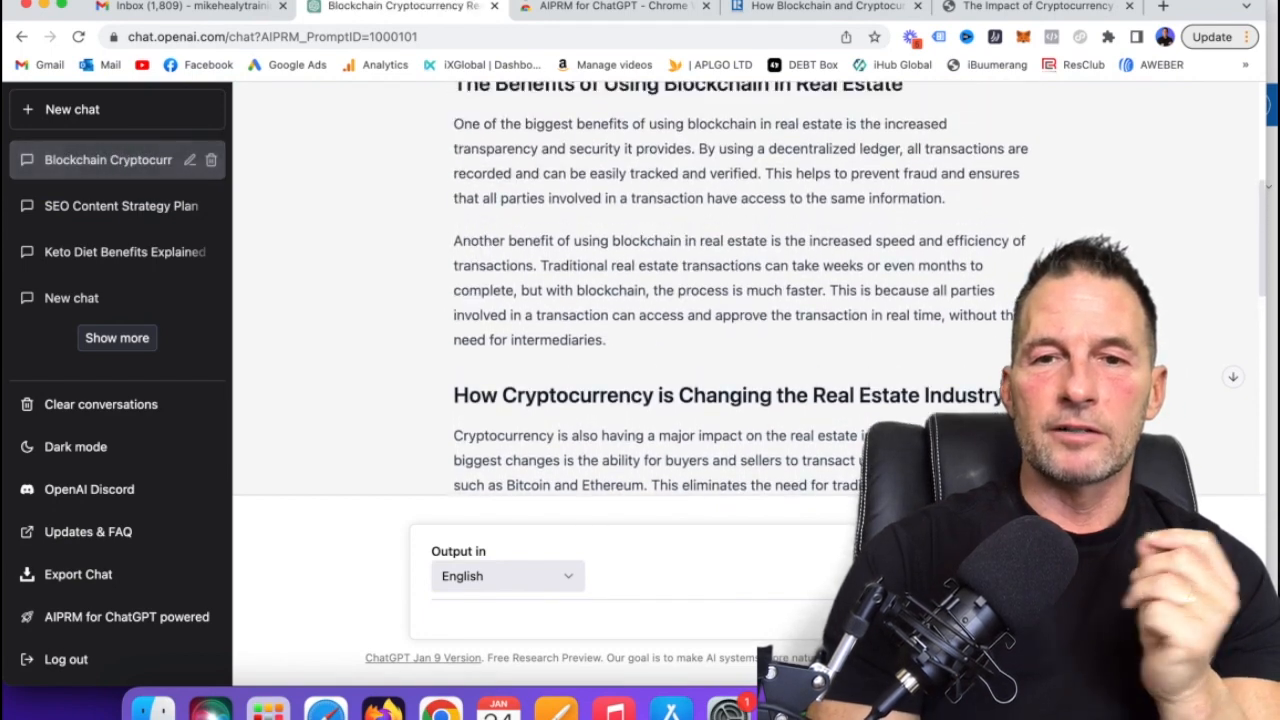
scroll("up", 3)
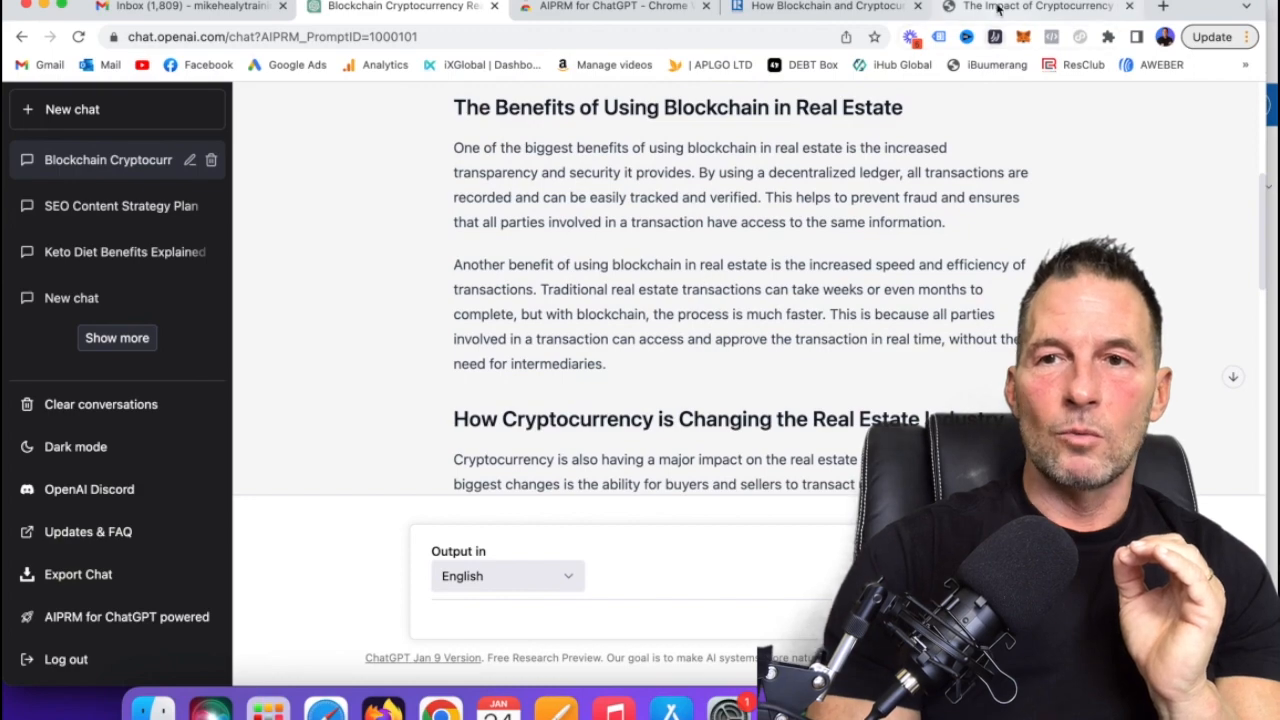
left_click(1035, 7)
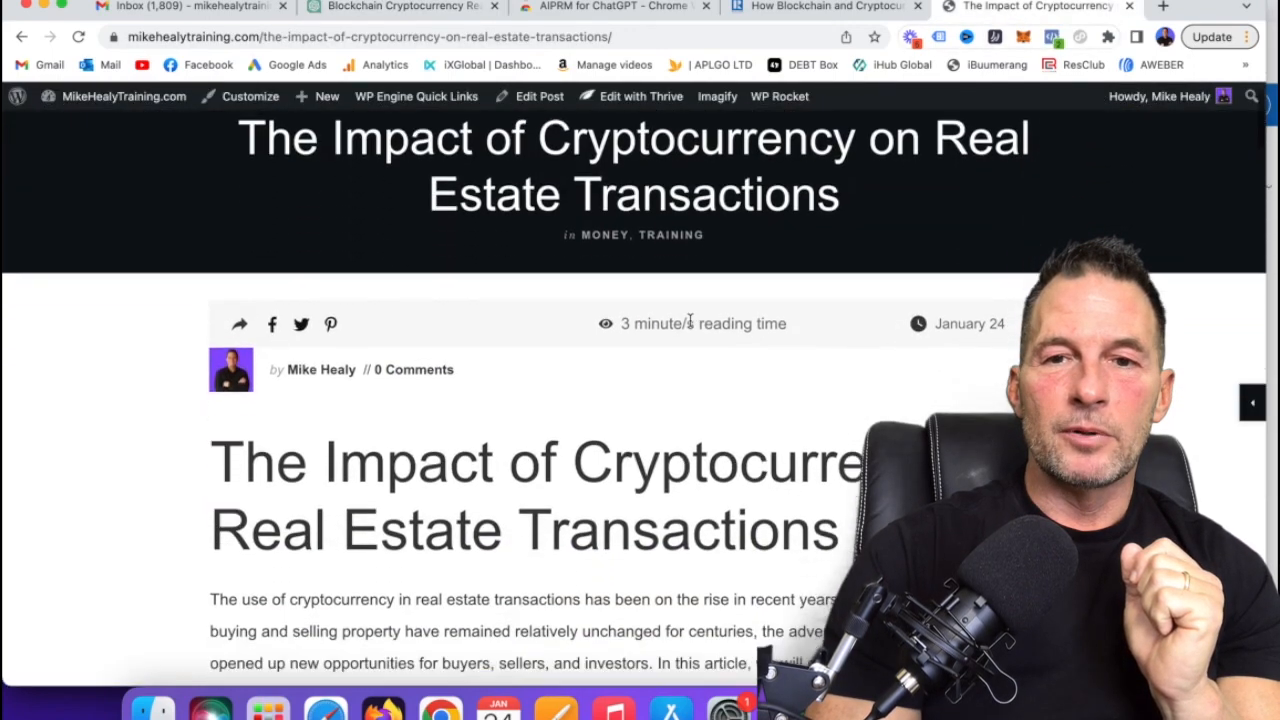
scroll("down", 3)
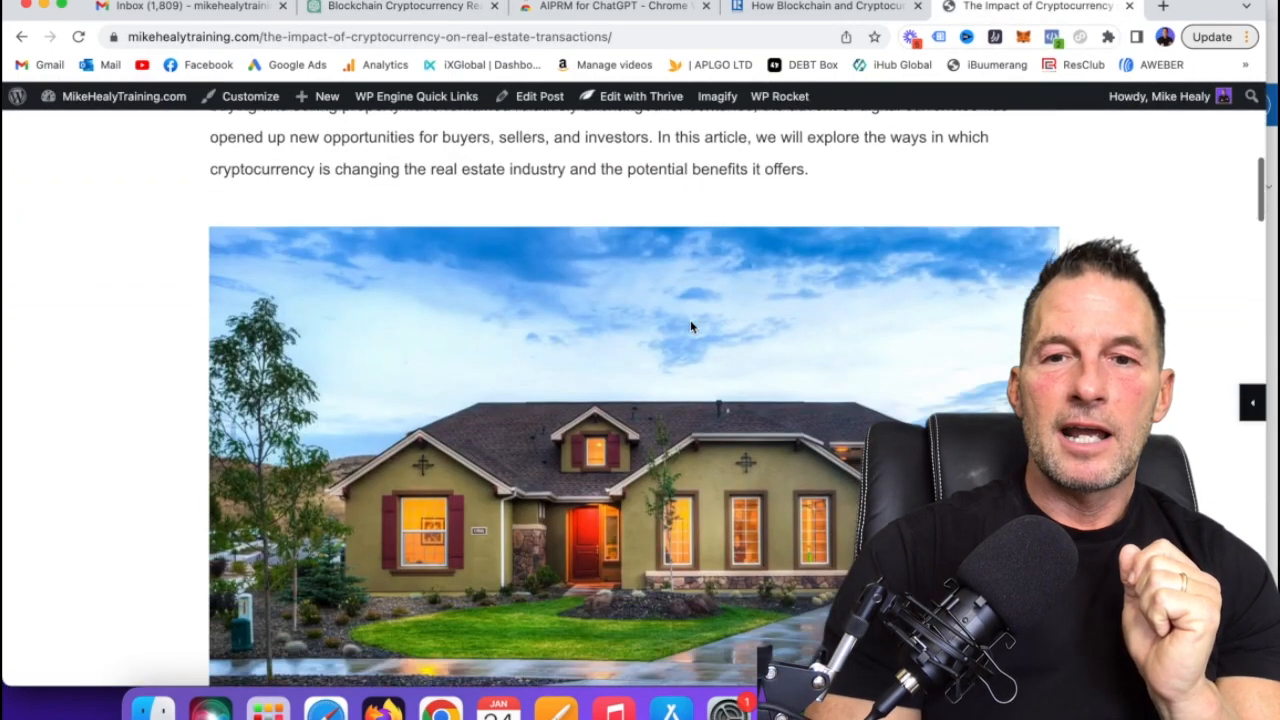
scroll("down", 3)
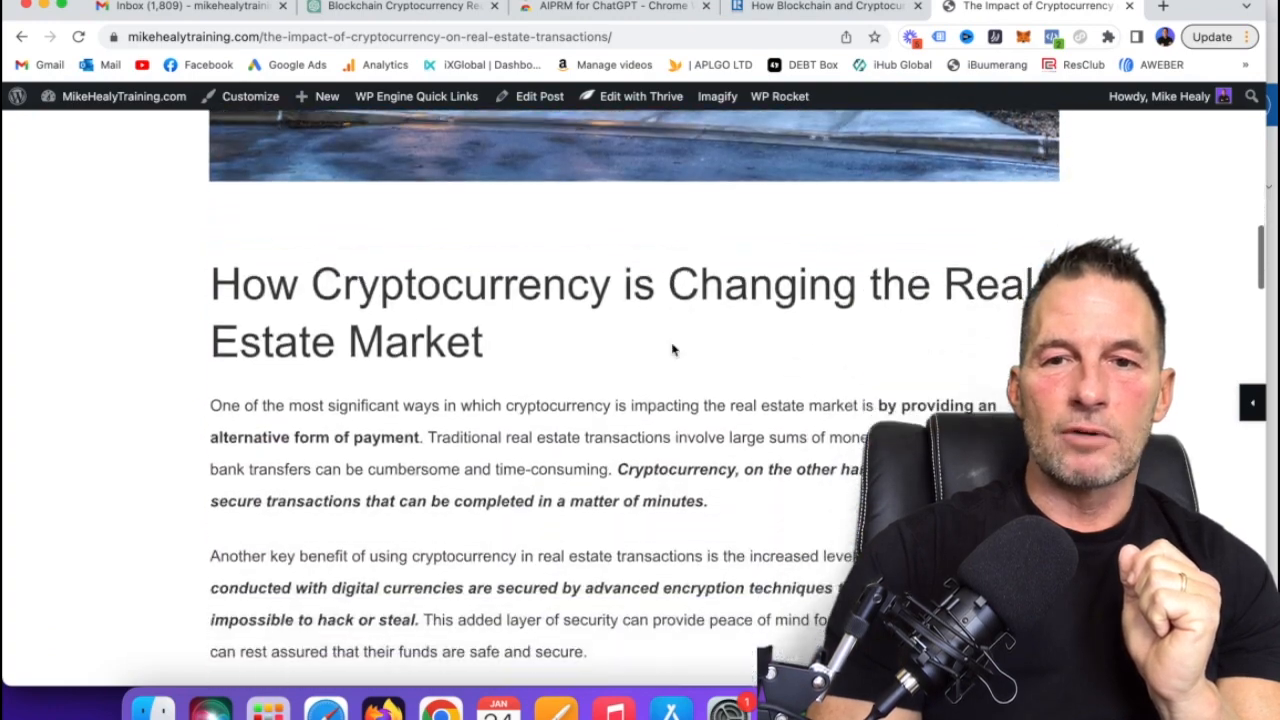
scroll("down", 3)
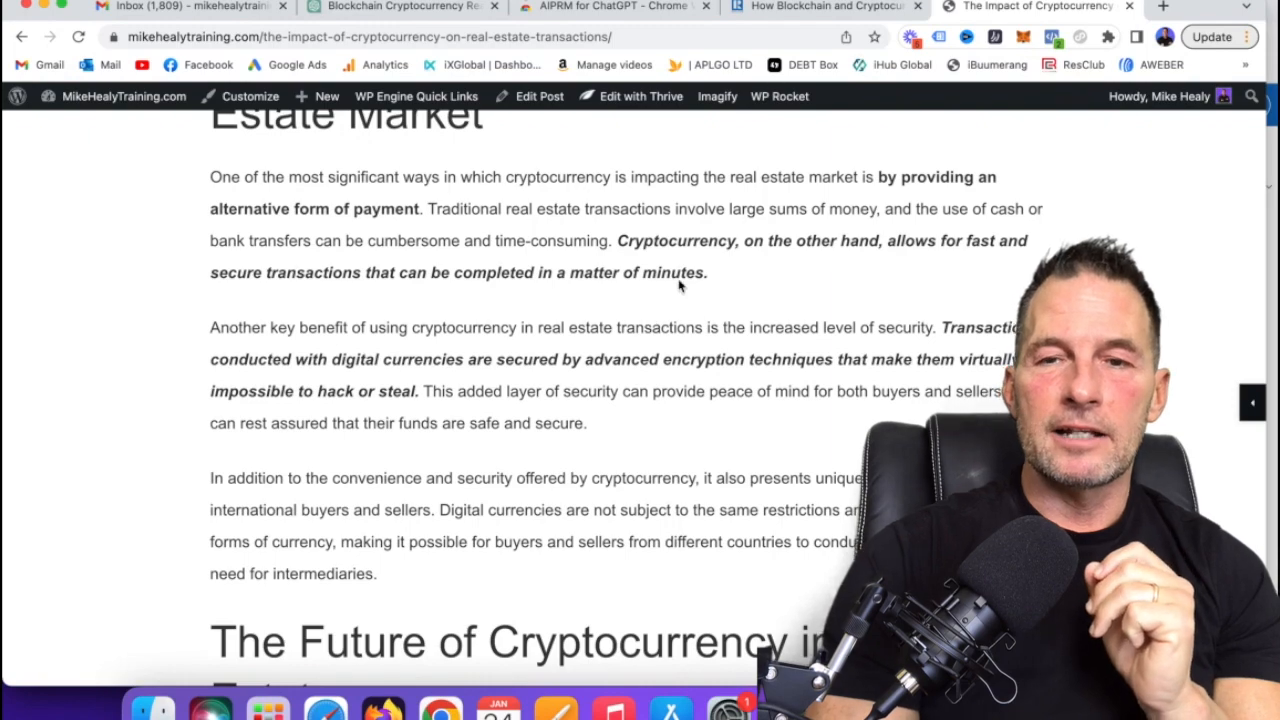
scroll("down", 3)
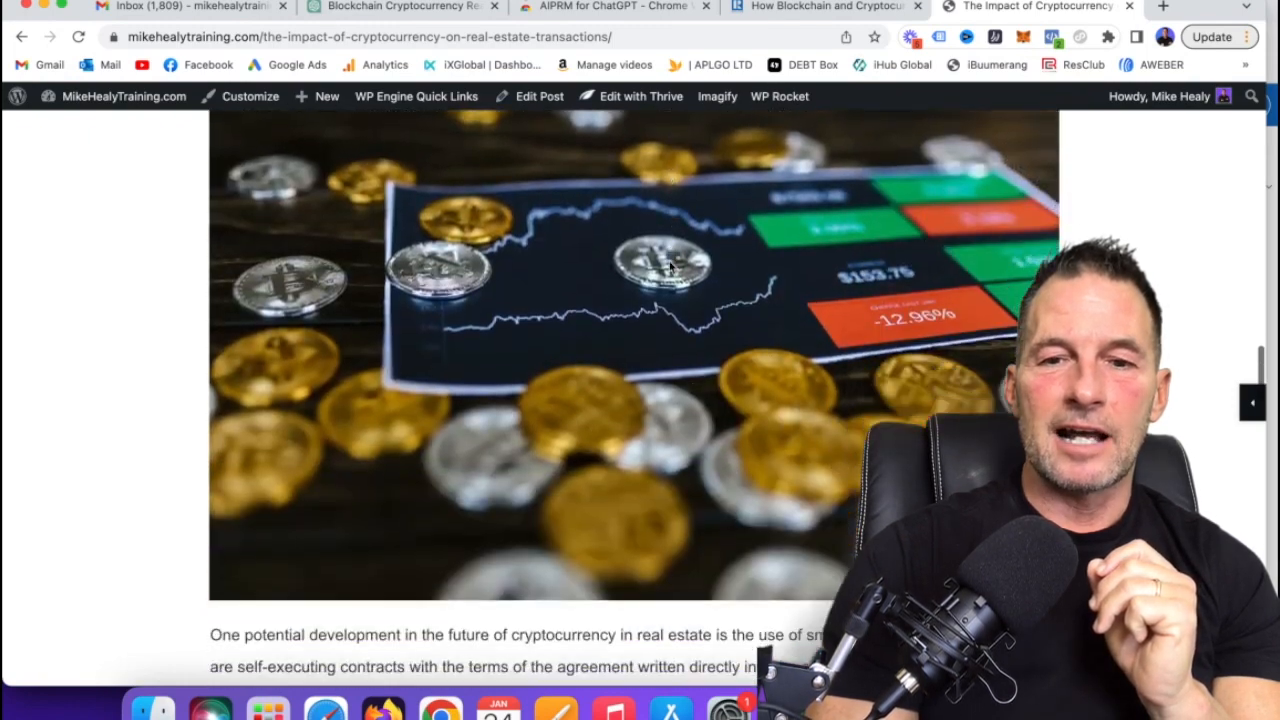
scroll("down", 3)
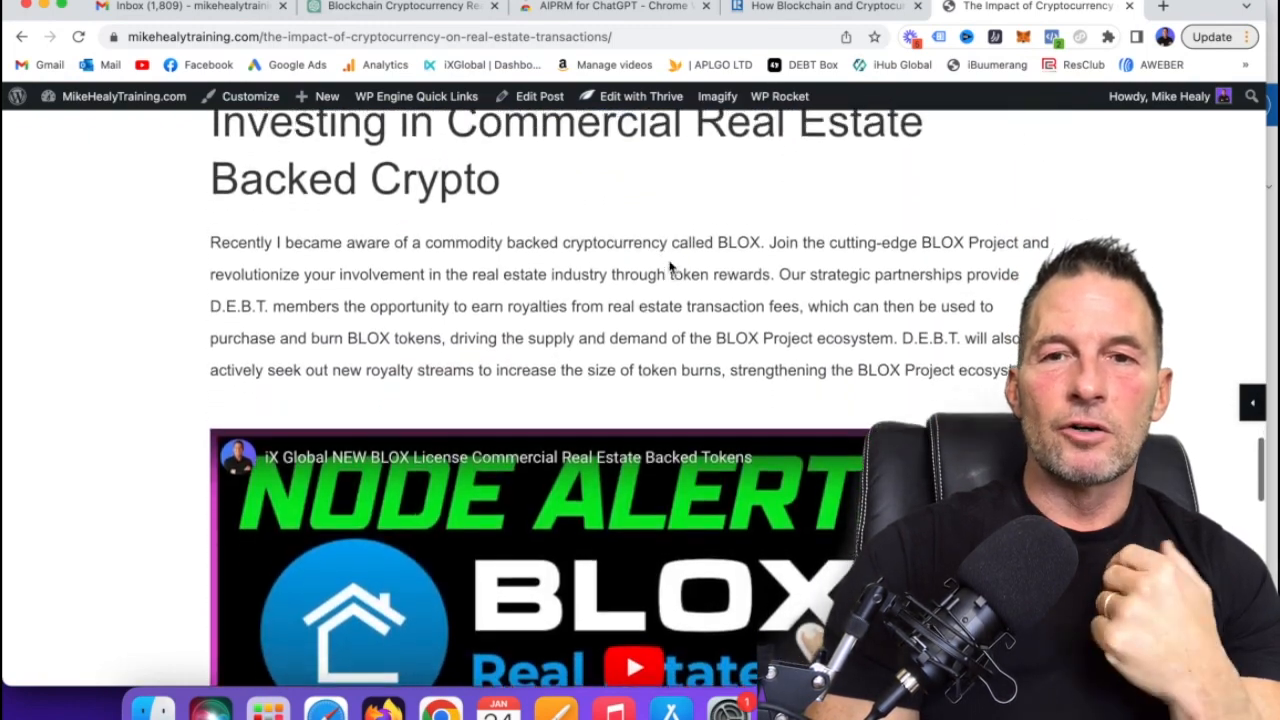
scroll("up", 3)
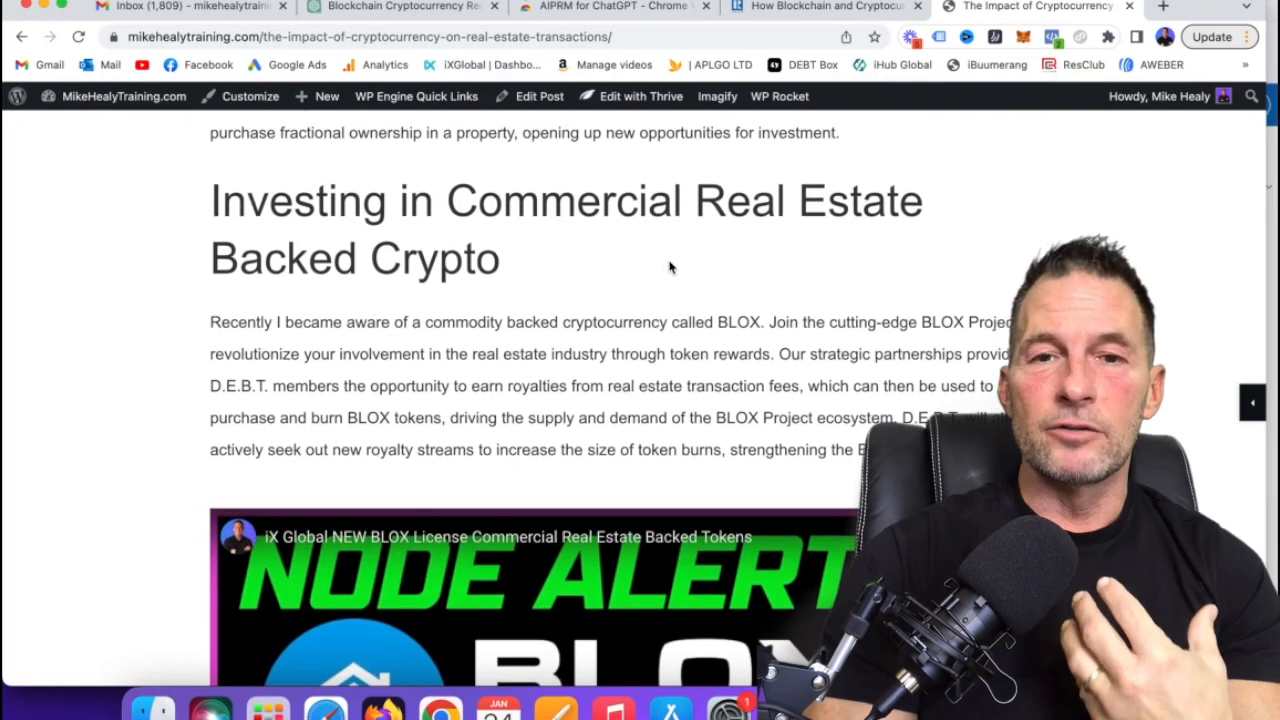
scroll("down", 3)
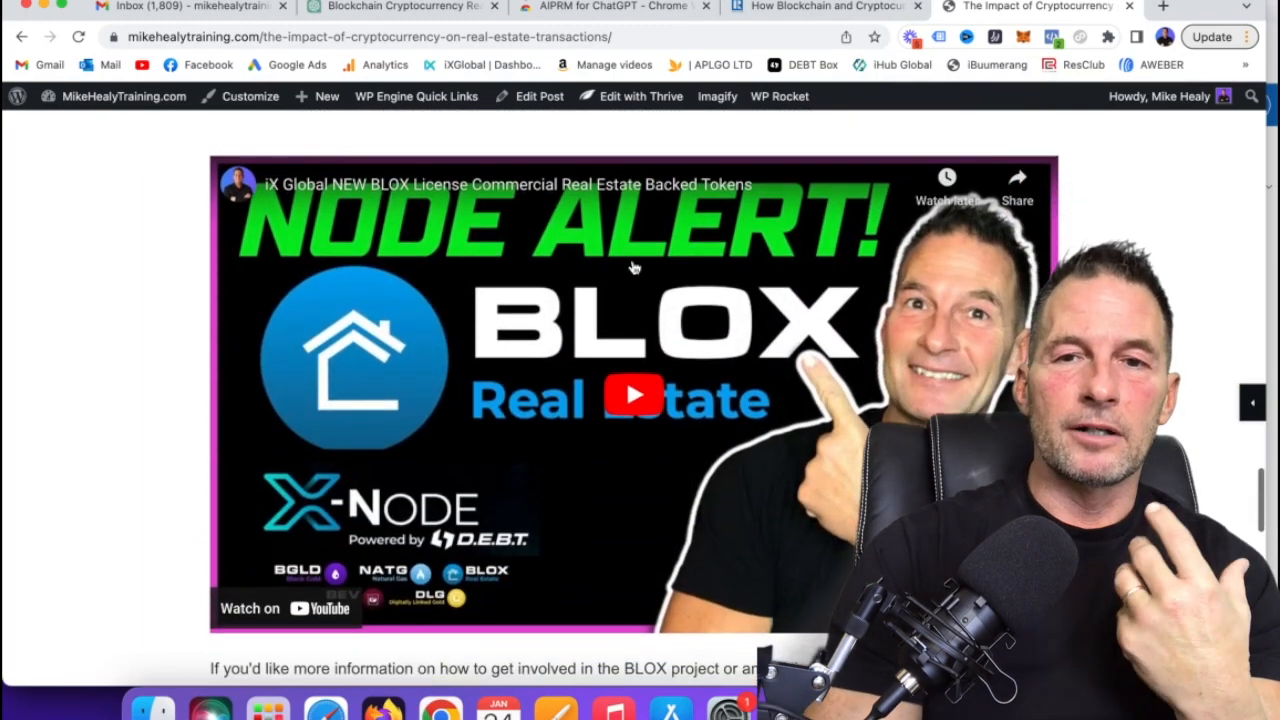
scroll("down", 3)
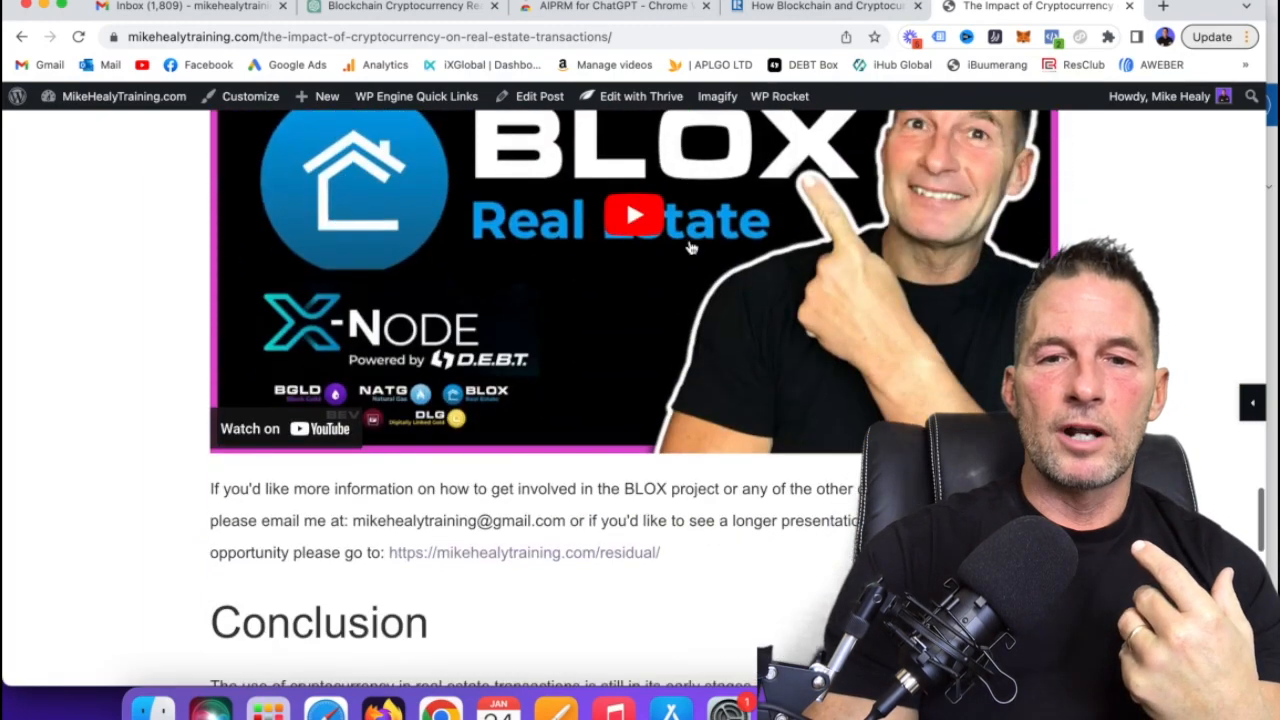
scroll("down", 3)
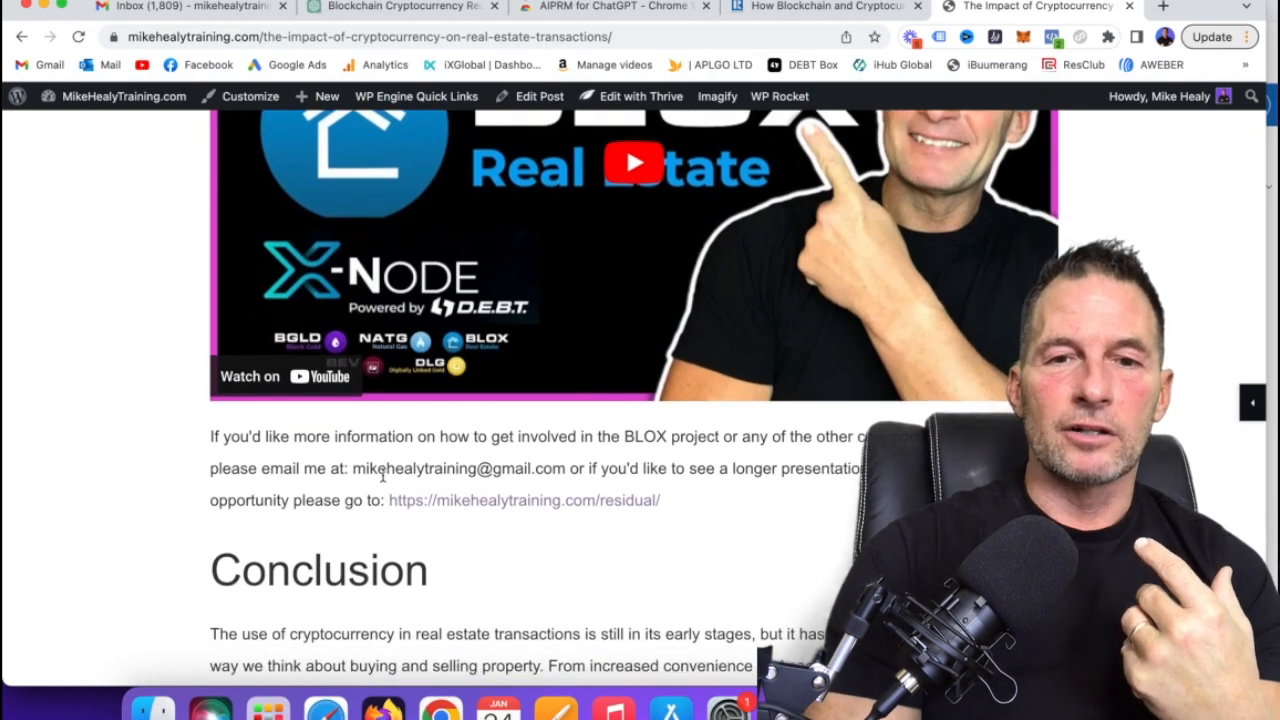
scroll("down", 3)
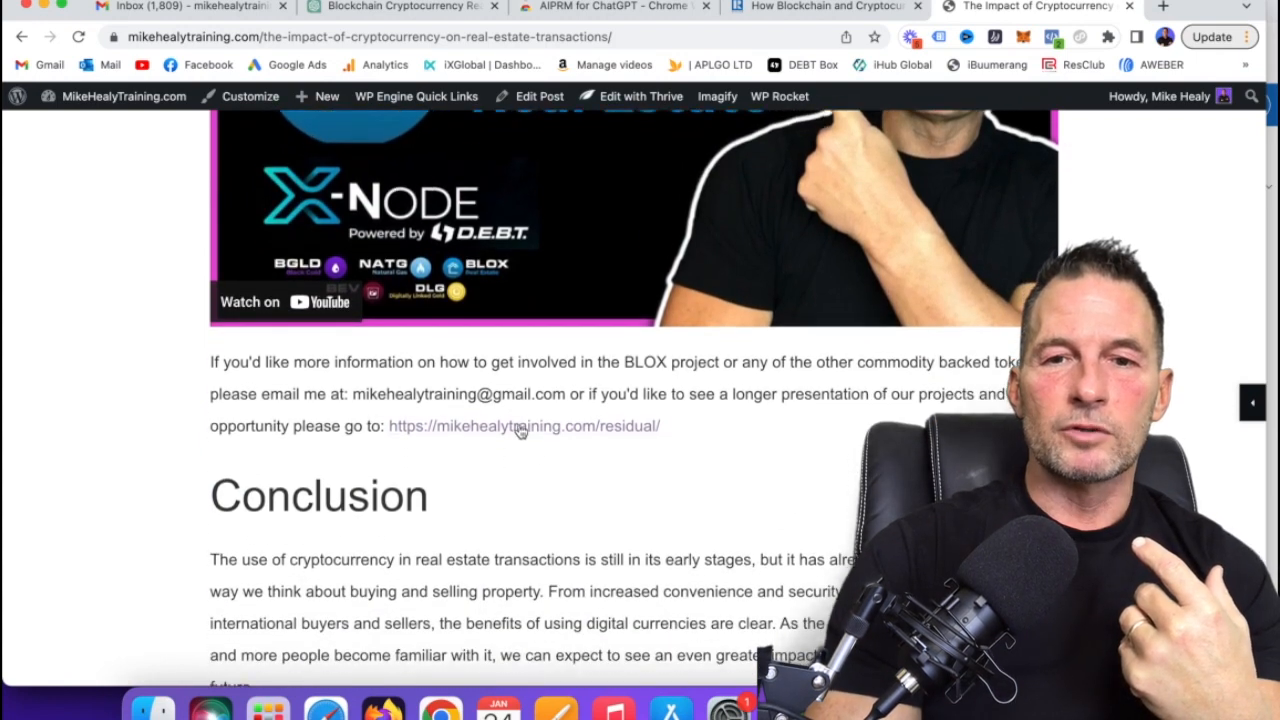
mouse_move(520, 426)
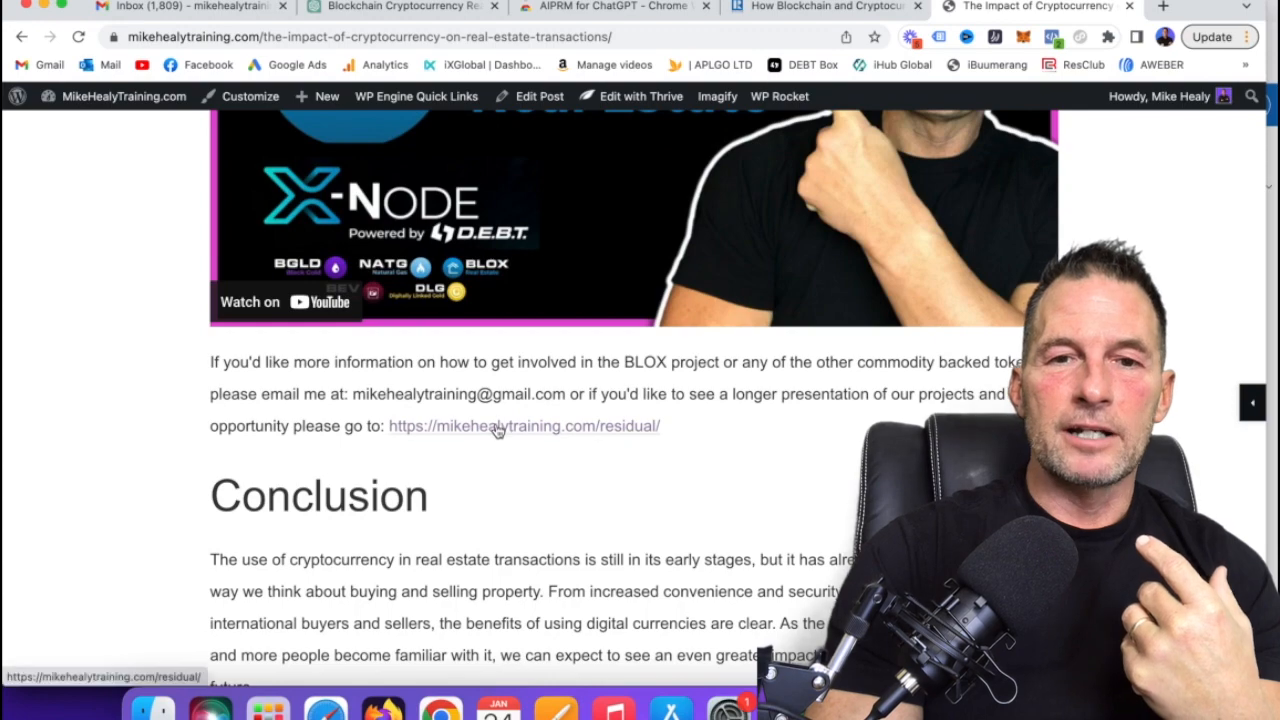
mouse_move(762, 401)
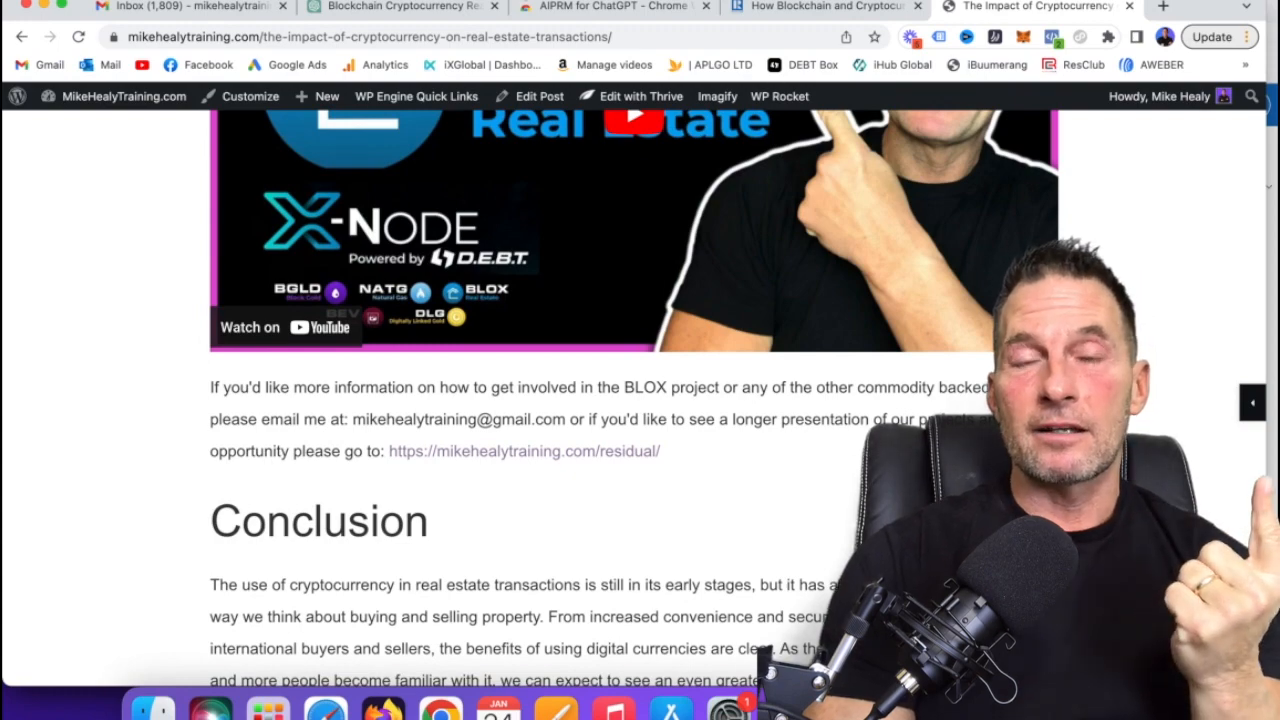
Scroll through the published crypto real estate post and back up toward its title.
scroll("up", 3)
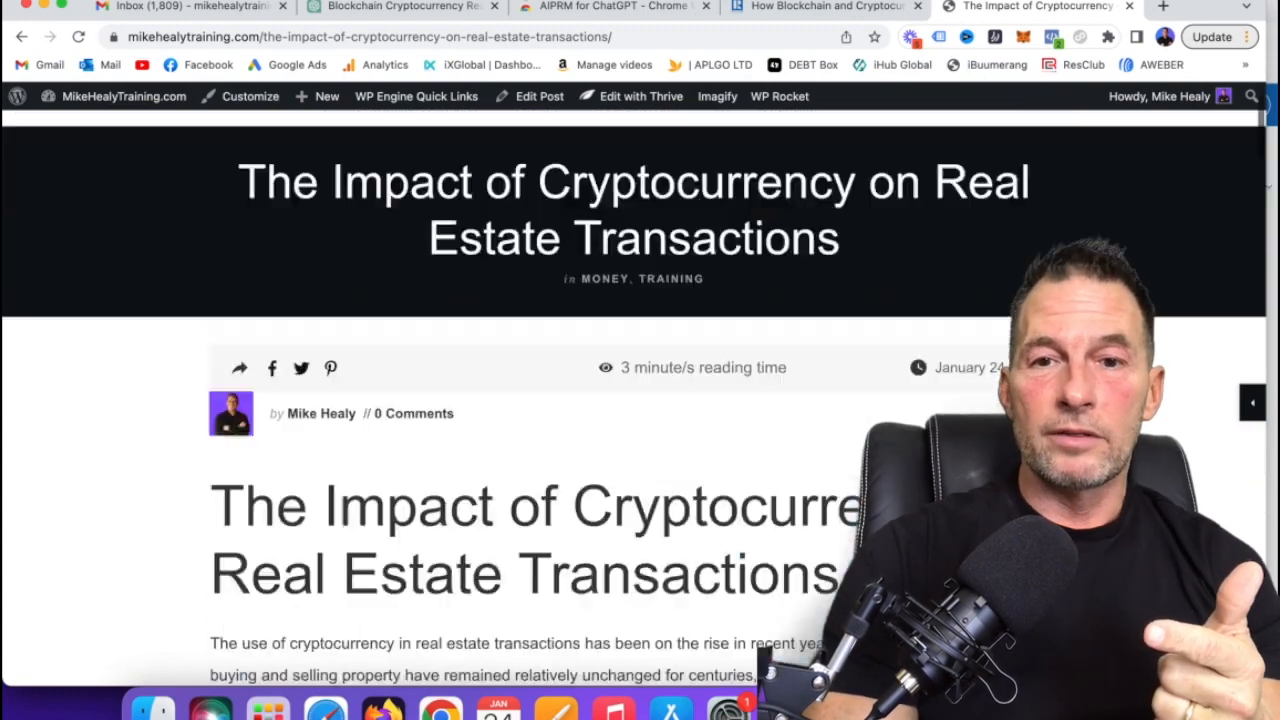
scroll("down", 3)
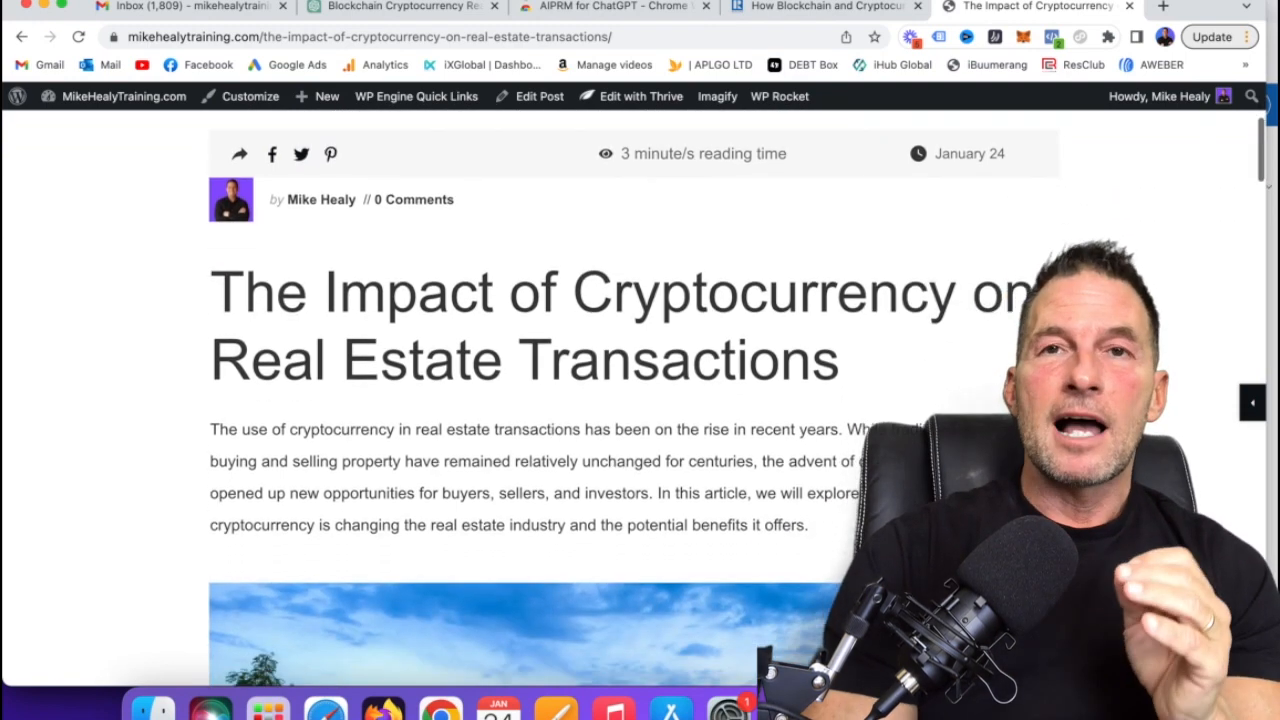
scroll("down", 3)
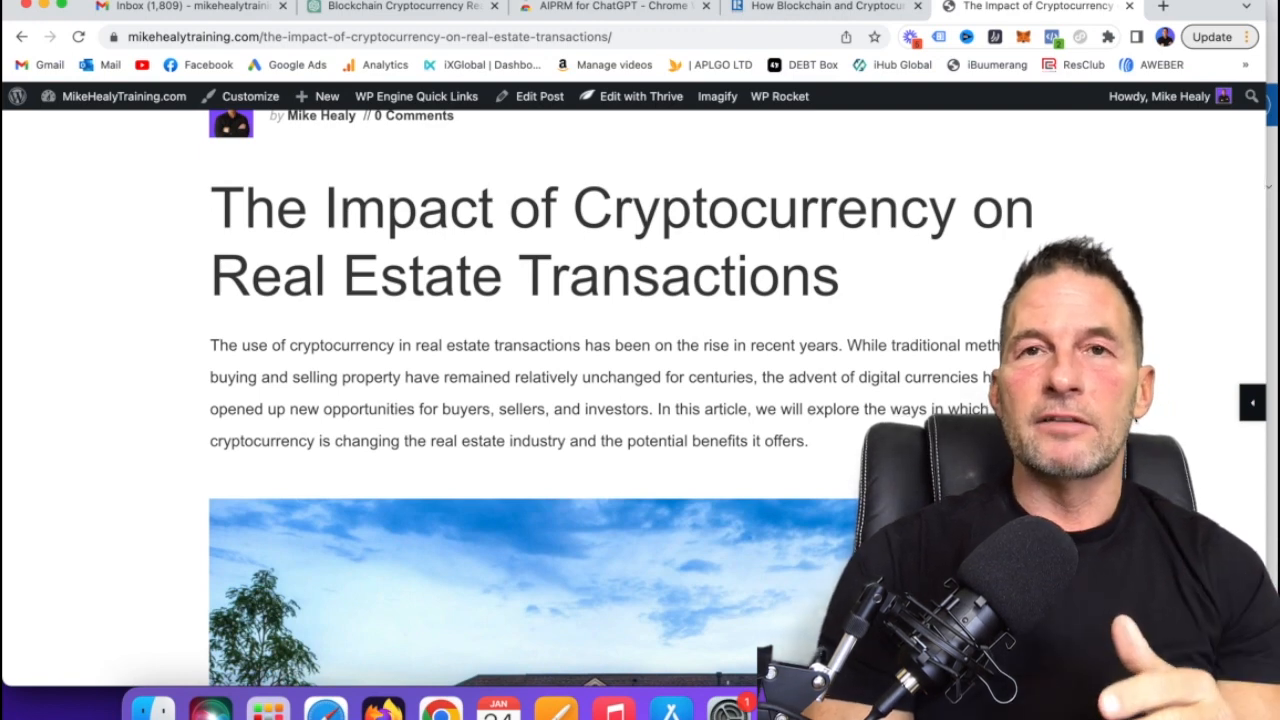
scroll("down", 3)
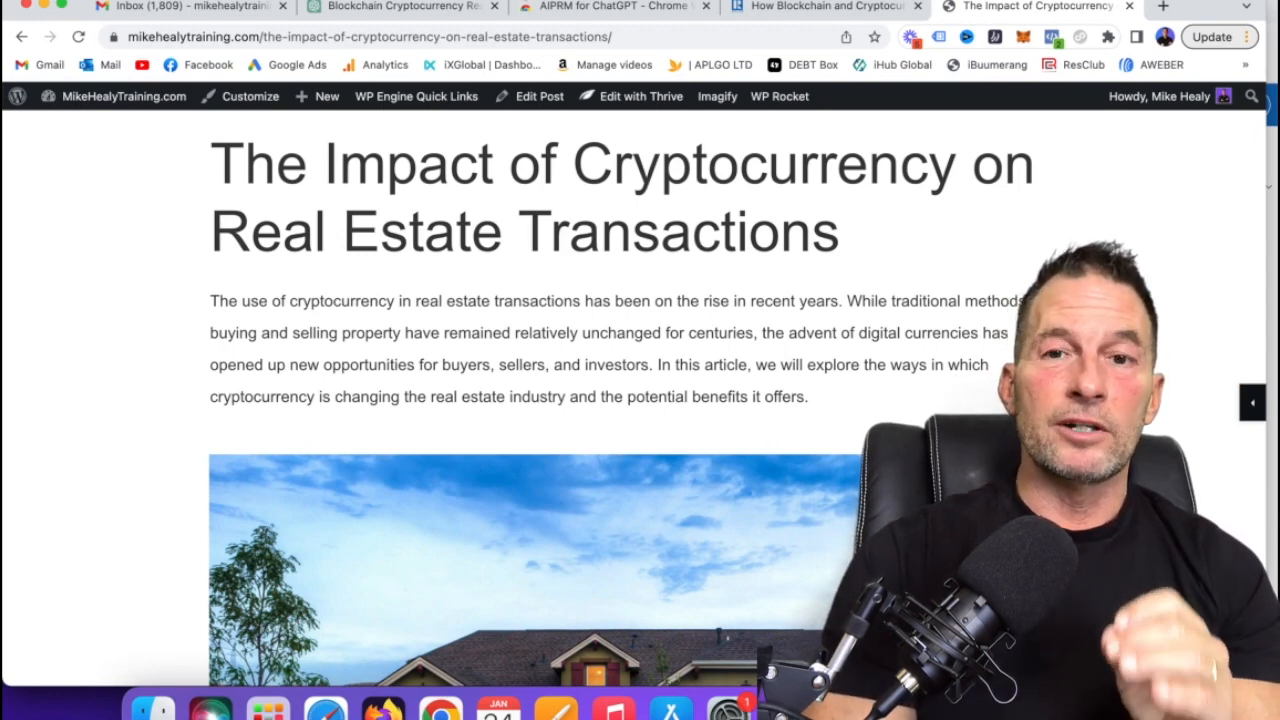
scroll("down", 3)
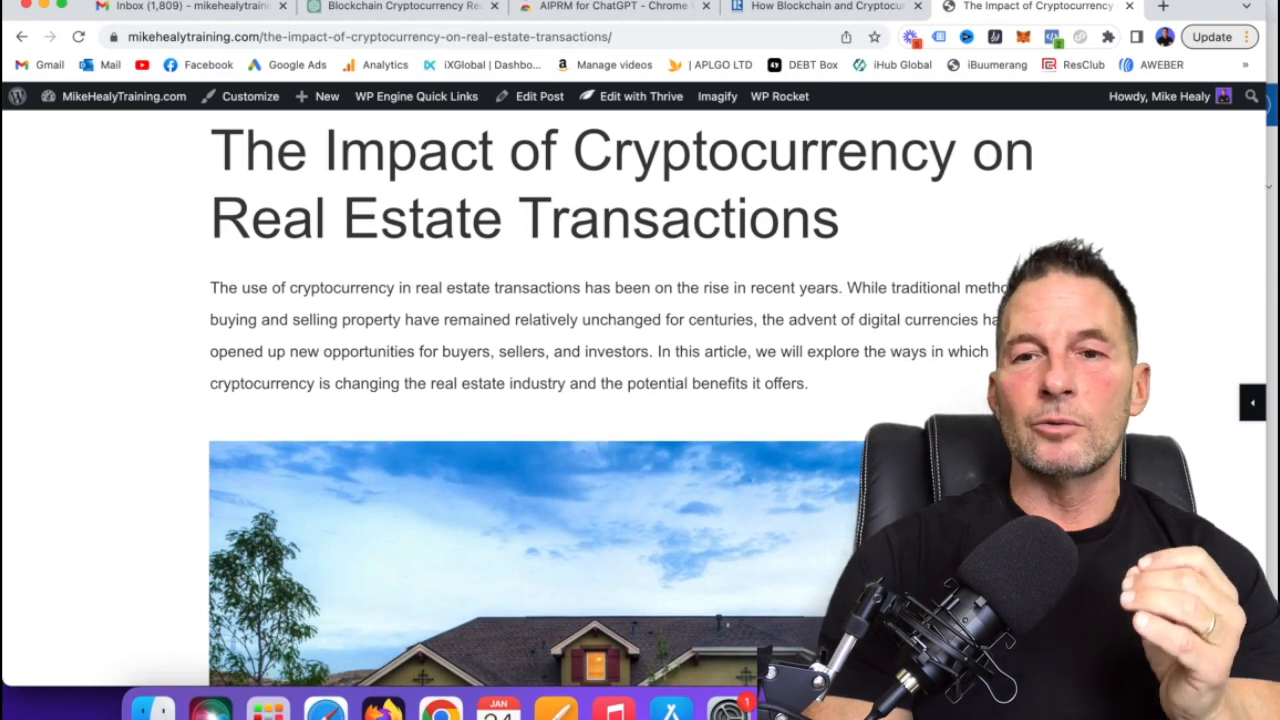
scroll("down", 3)
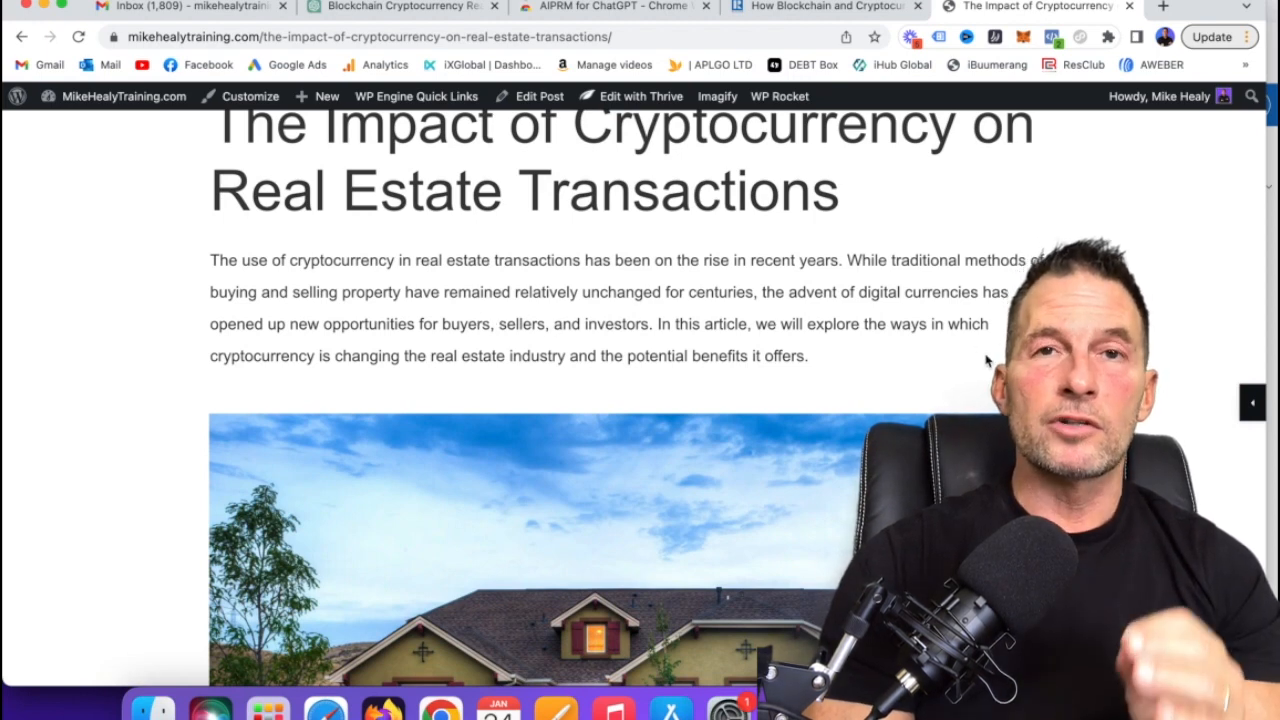
scroll("up", 3)
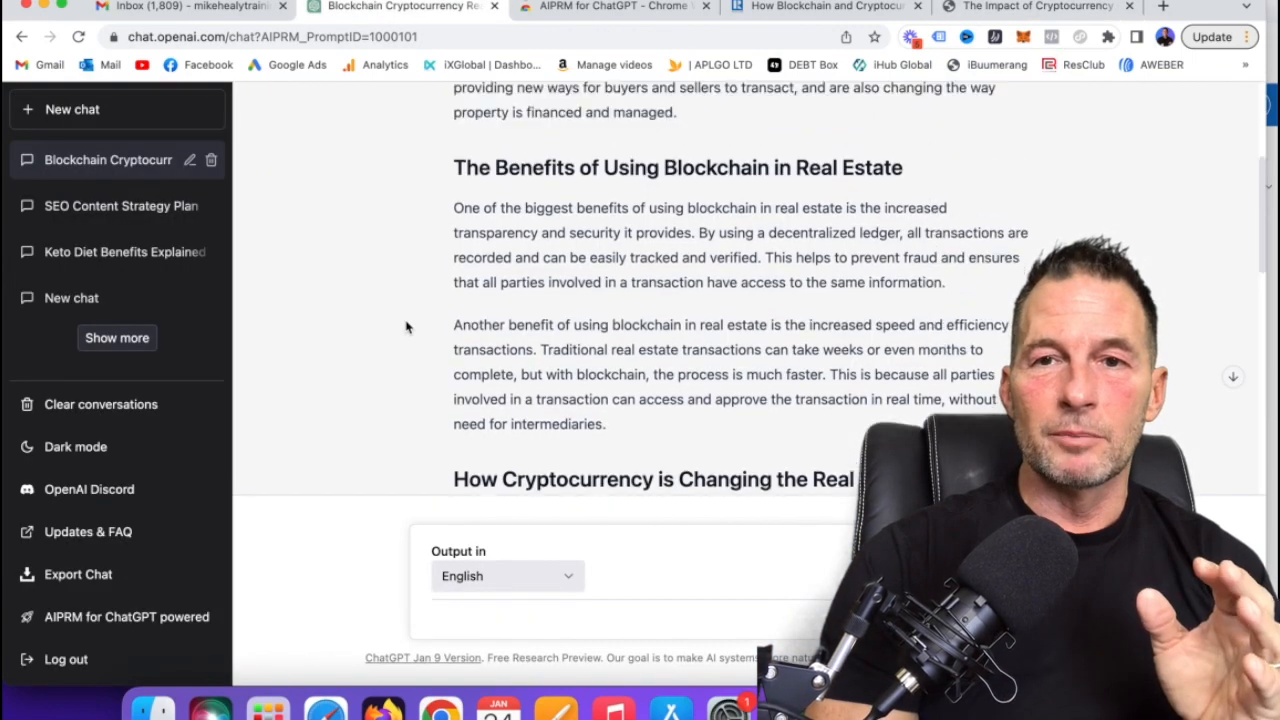
scroll("up", 3)
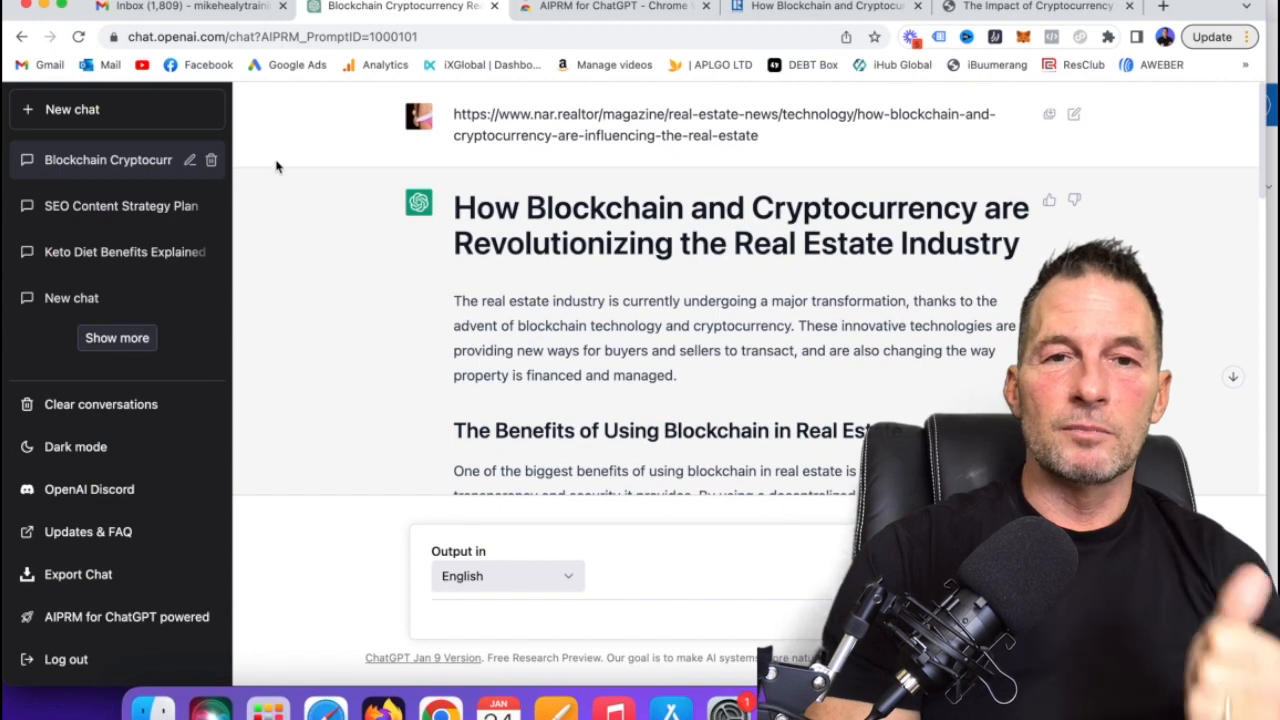
left_click(610, 7)
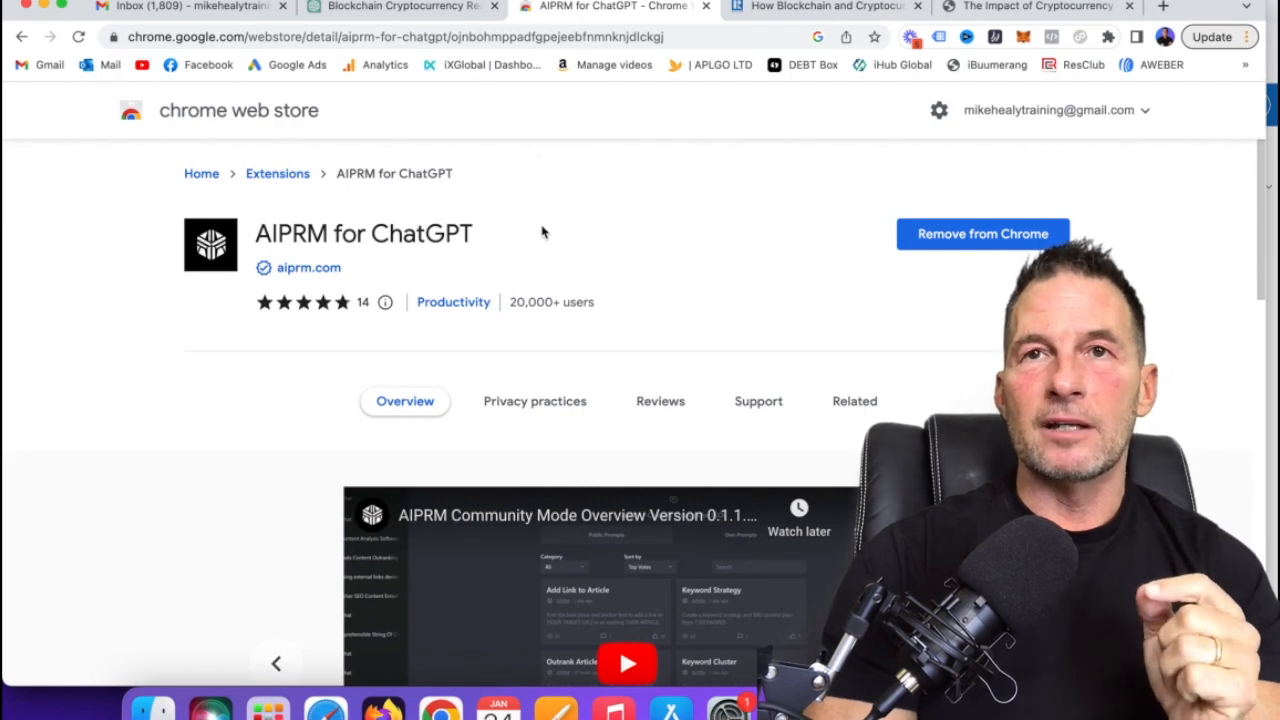
mouse_move(531, 238)
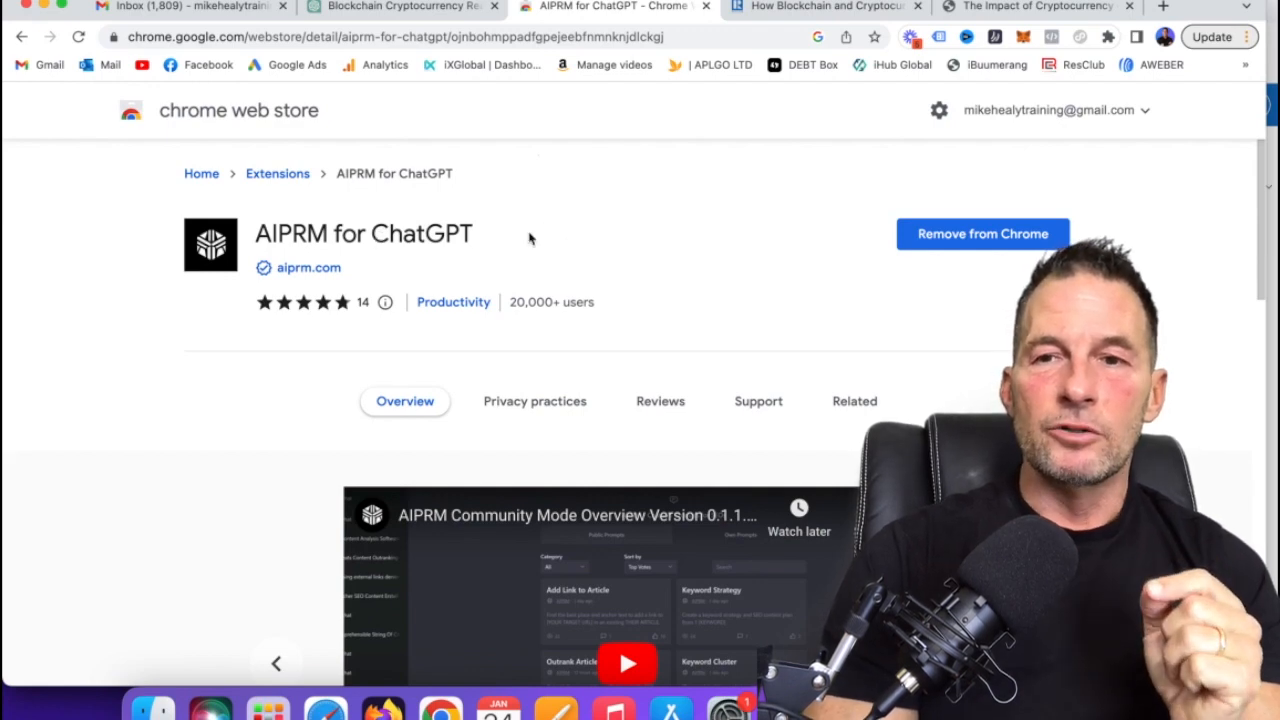
mouse_move(755, 122)
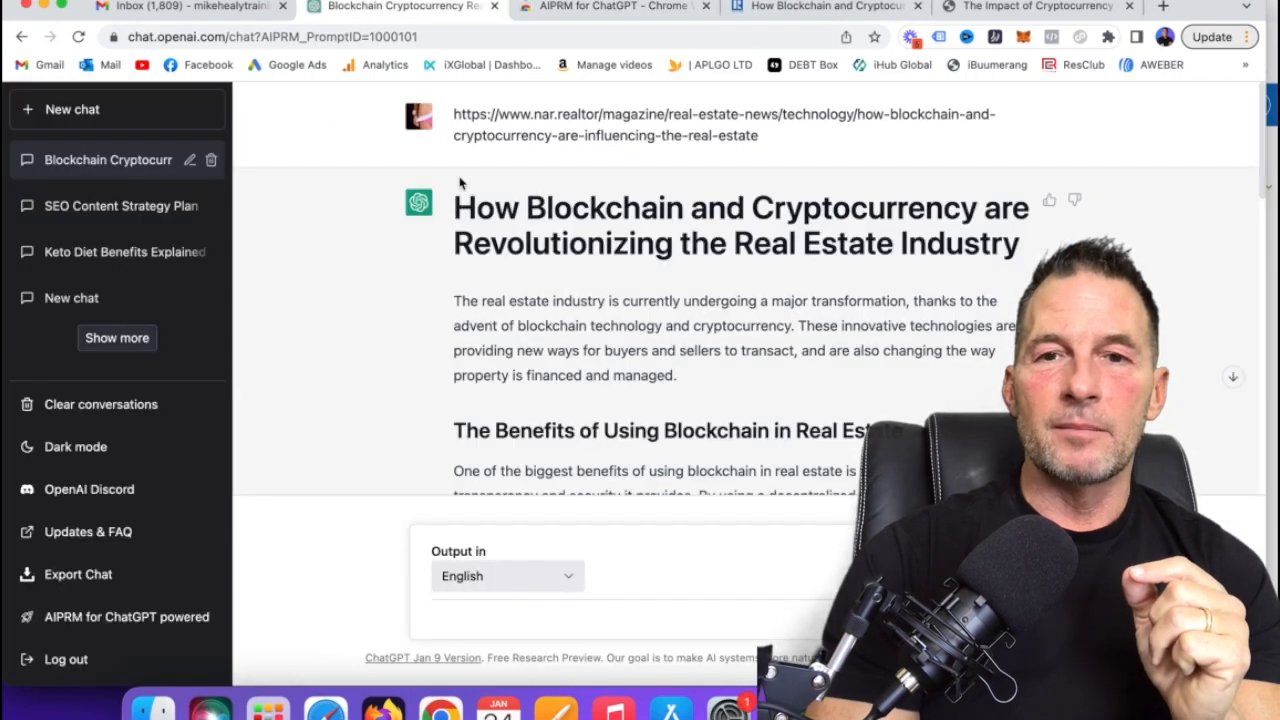
Start a new chat and scroll the AIPRM prompt list to the YouTube Script Creator card.
left_click(72, 109)
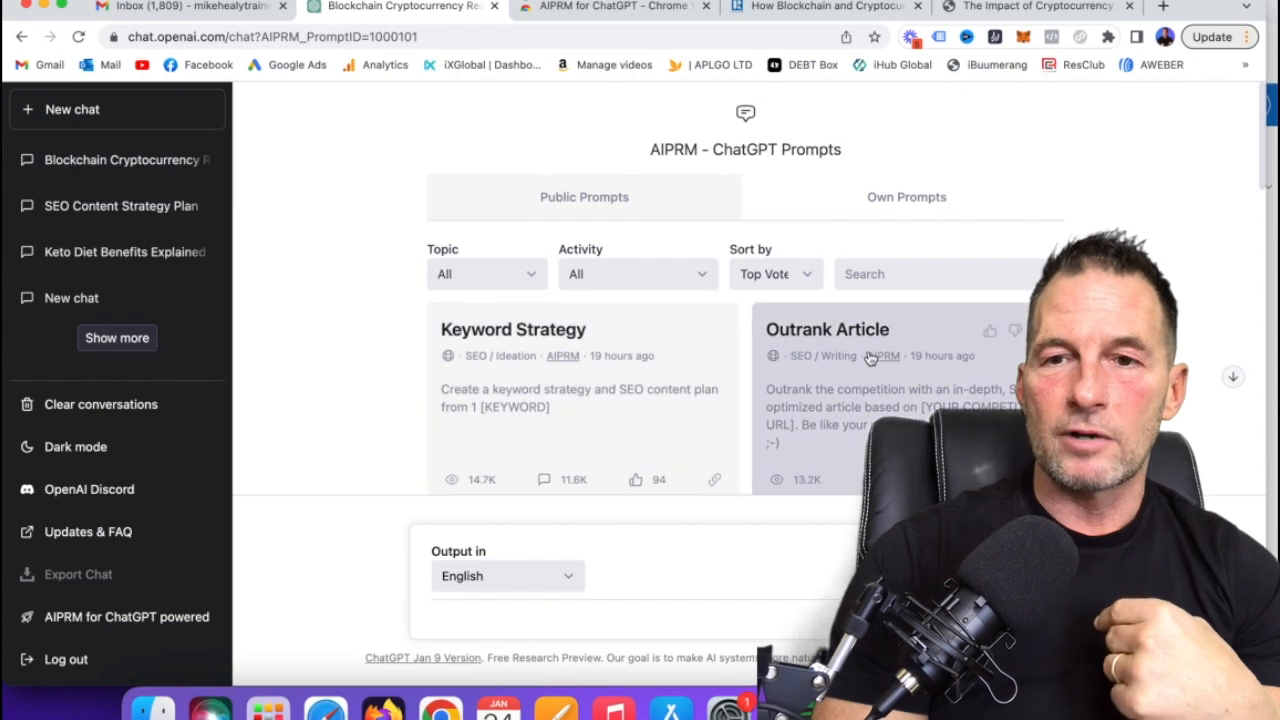
scroll("down", 3)
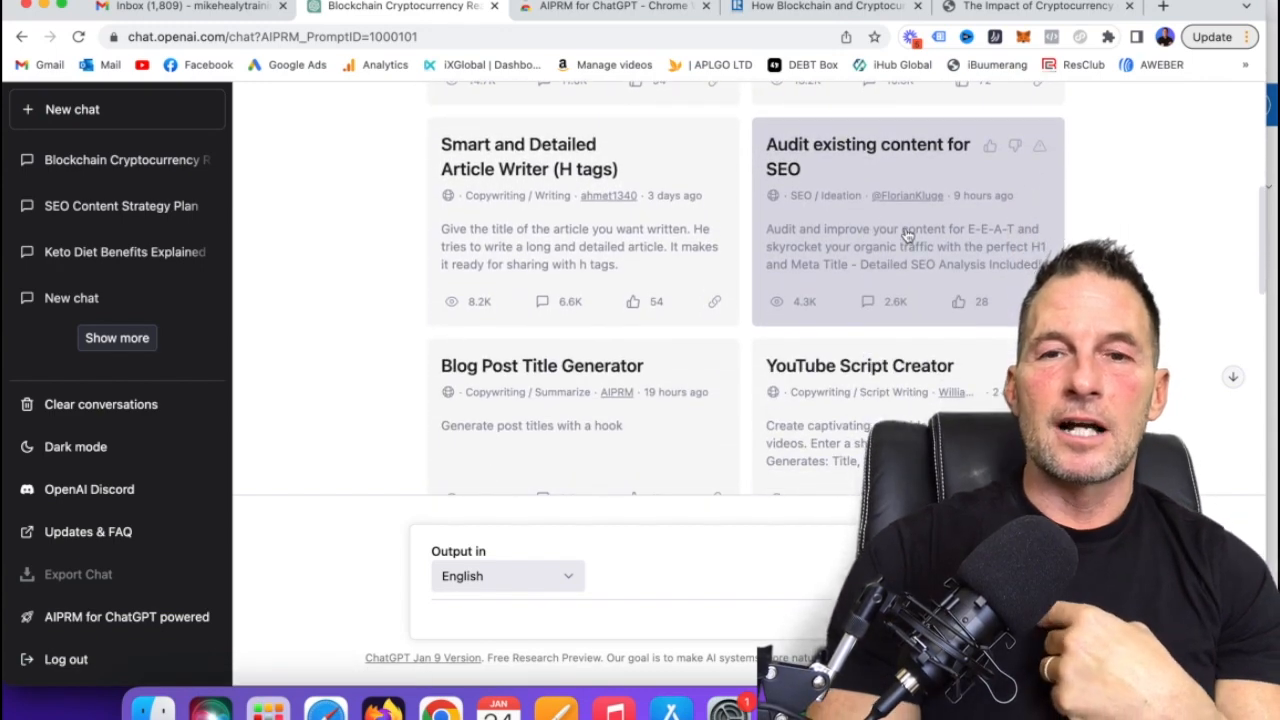
scroll("down", 3)
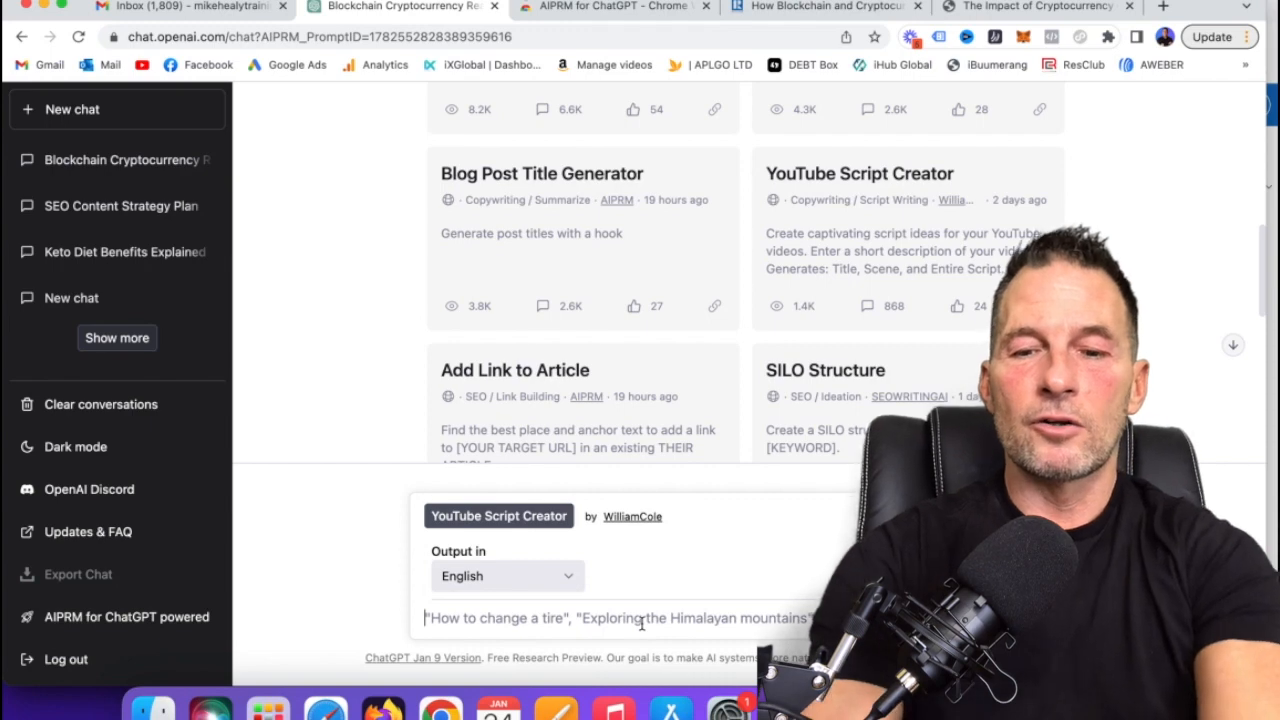
Enter 'Cryptocurrency and real estate' as the YouTube script topic and submit it.
type("Cryp")
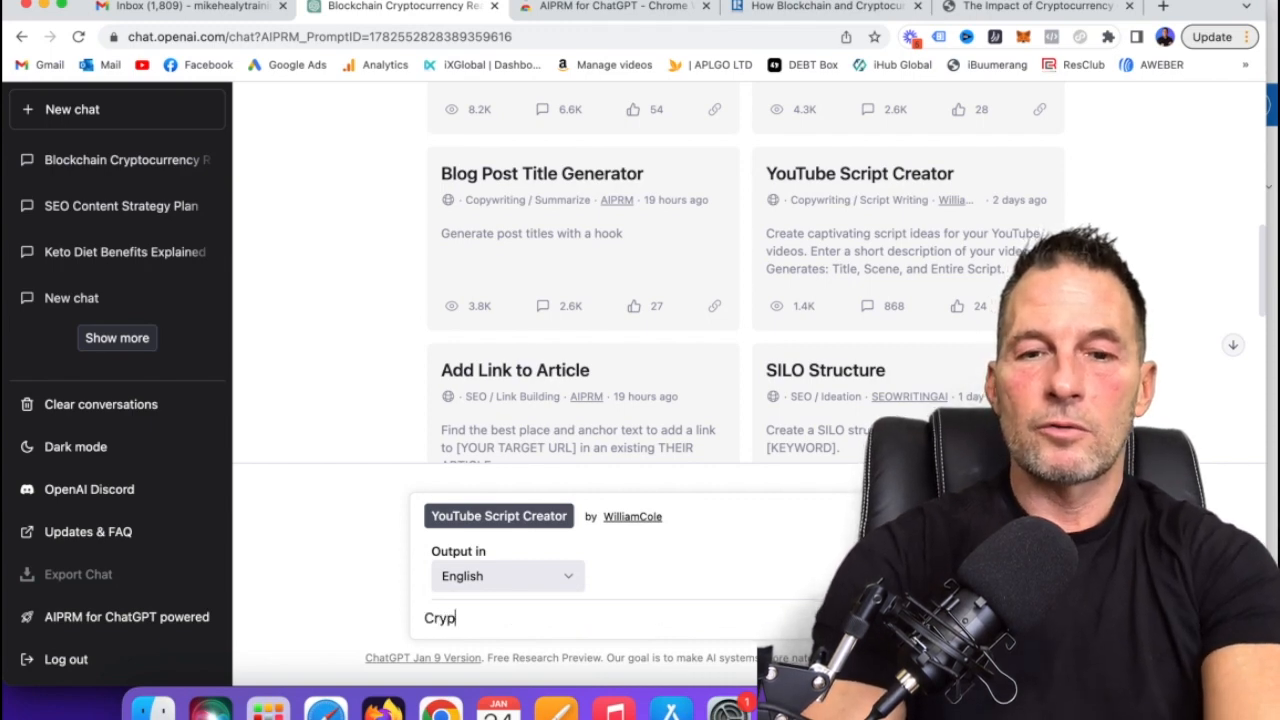
key("Backspace")
type("tocurr")
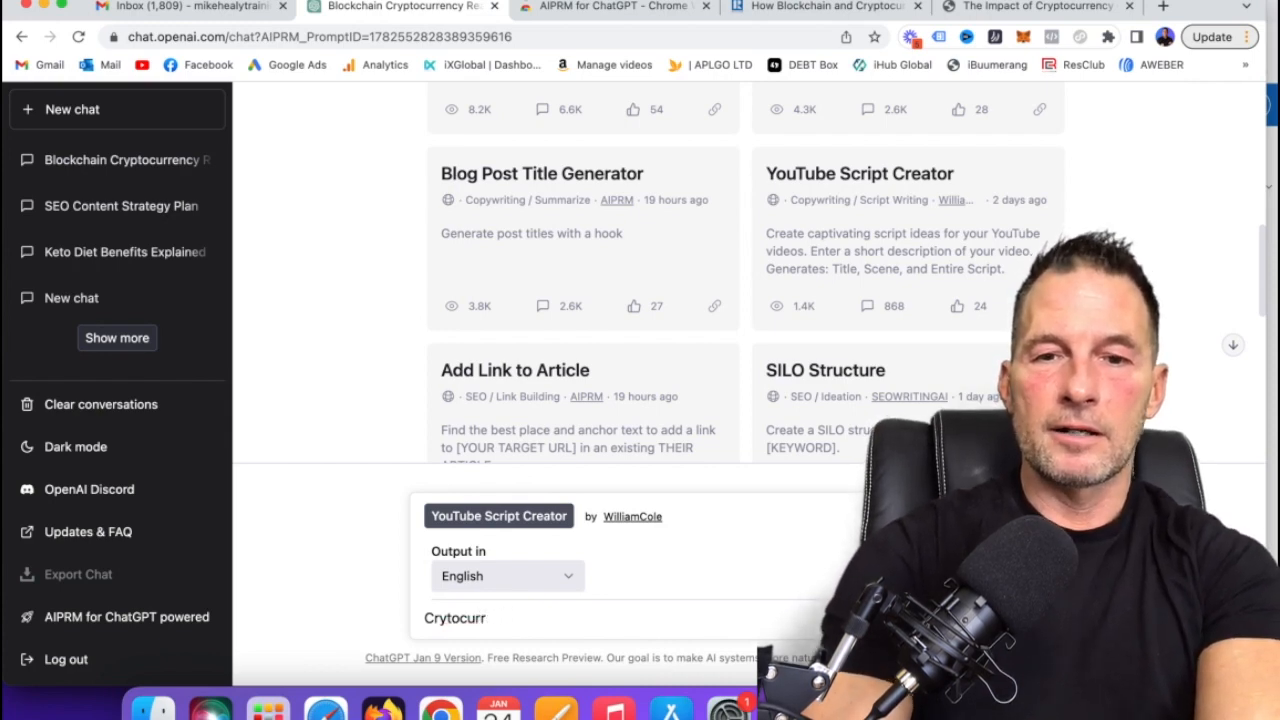
key("Backspace")
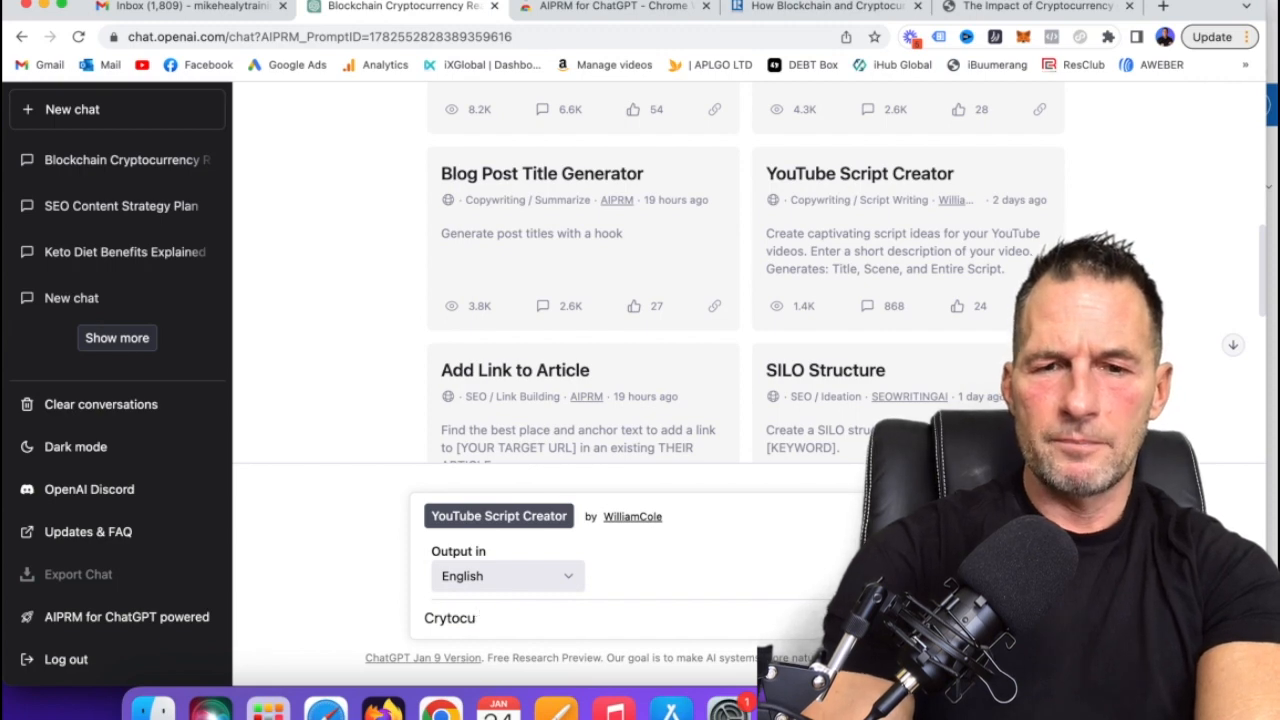
type("Cryptoc")
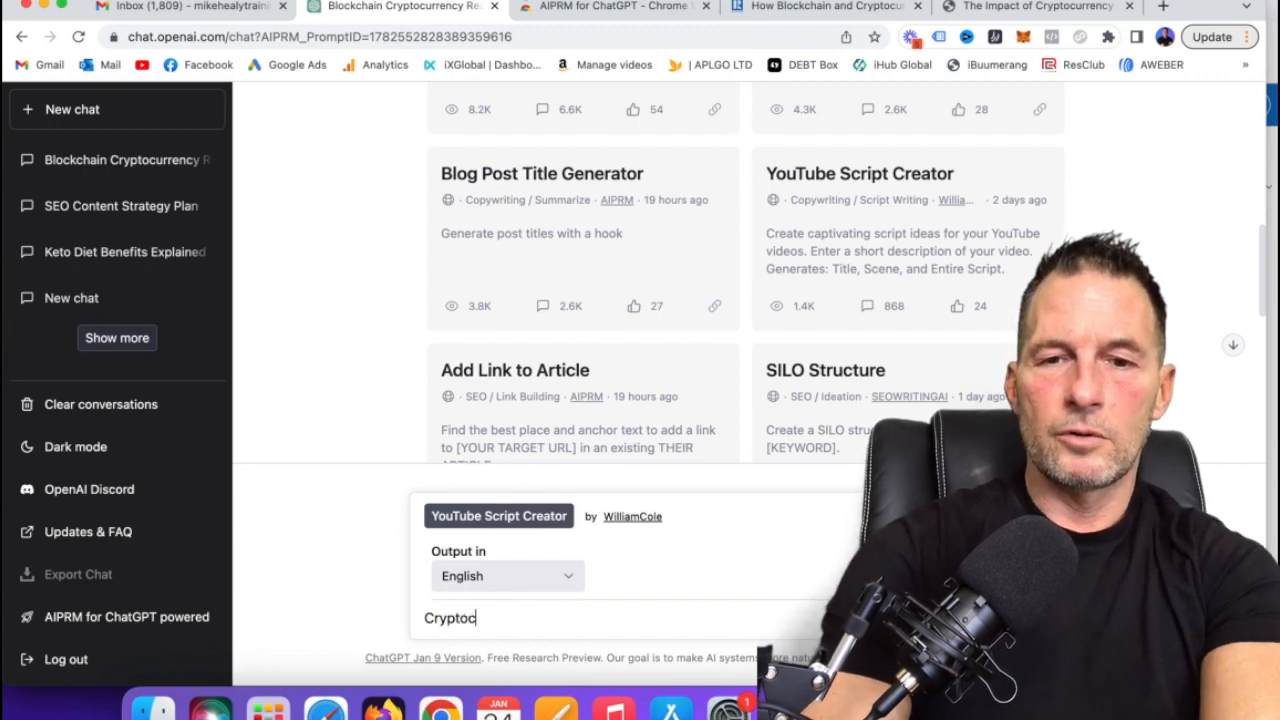
type("urrency")
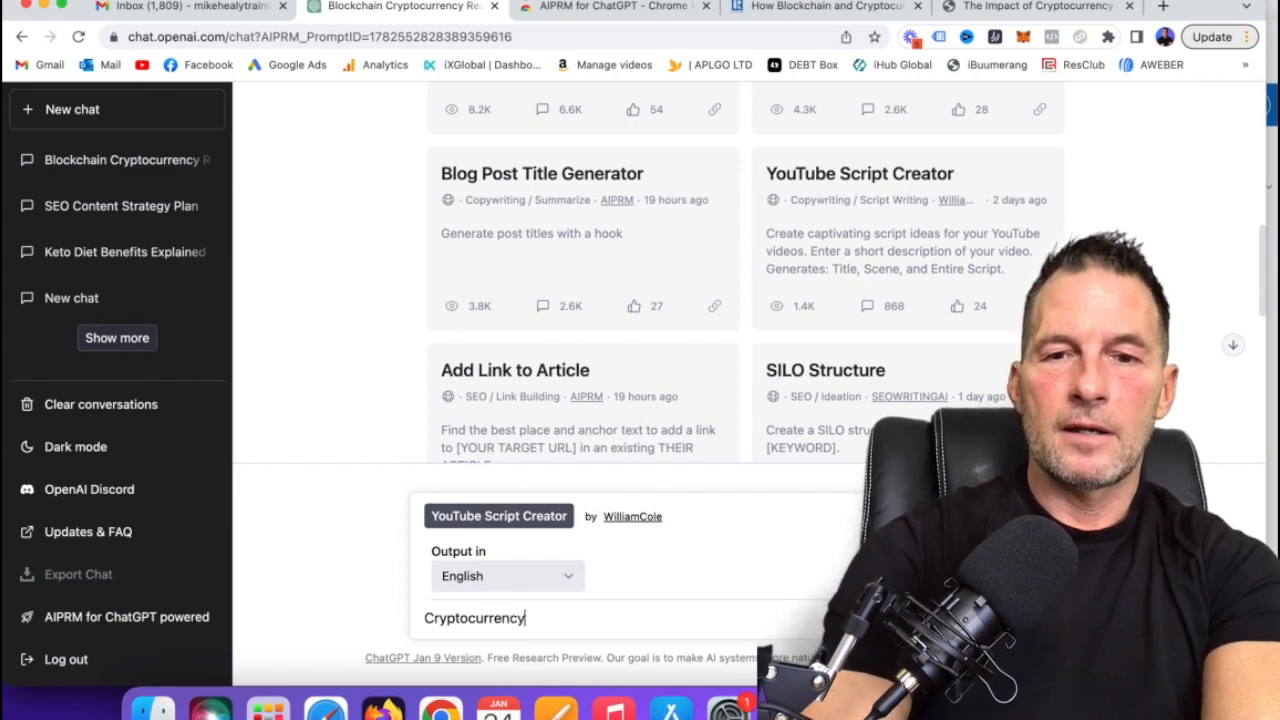
type("and rea")
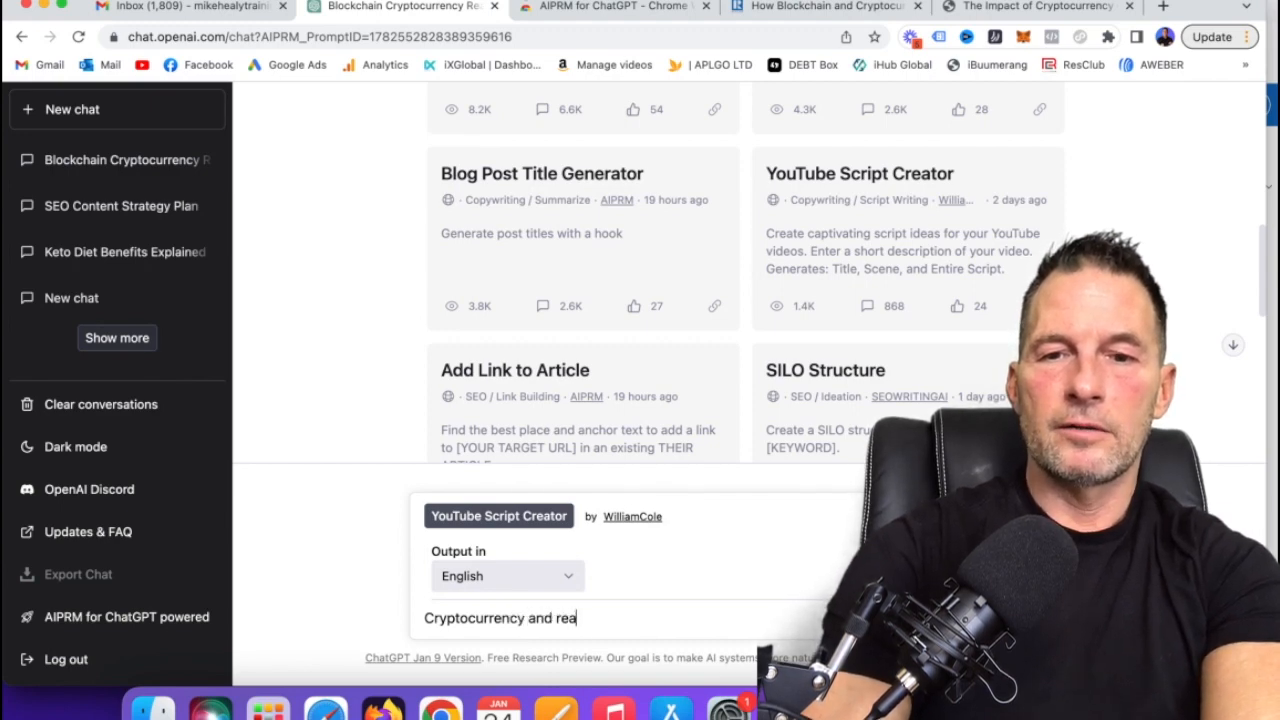
type("l estate")
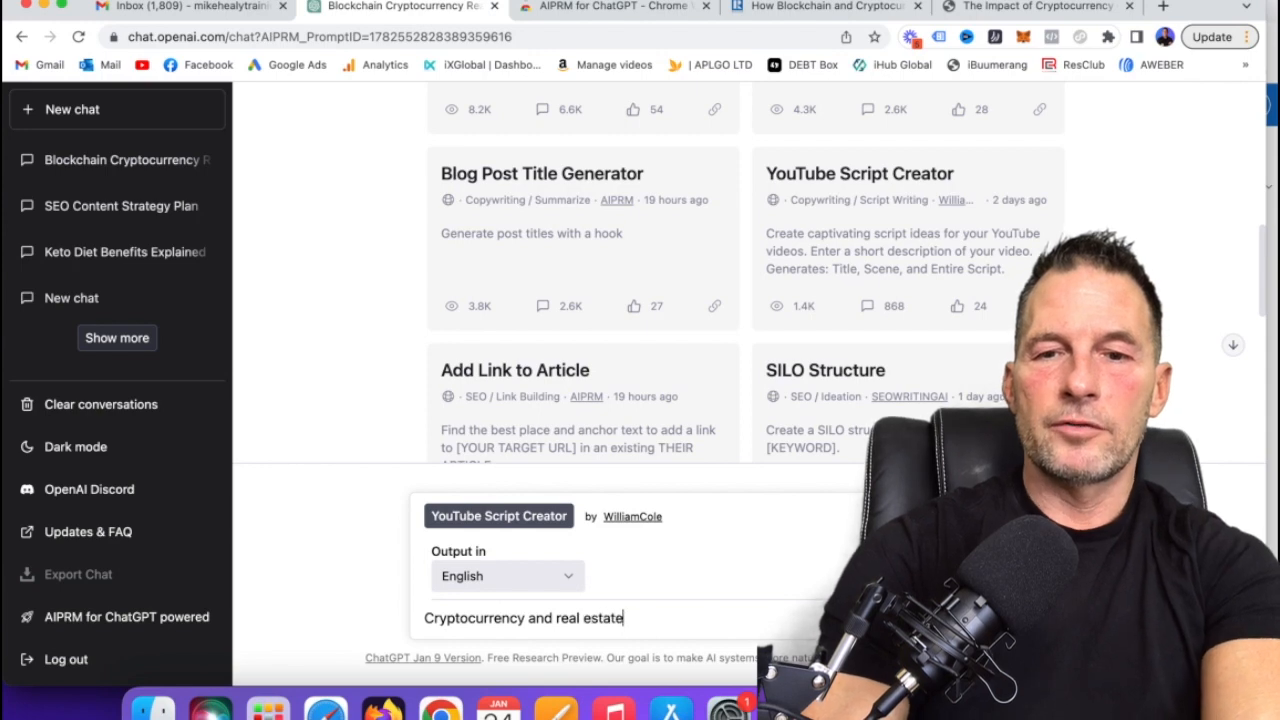
key("Return")
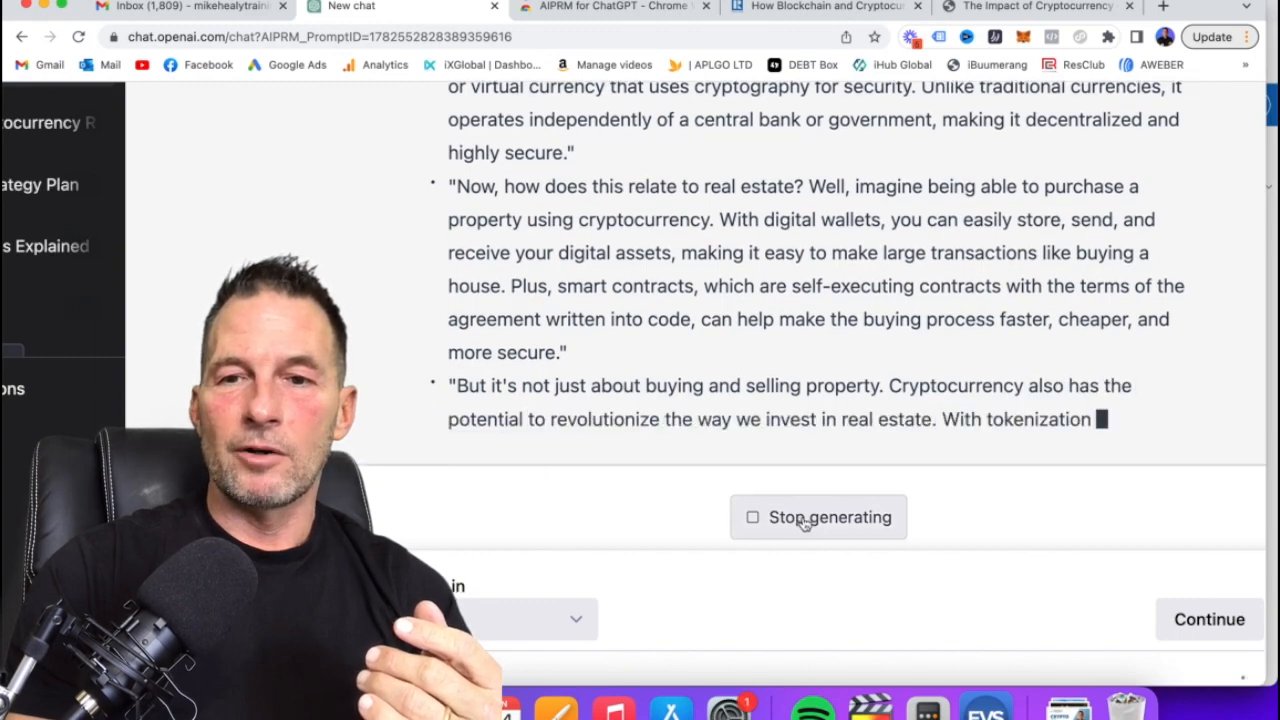
Scroll up through the generated script body on cryptocurrency, wallets and smart contracts.
scroll("up", 3)
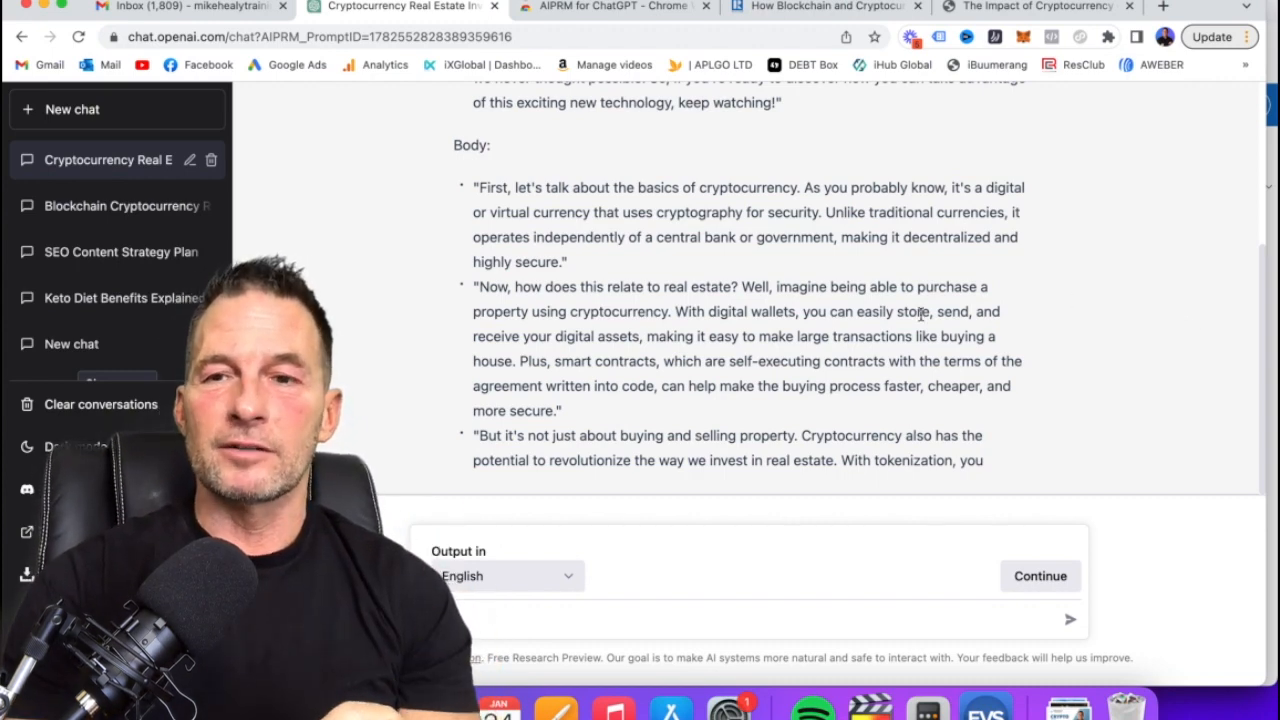
mouse_move(385, 332)
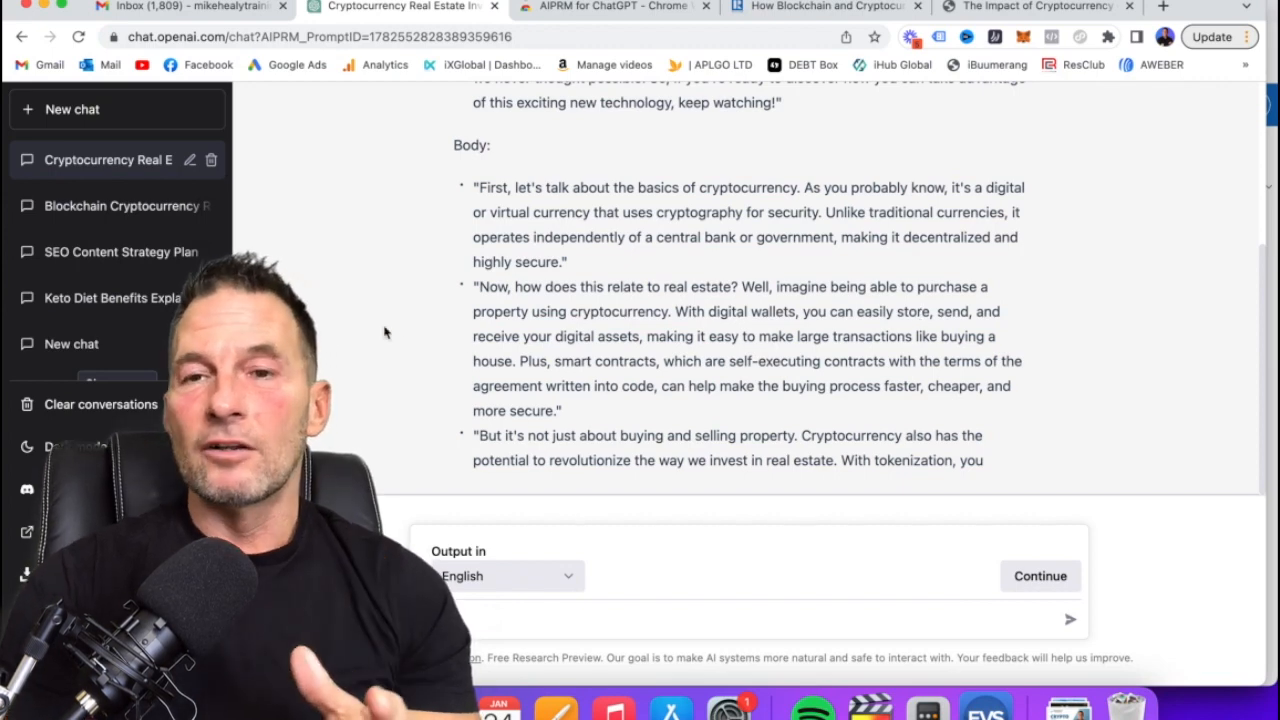